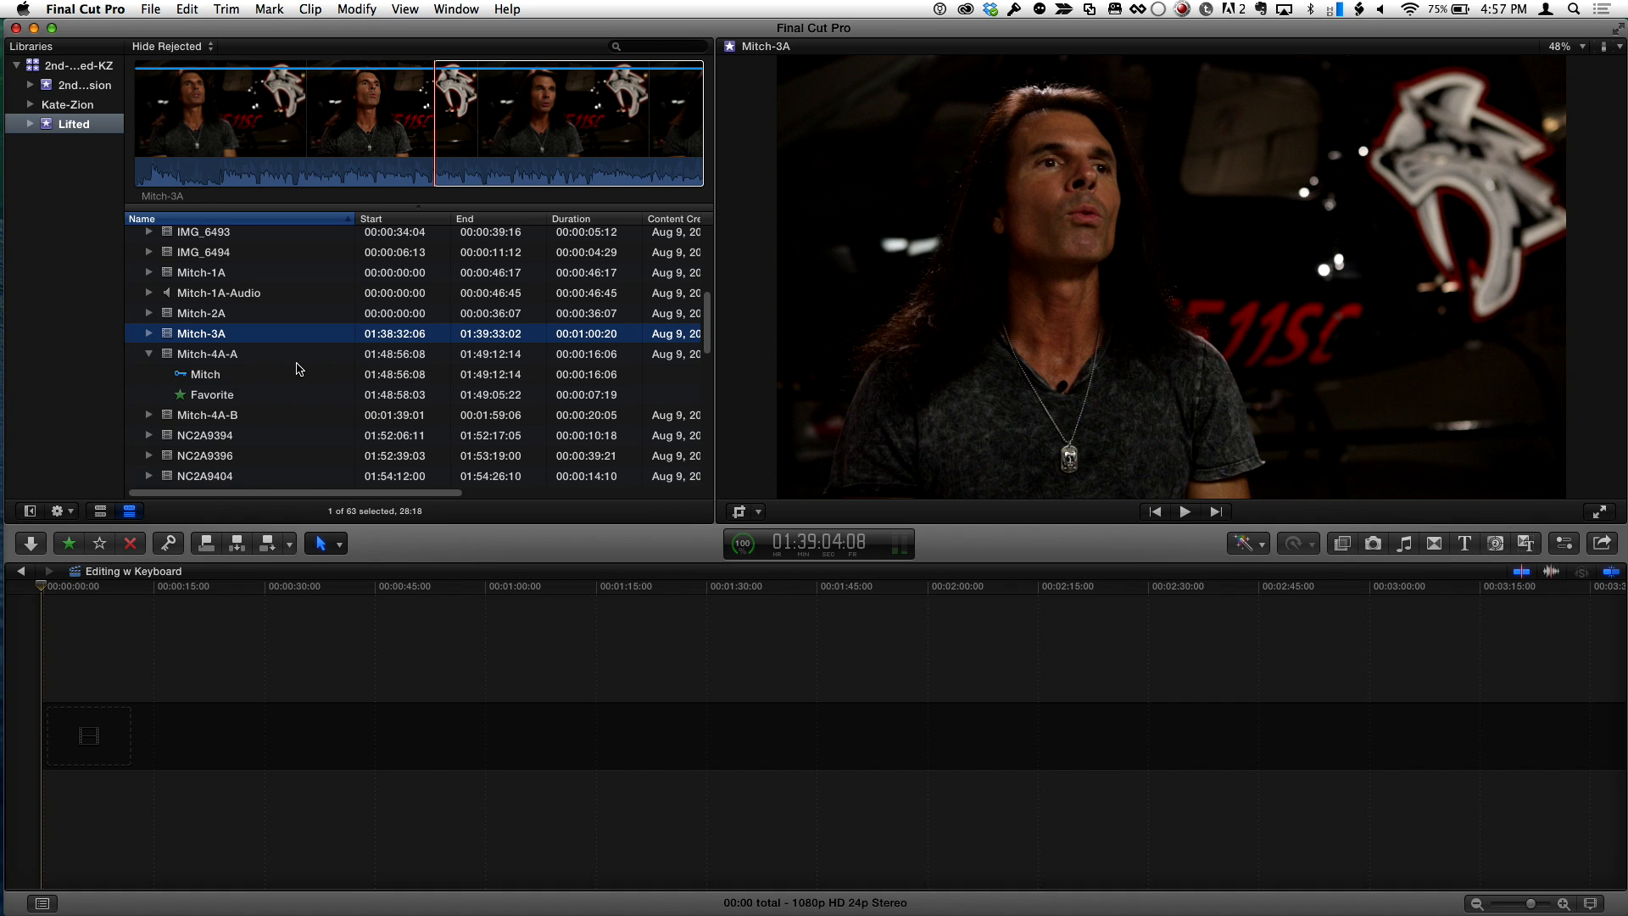
# - Preview the Mitch-2A, Mitch-1A and Mitch-1A-Audio clips, then play Mitch-2A in the viewer
pyautogui.click(200, 312)
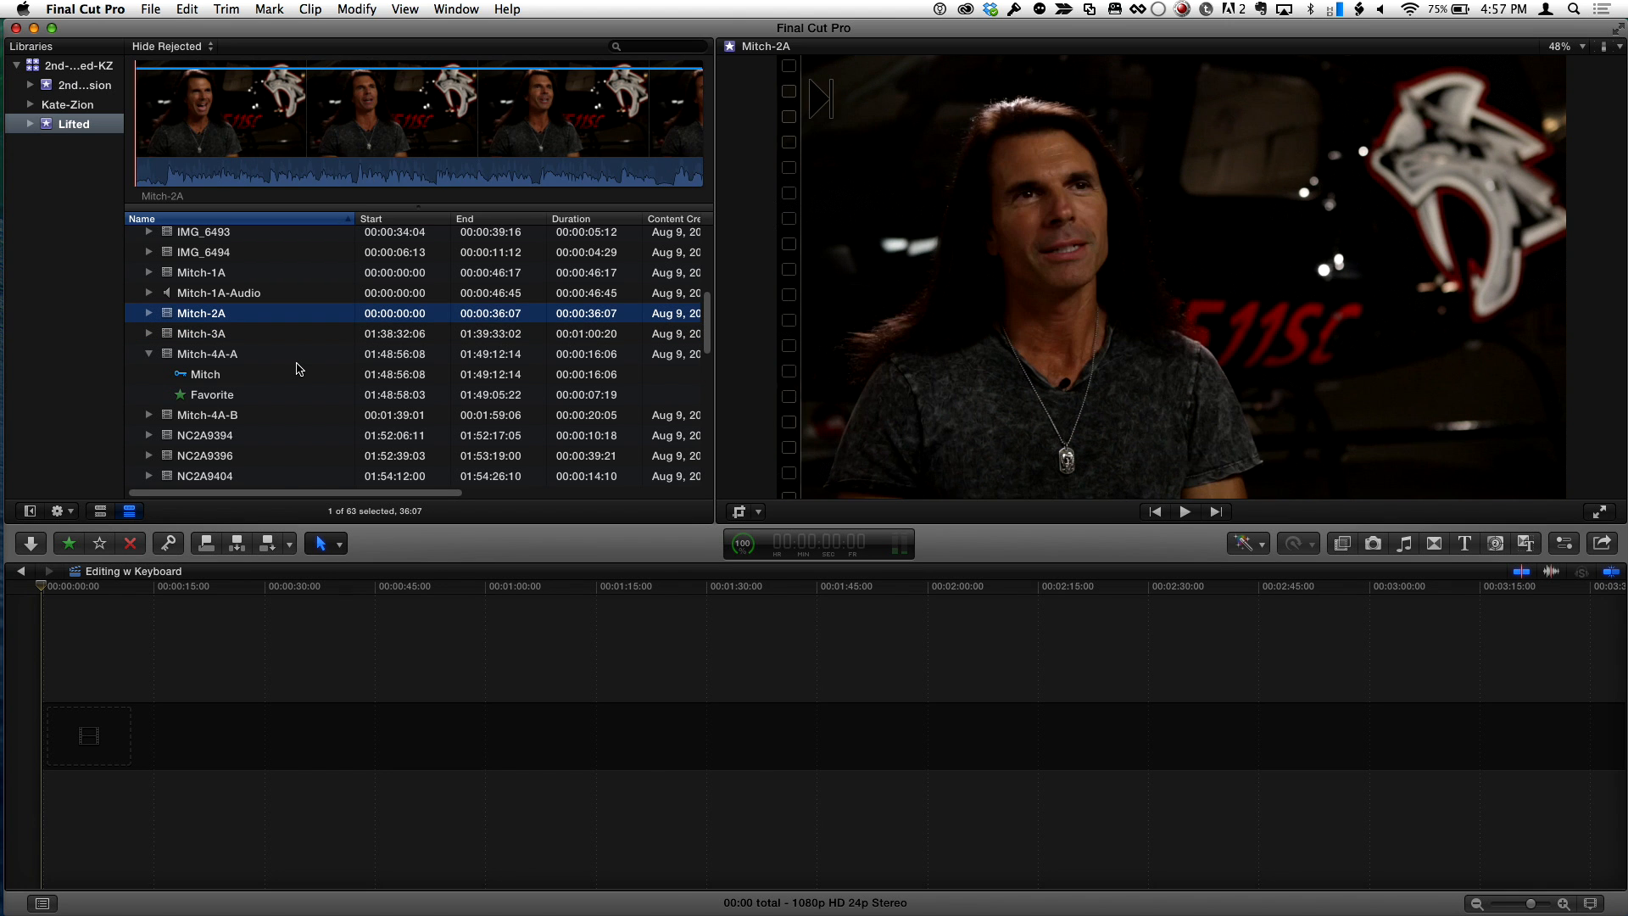
pyautogui.click(202, 271)
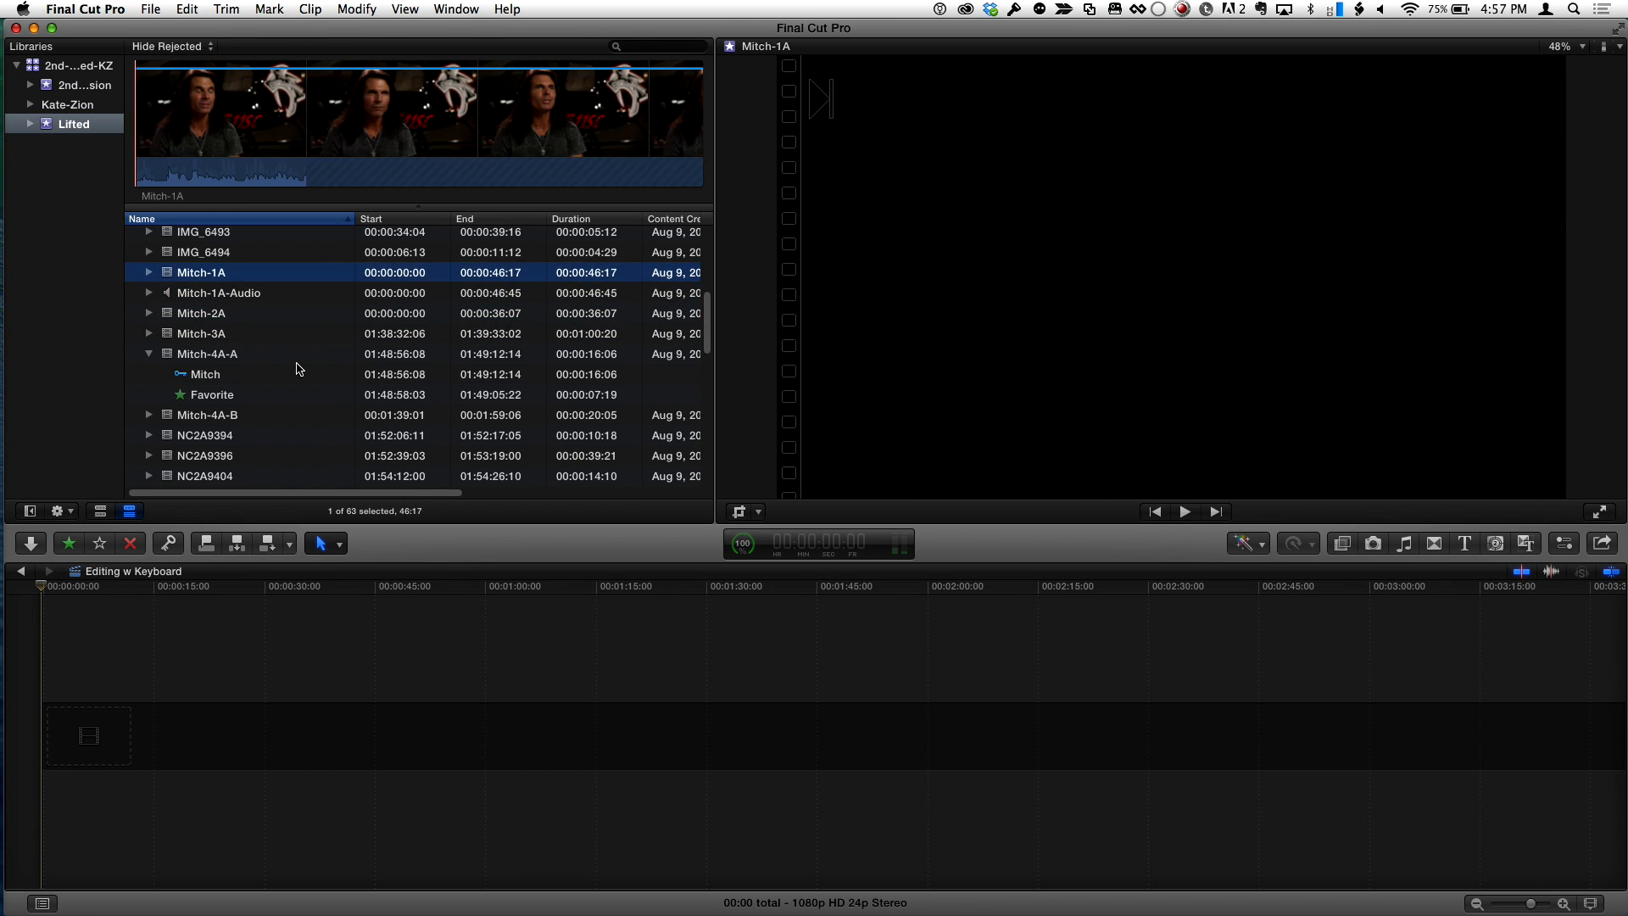
pyautogui.click(219, 293)
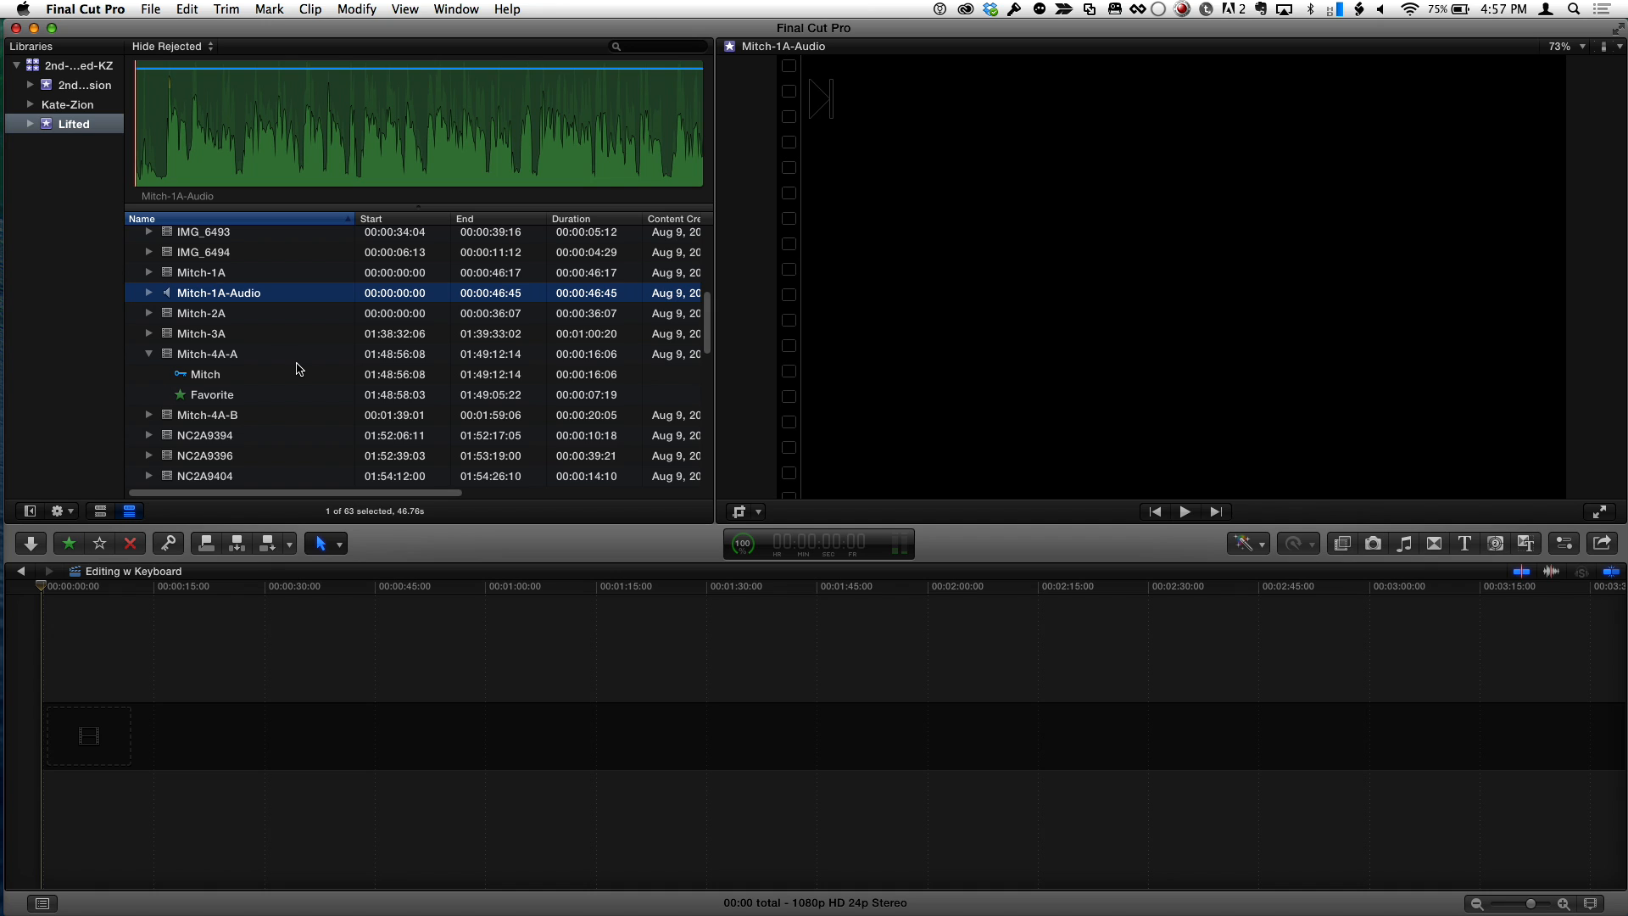
pyautogui.click(200, 312)
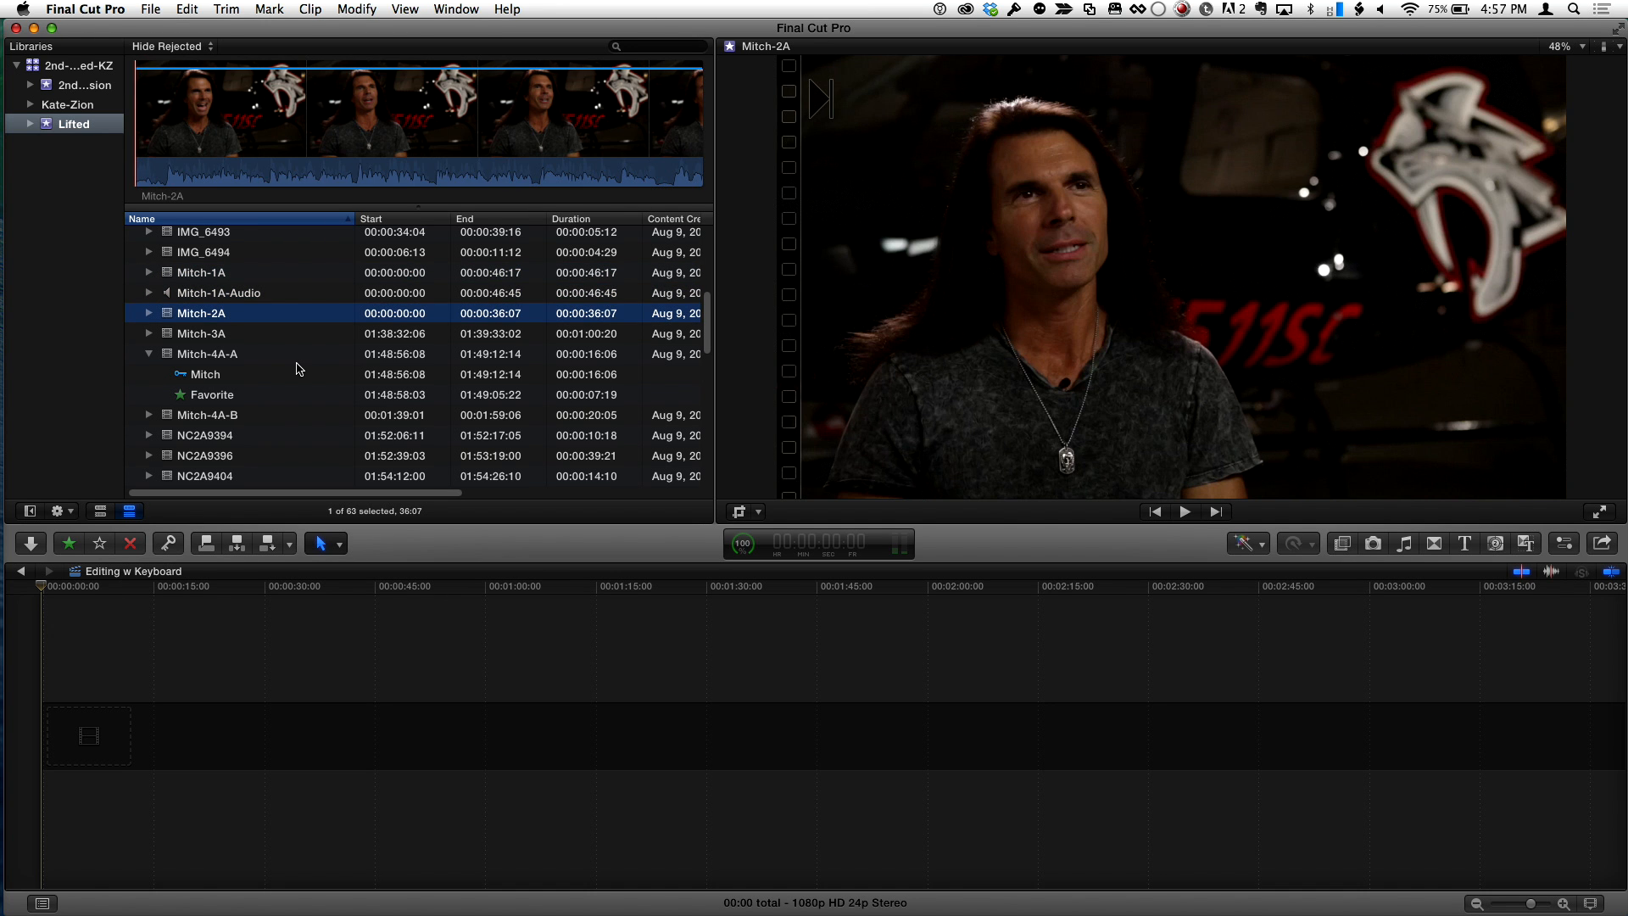
pyautogui.click(1186, 510)
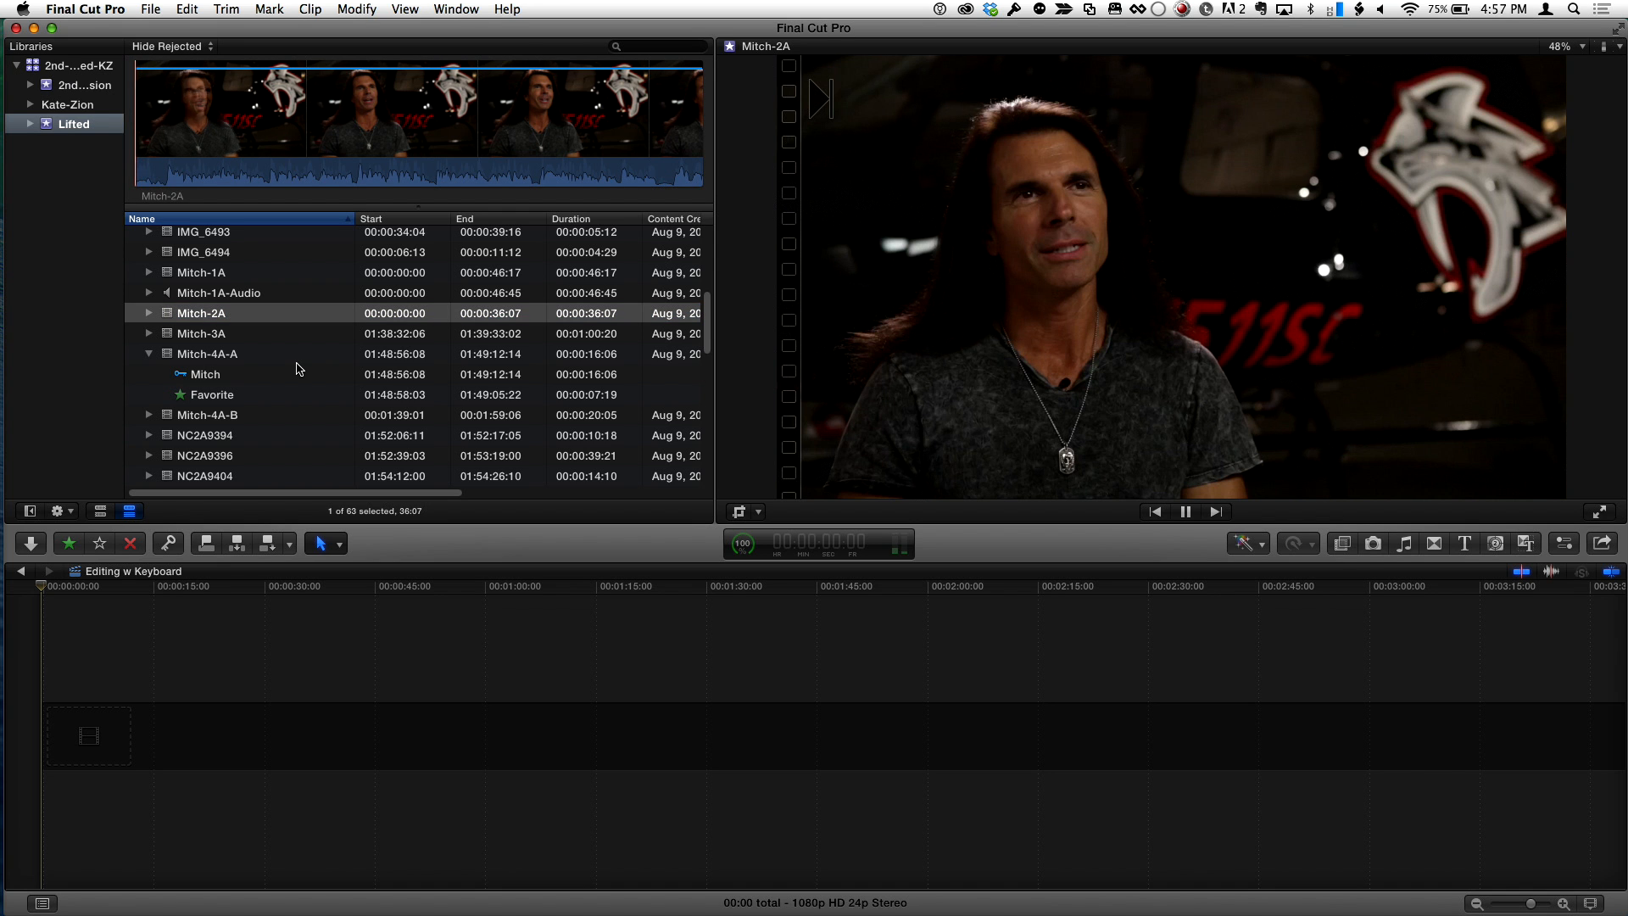
pyautogui.click(1183, 510)
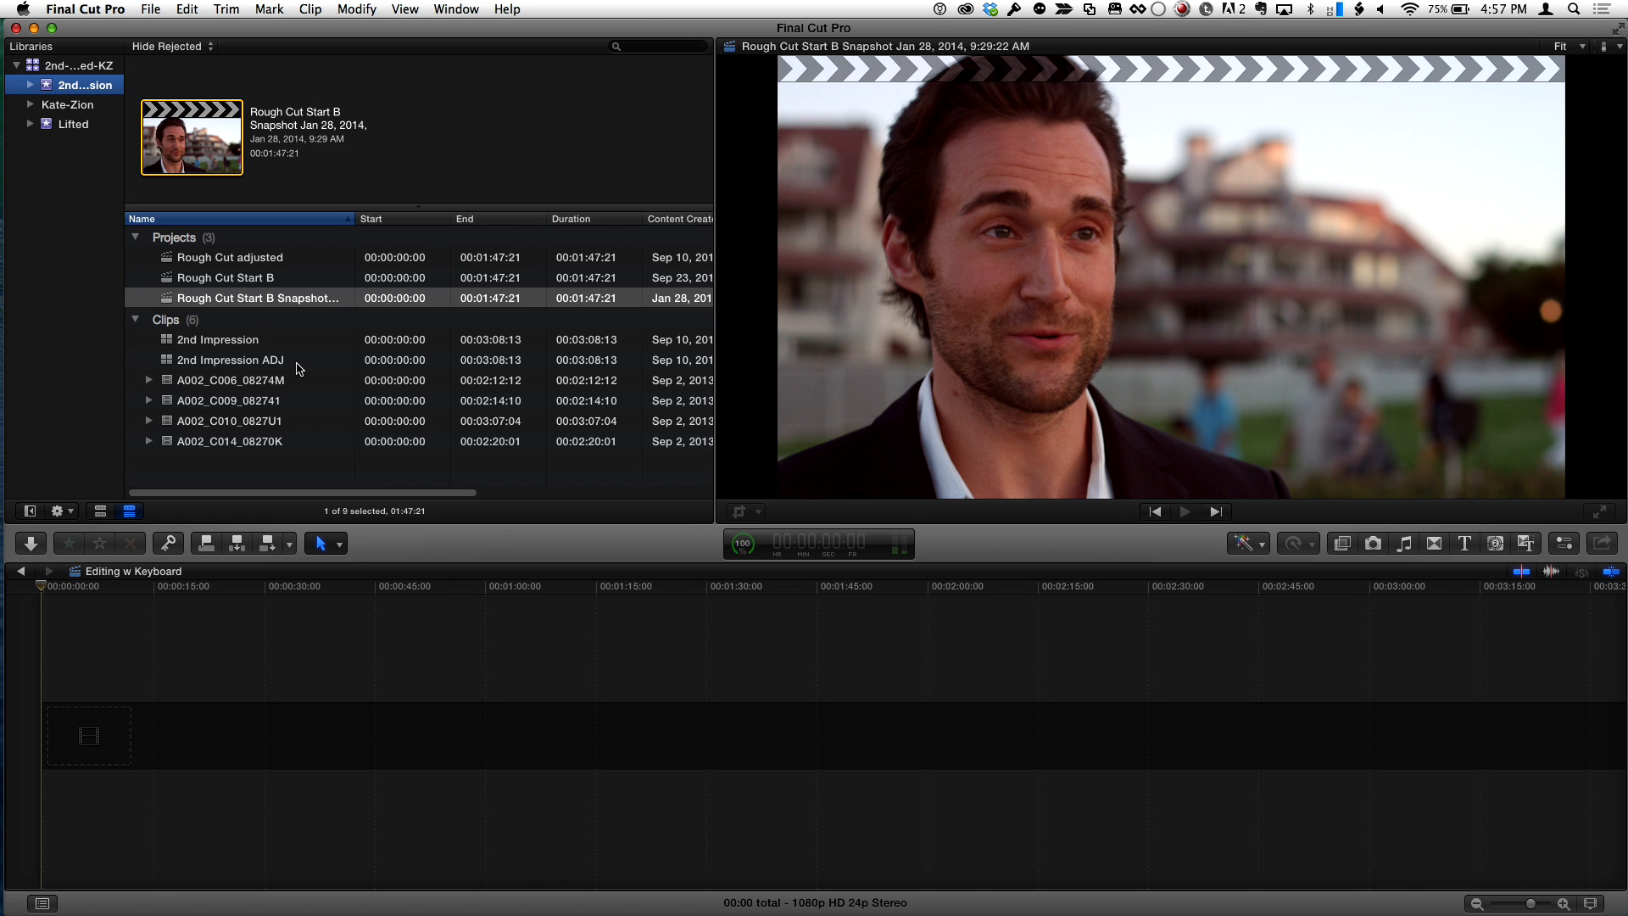
pyautogui.click(73, 124)
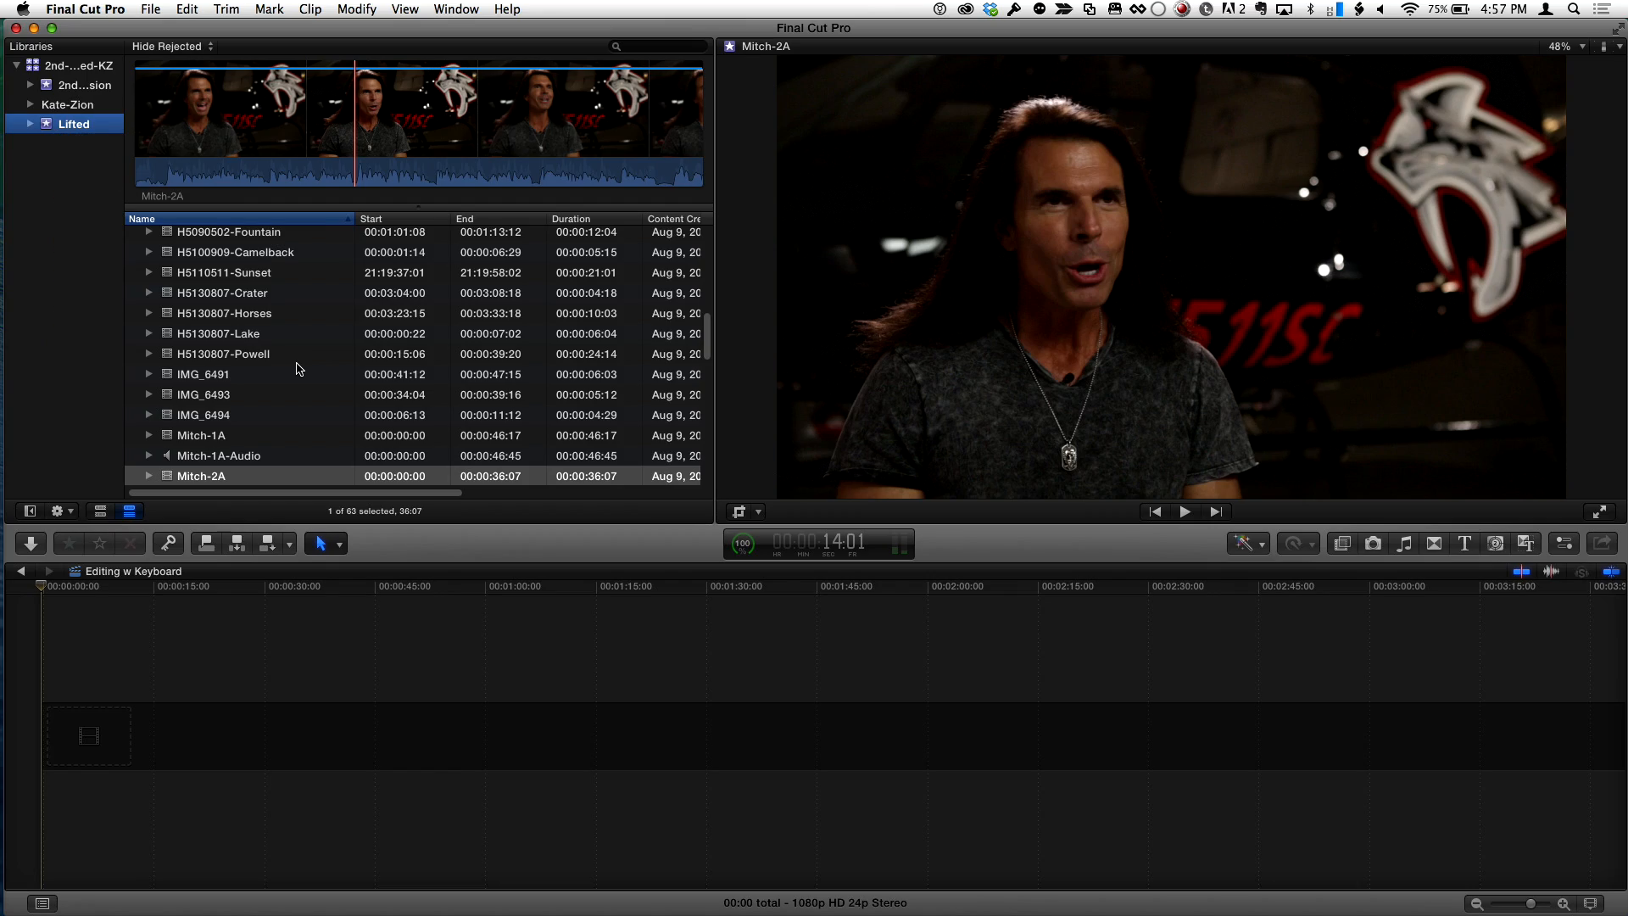
pyautogui.click(91, 201)
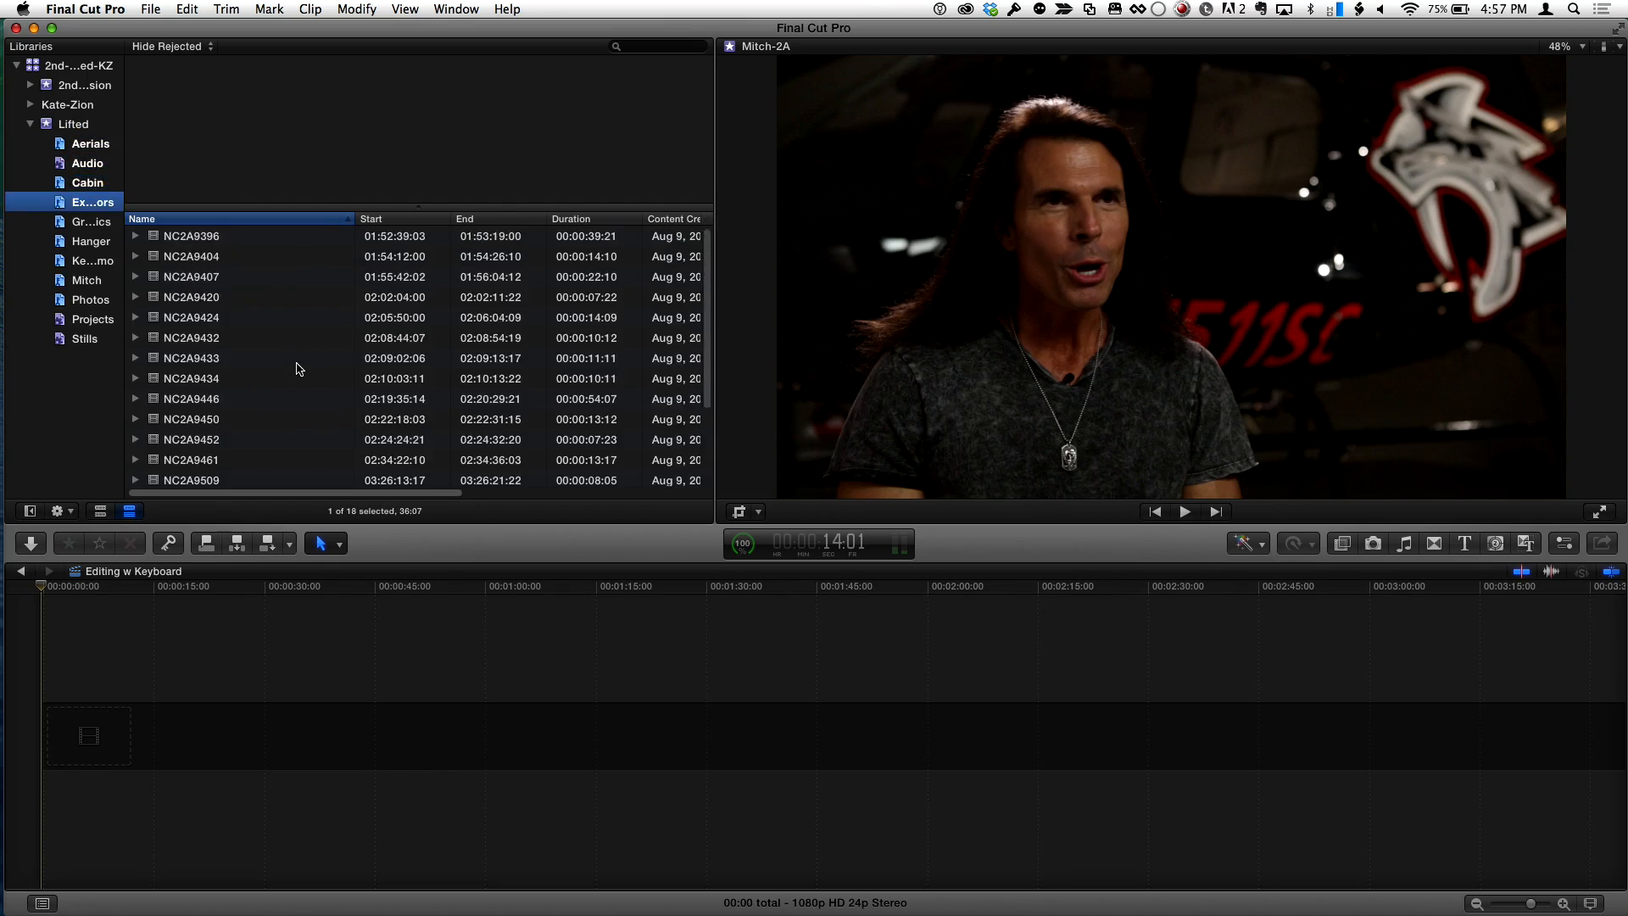
pyautogui.click(90, 143)
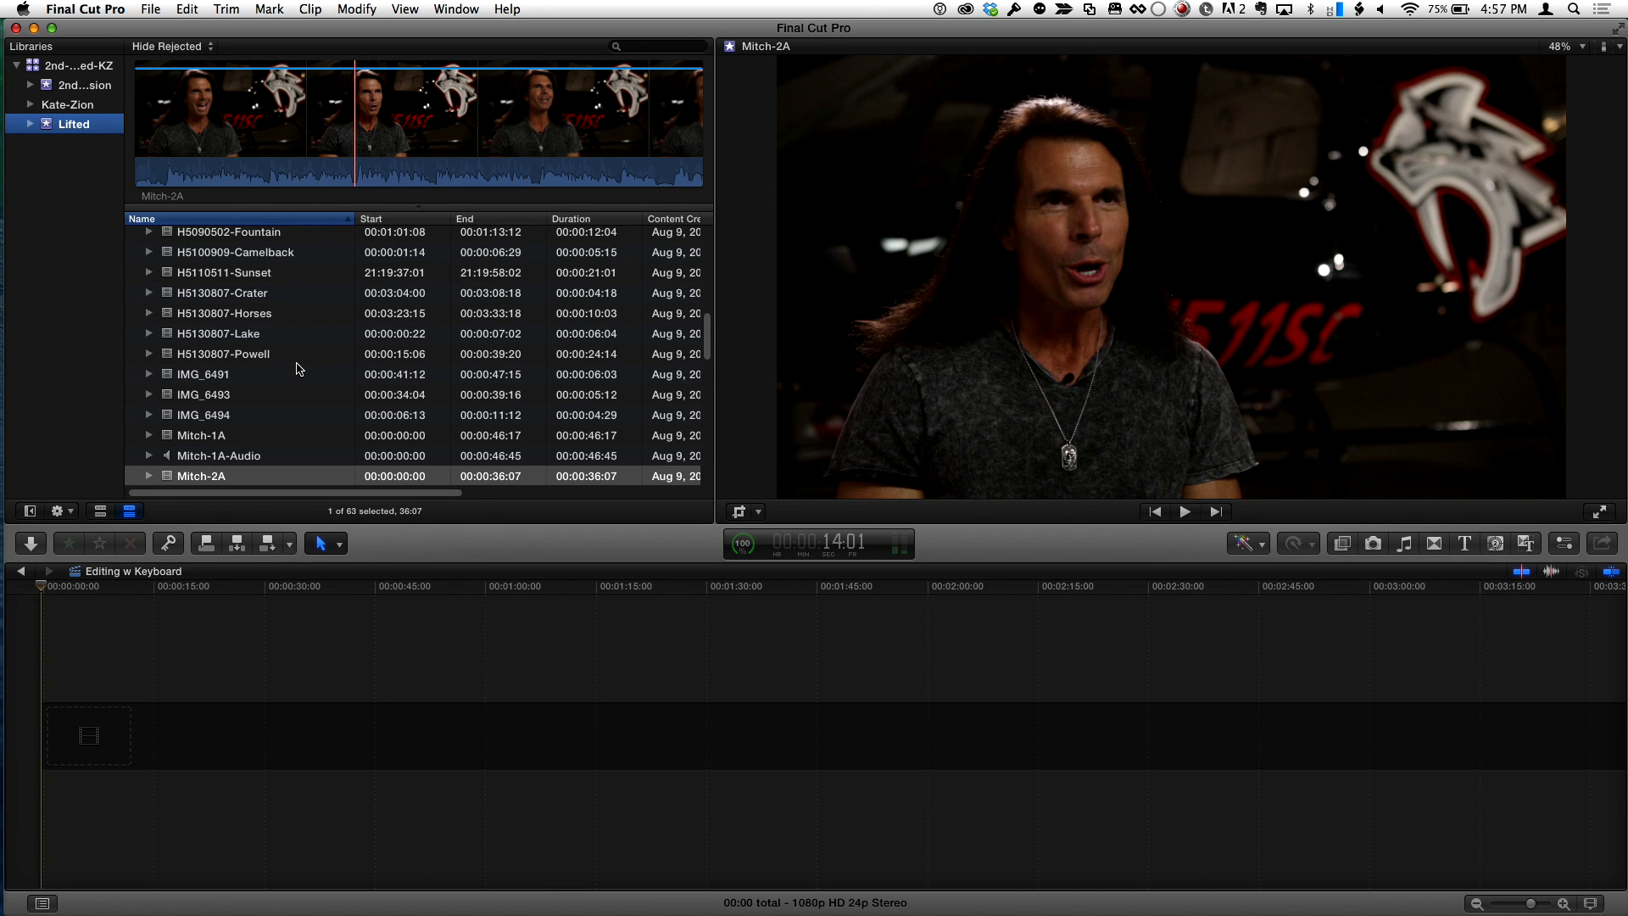
pyautogui.click(29, 123)
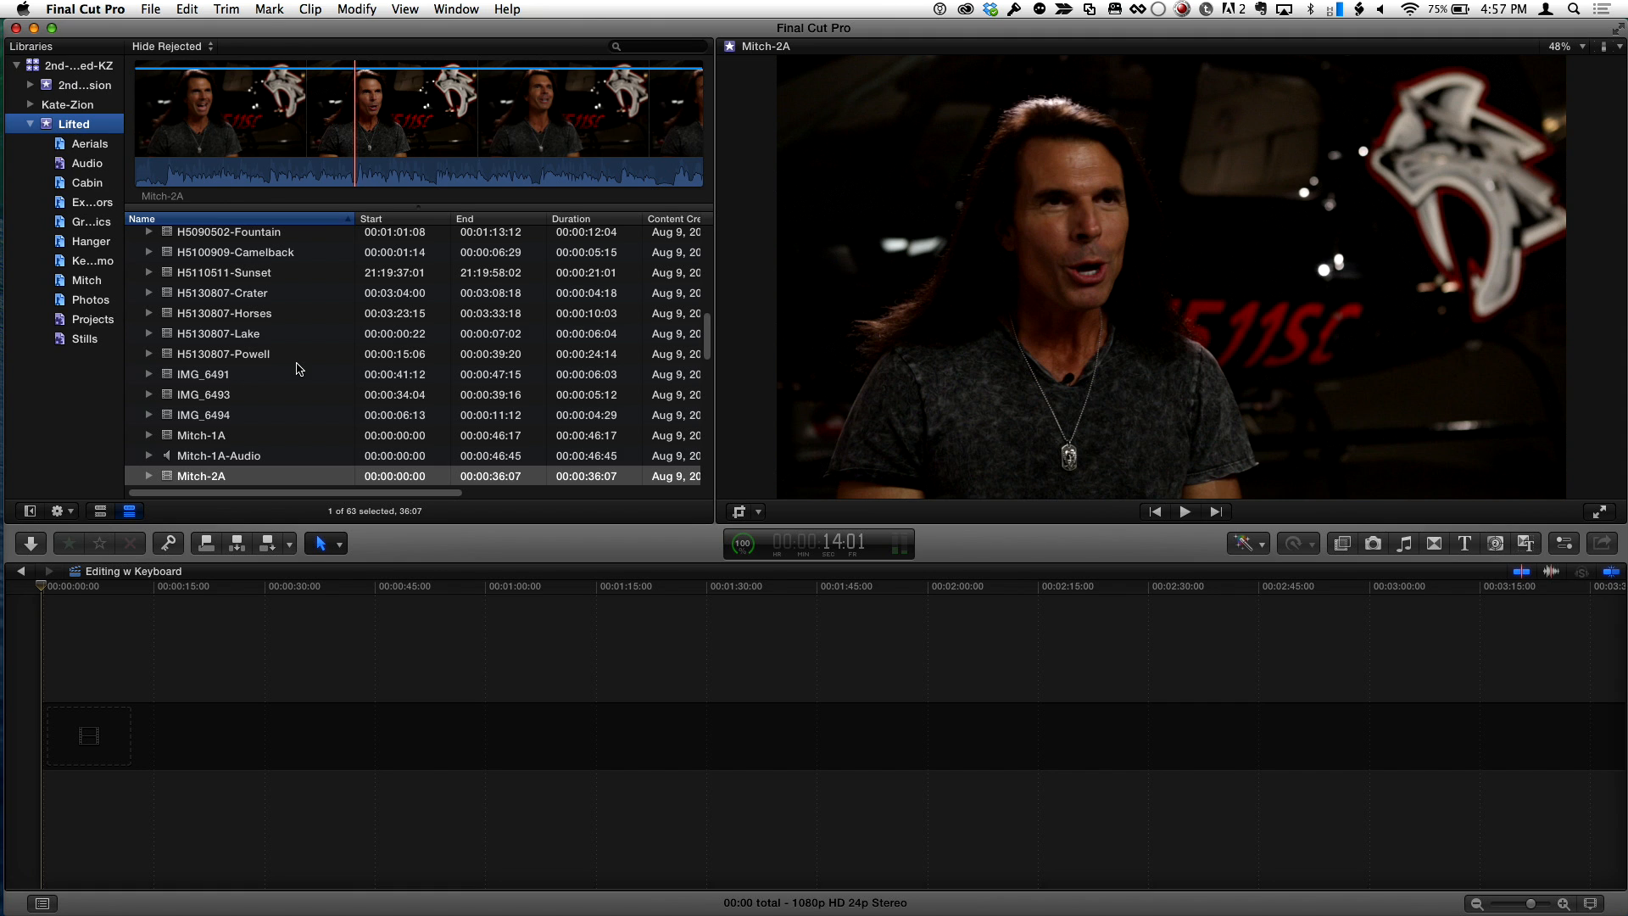
pyautogui.click(30, 124)
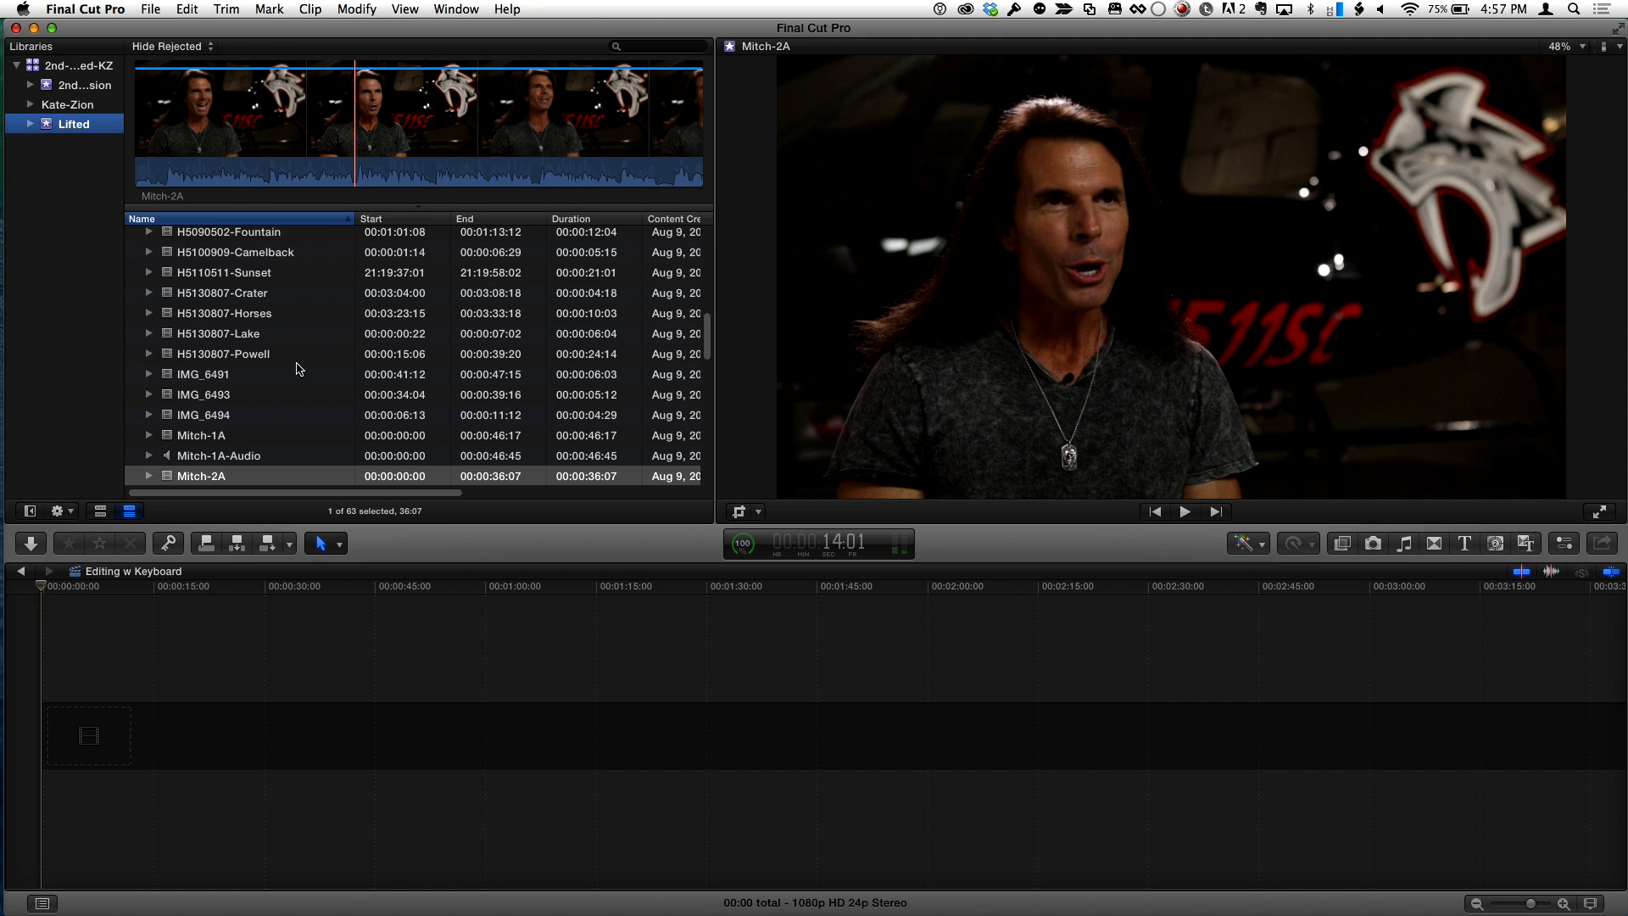
# - Browse the Aerials, Cabin and Audio events, previewing Mitch-1A-Audio and aerial clip NC2A9407
pyautogui.click(90, 142)
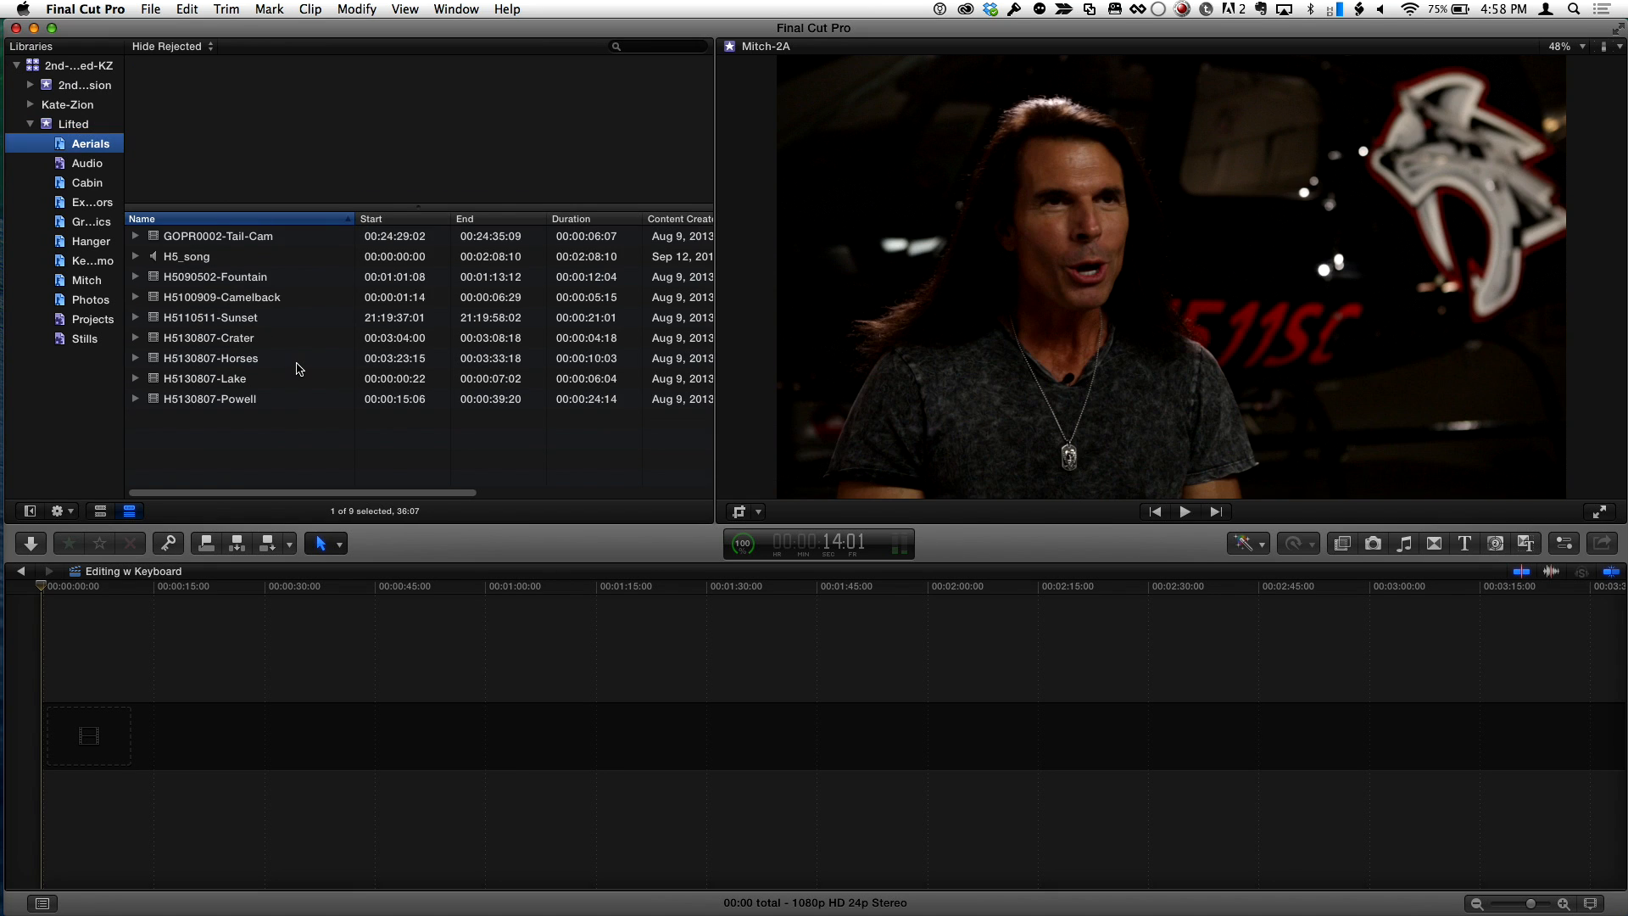
pyautogui.click(86, 183)
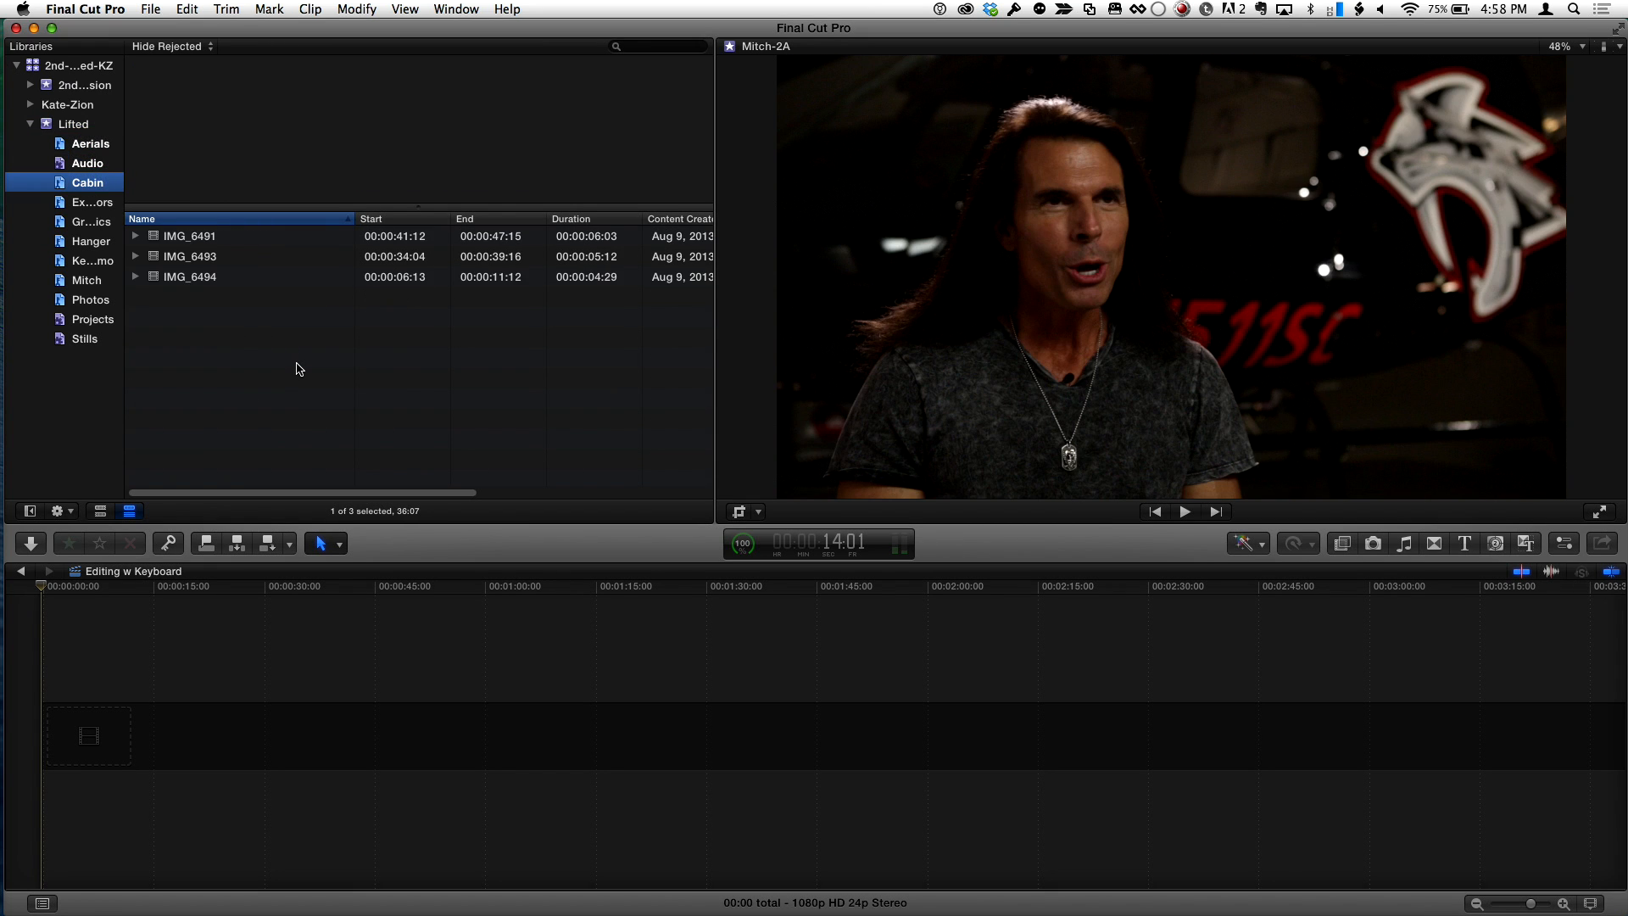
pyautogui.click(87, 163)
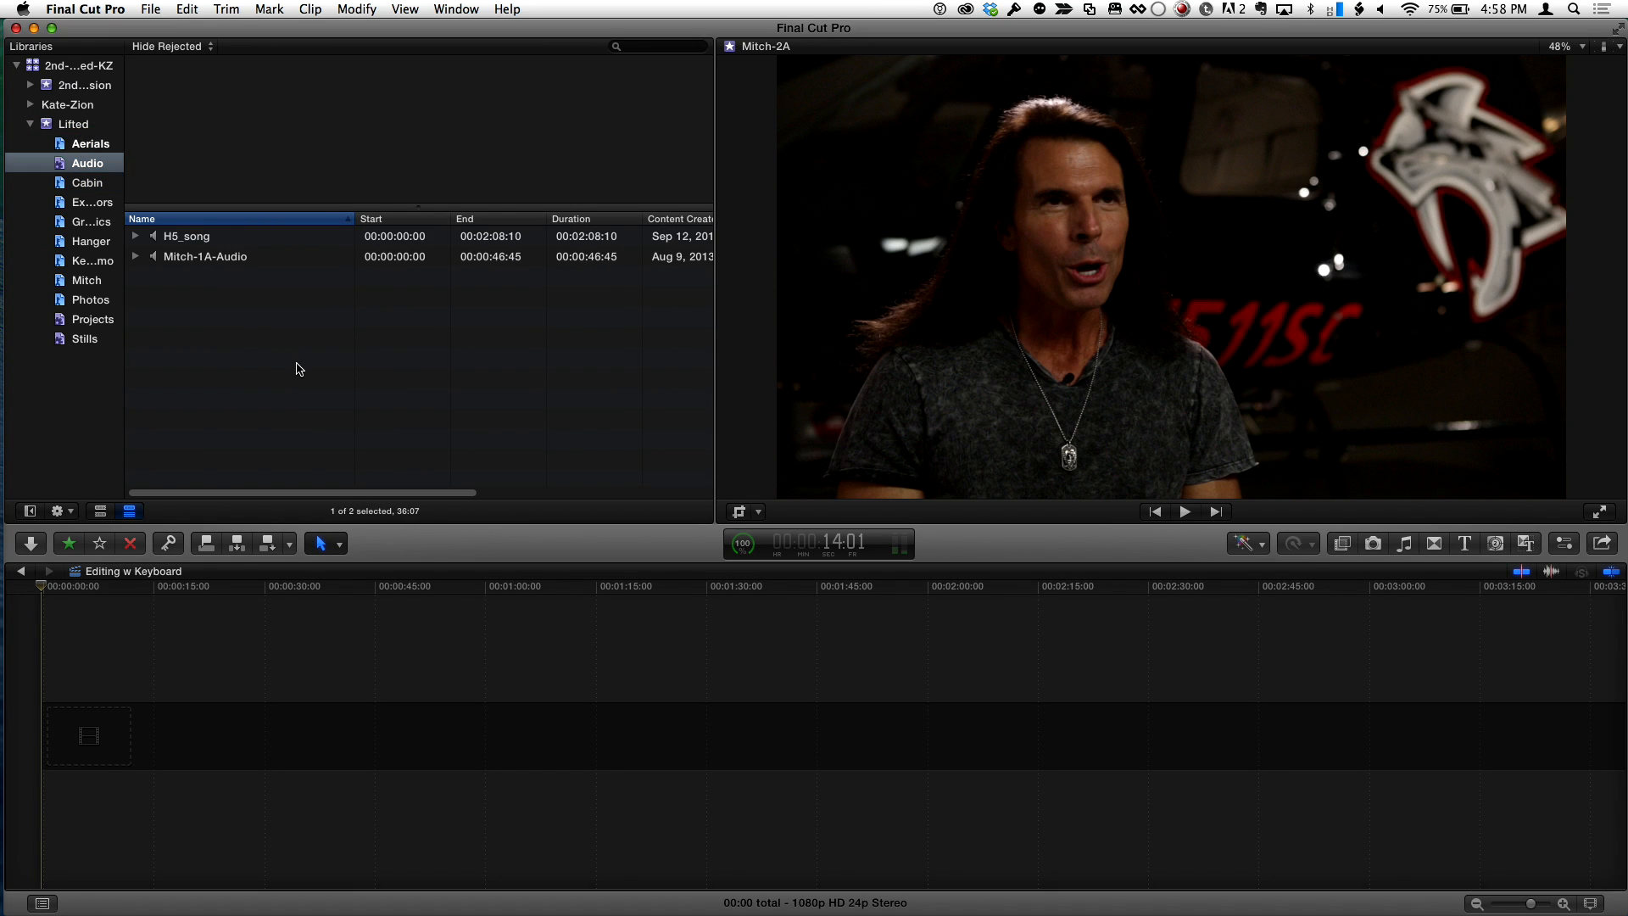
pyautogui.click(205, 256)
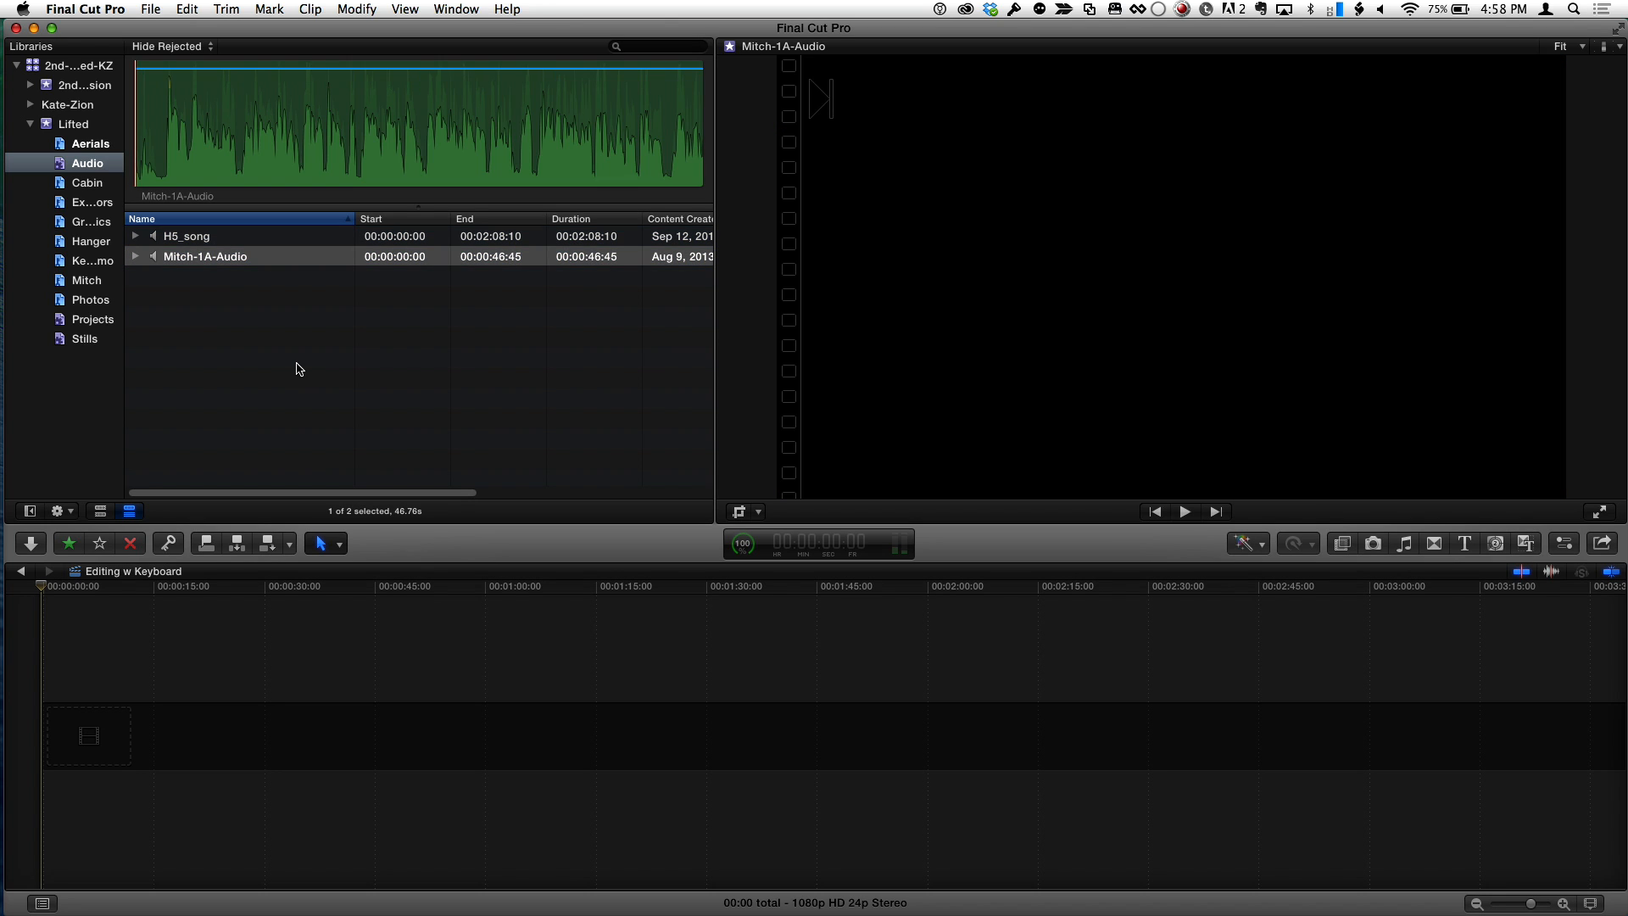
pyautogui.click(92, 201)
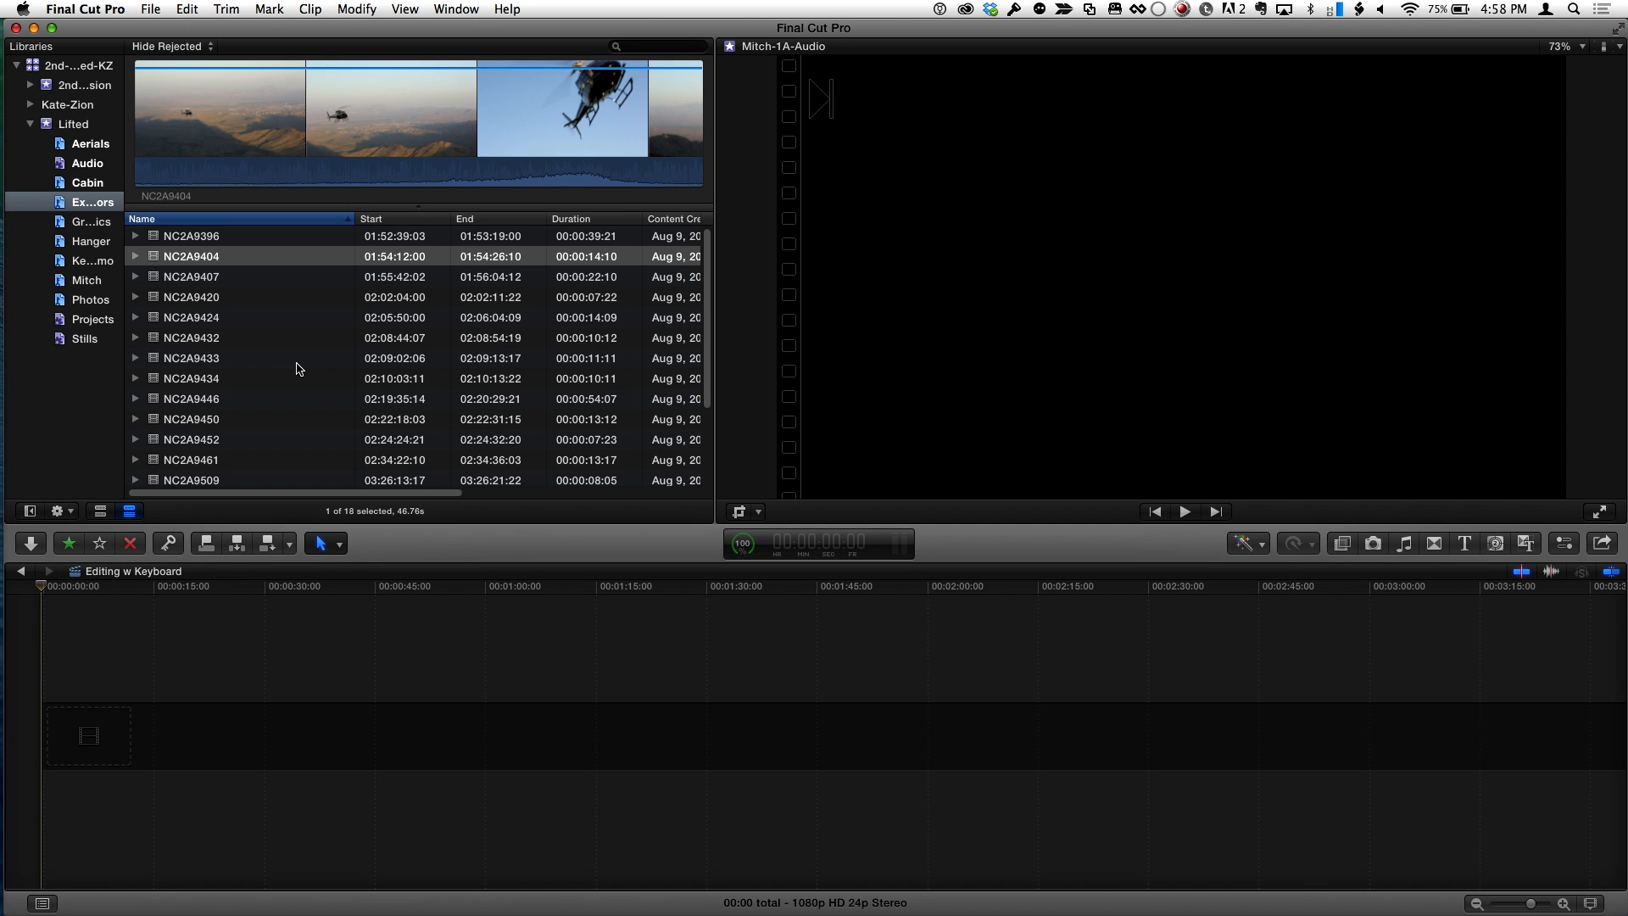
pyautogui.click(1182, 510)
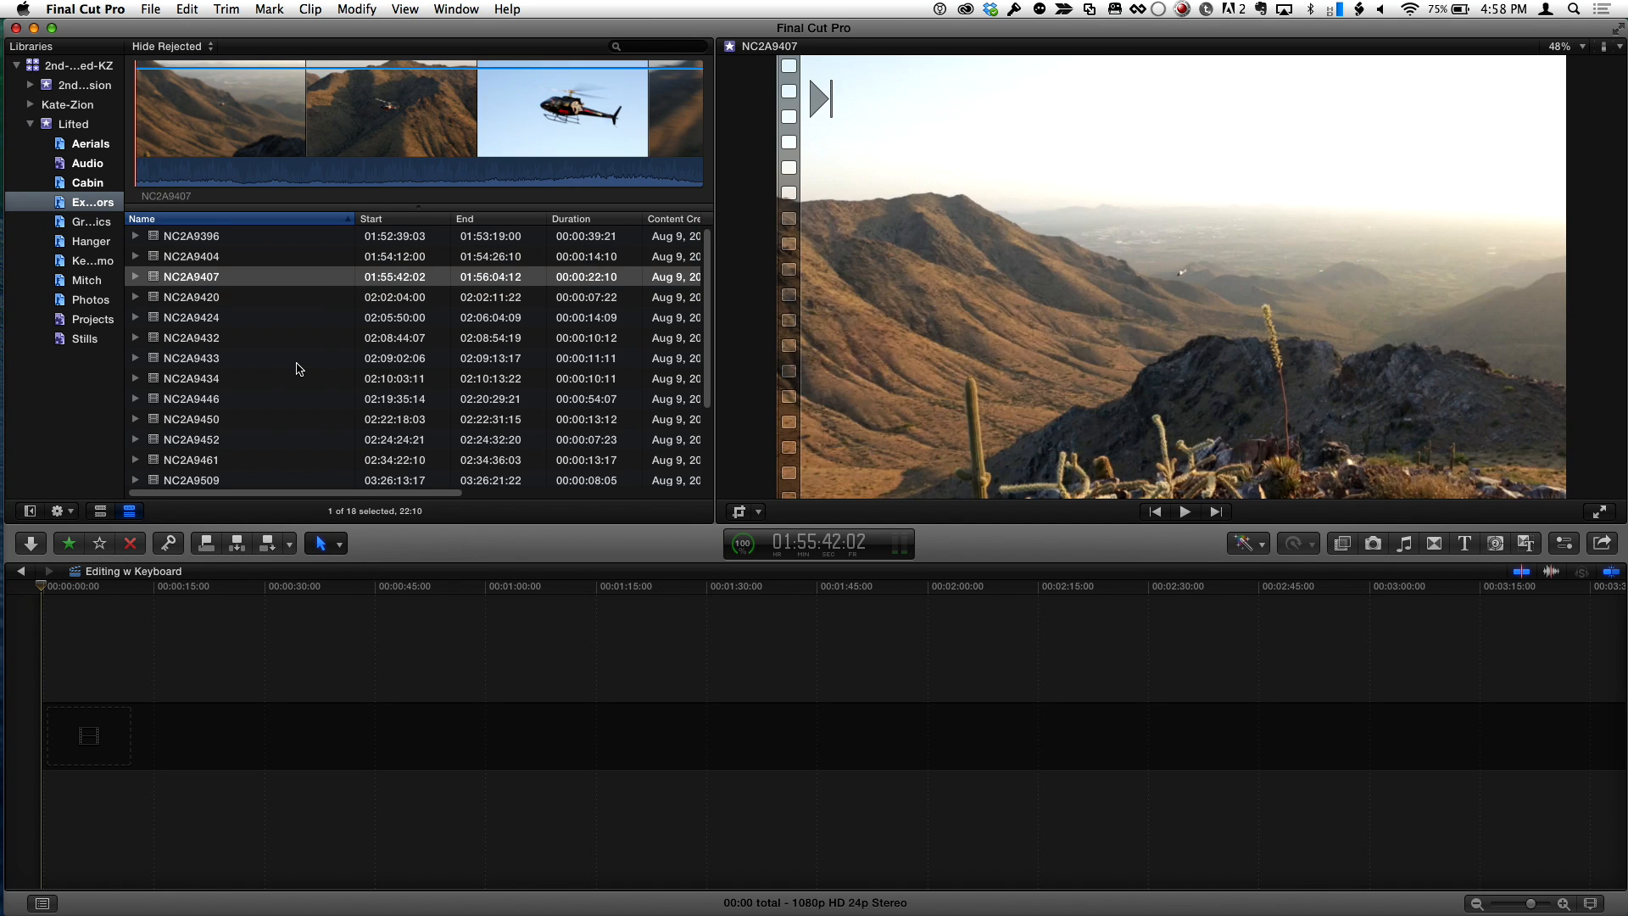
pyautogui.click(191, 337)
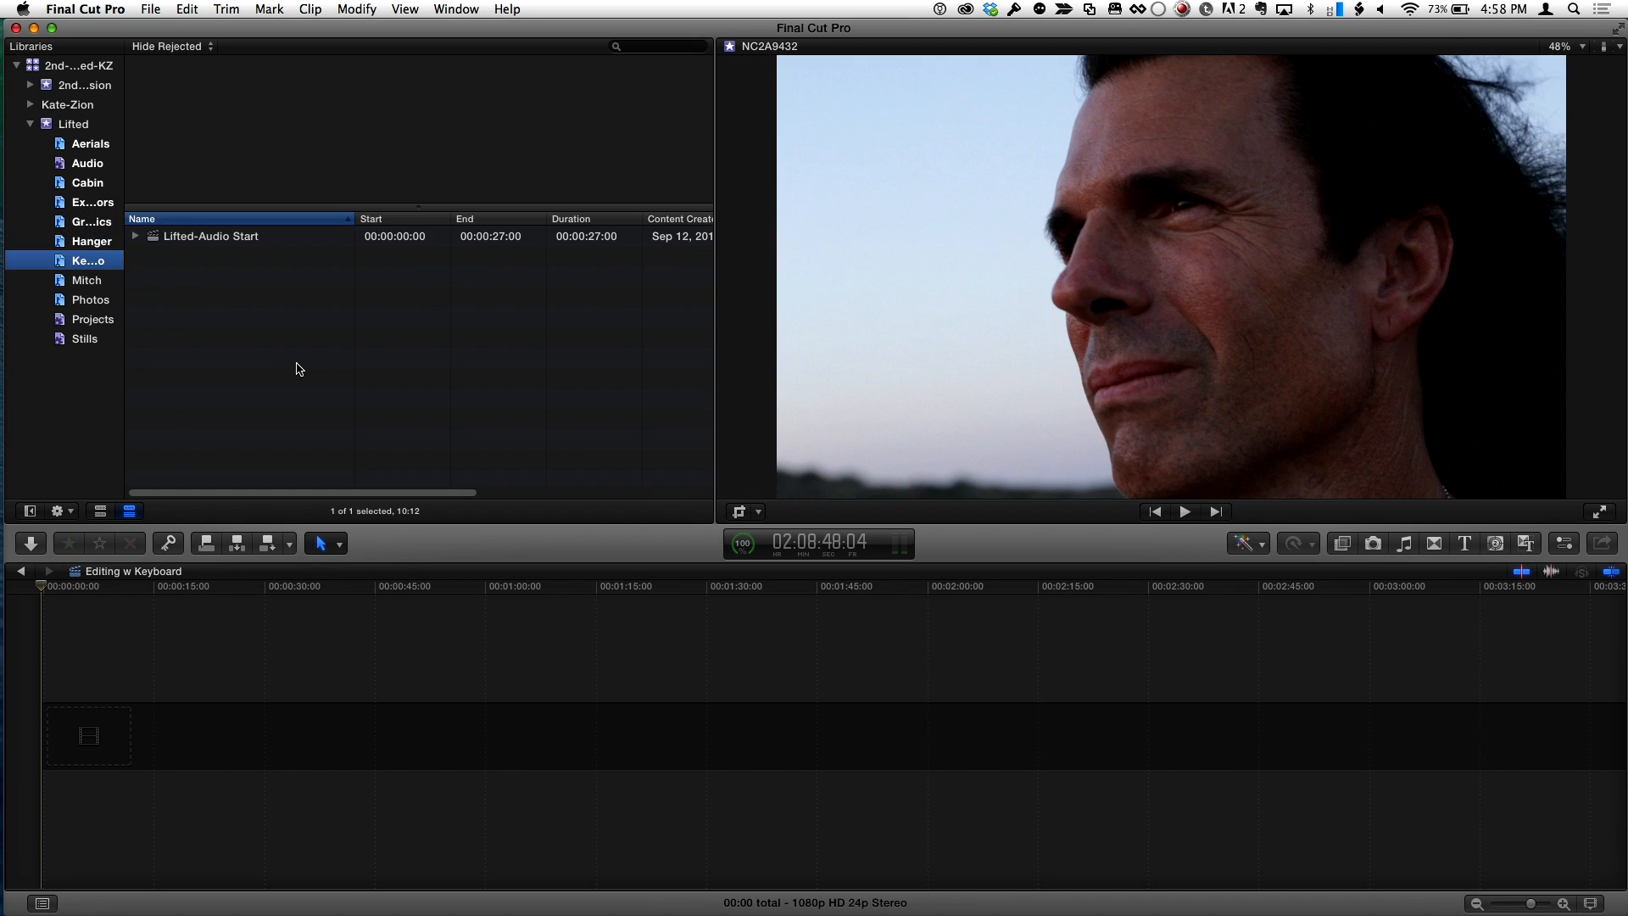
# - Switch between Aerials and Cabin, finishing on the Aerials event's nine clips
pyautogui.click(90, 143)
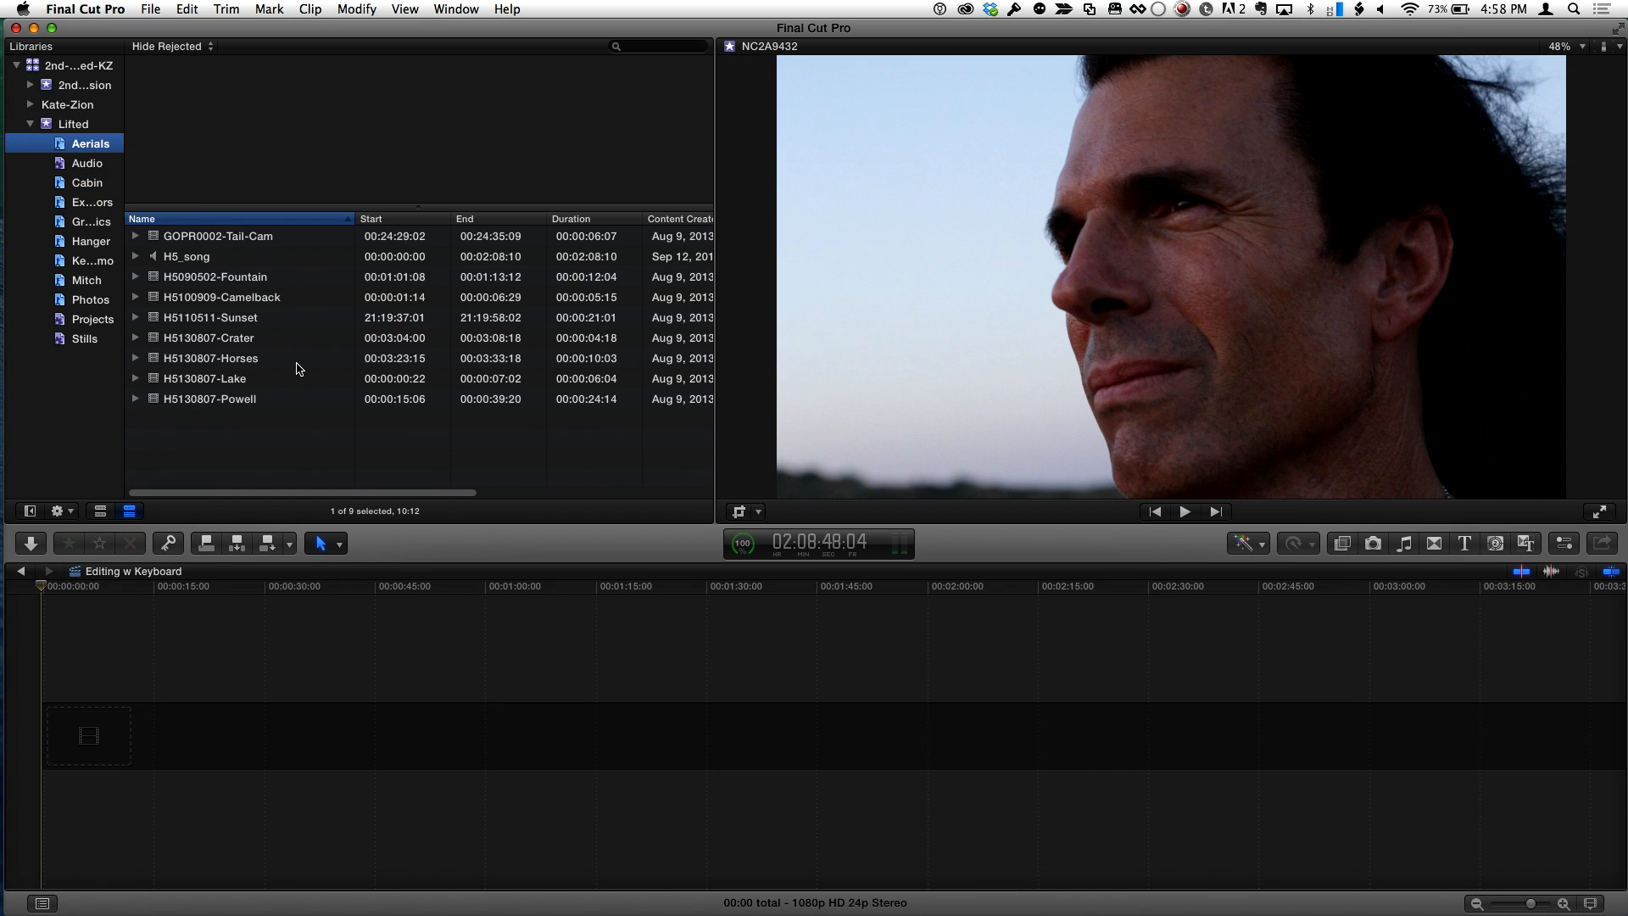
pyautogui.click(87, 183)
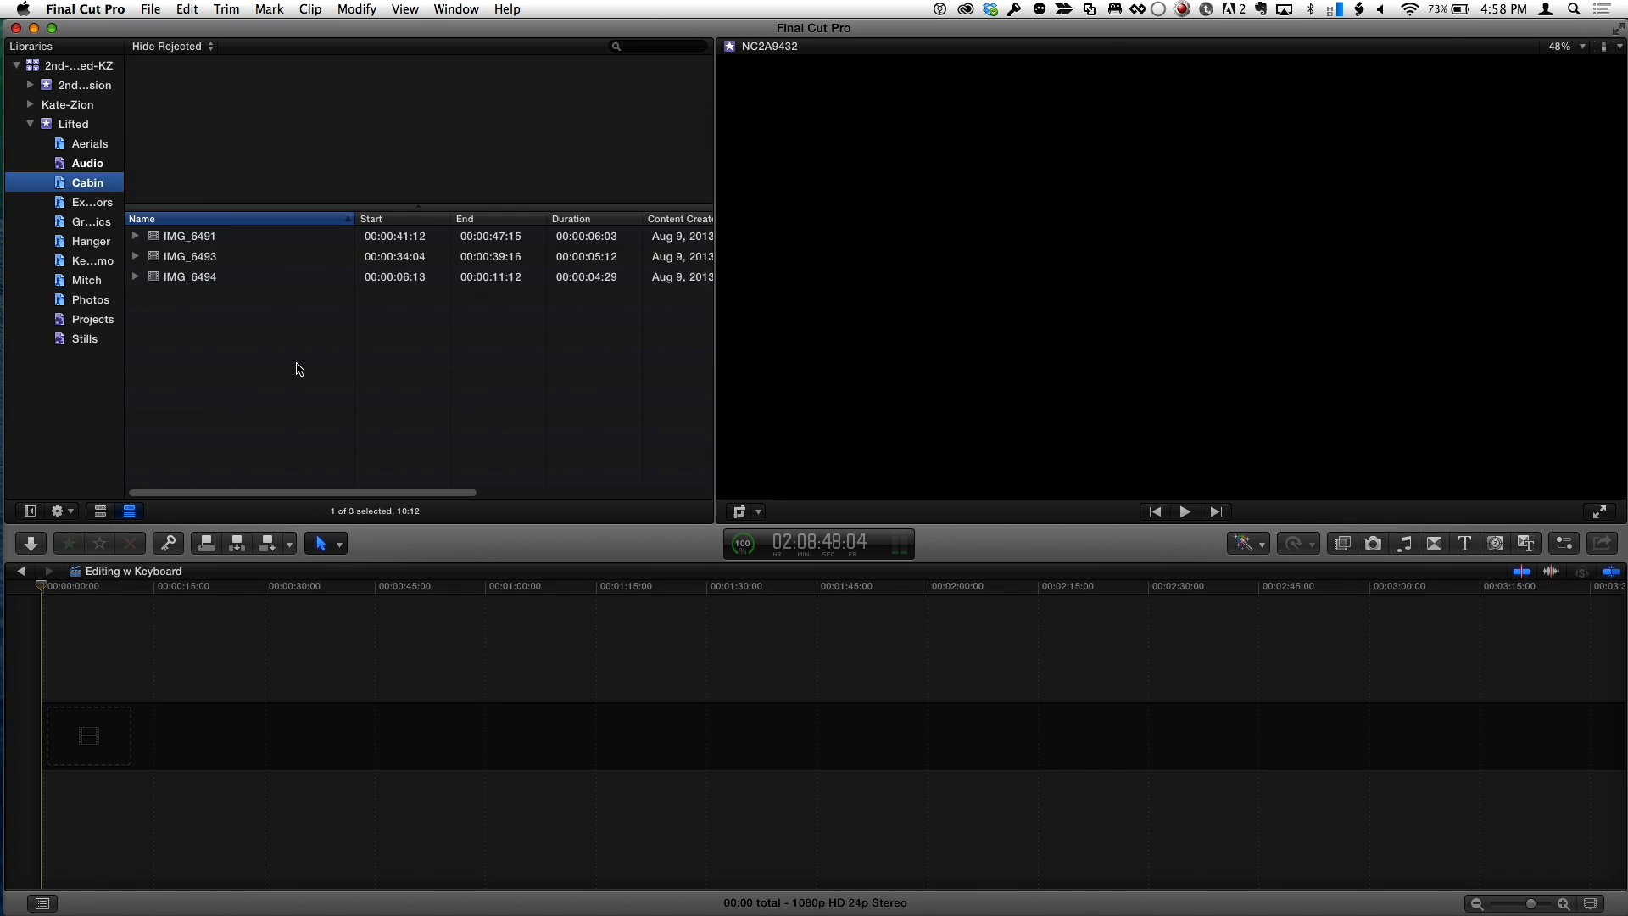
pyautogui.click(90, 142)
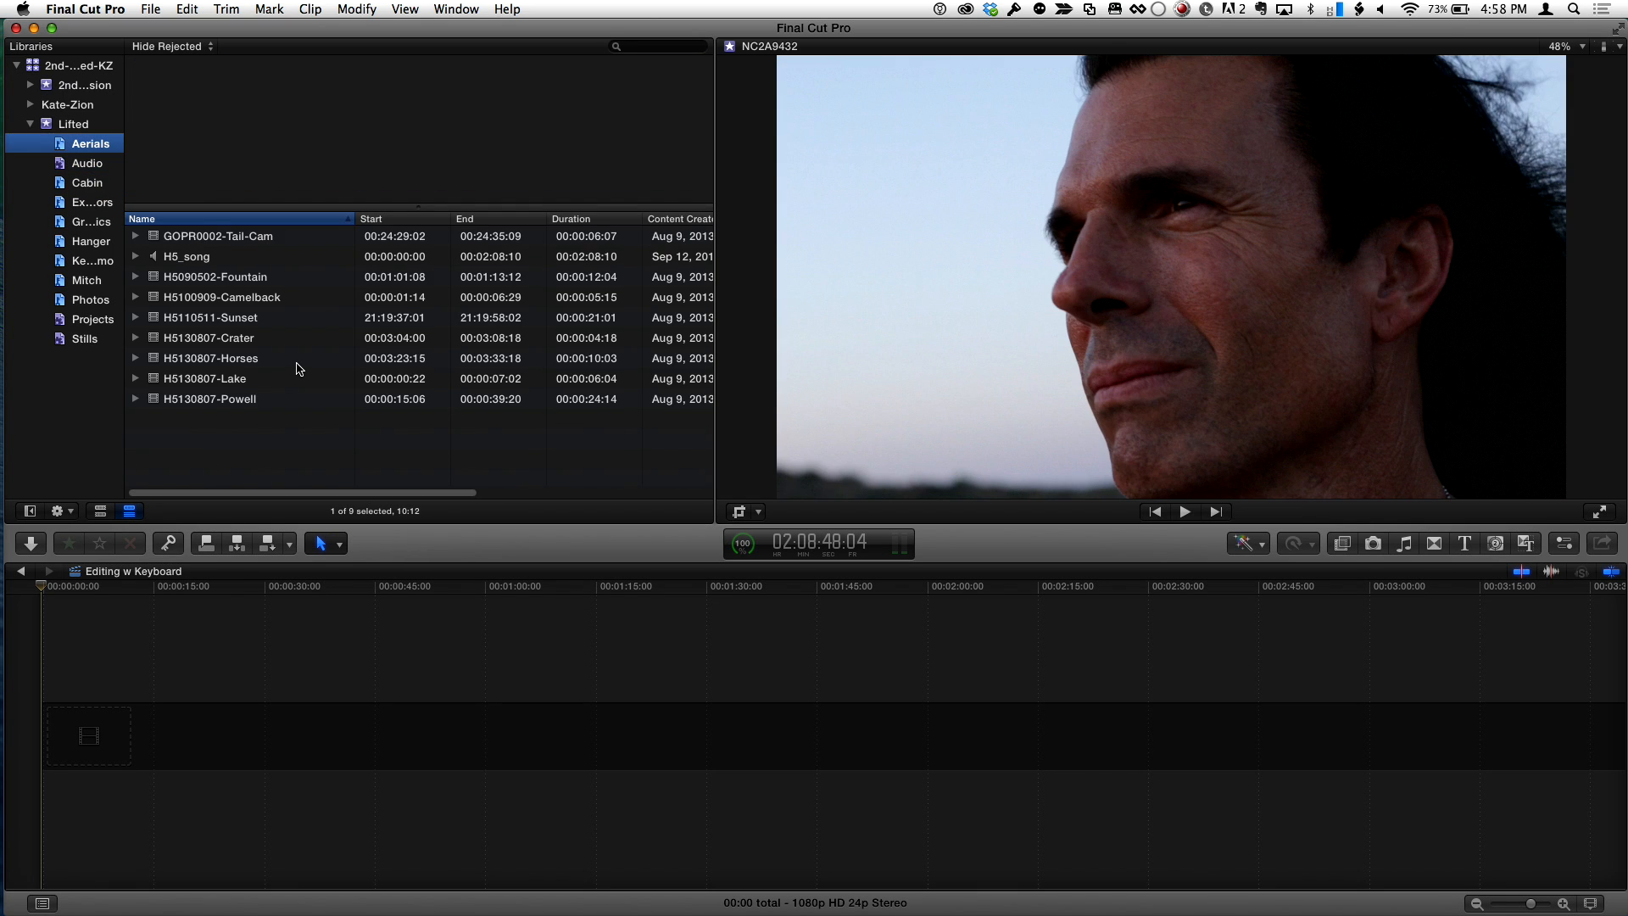
# - Filter the clips by 'crater', clear the filter, then list the Audio event's two clips
pyautogui.click(658, 45)
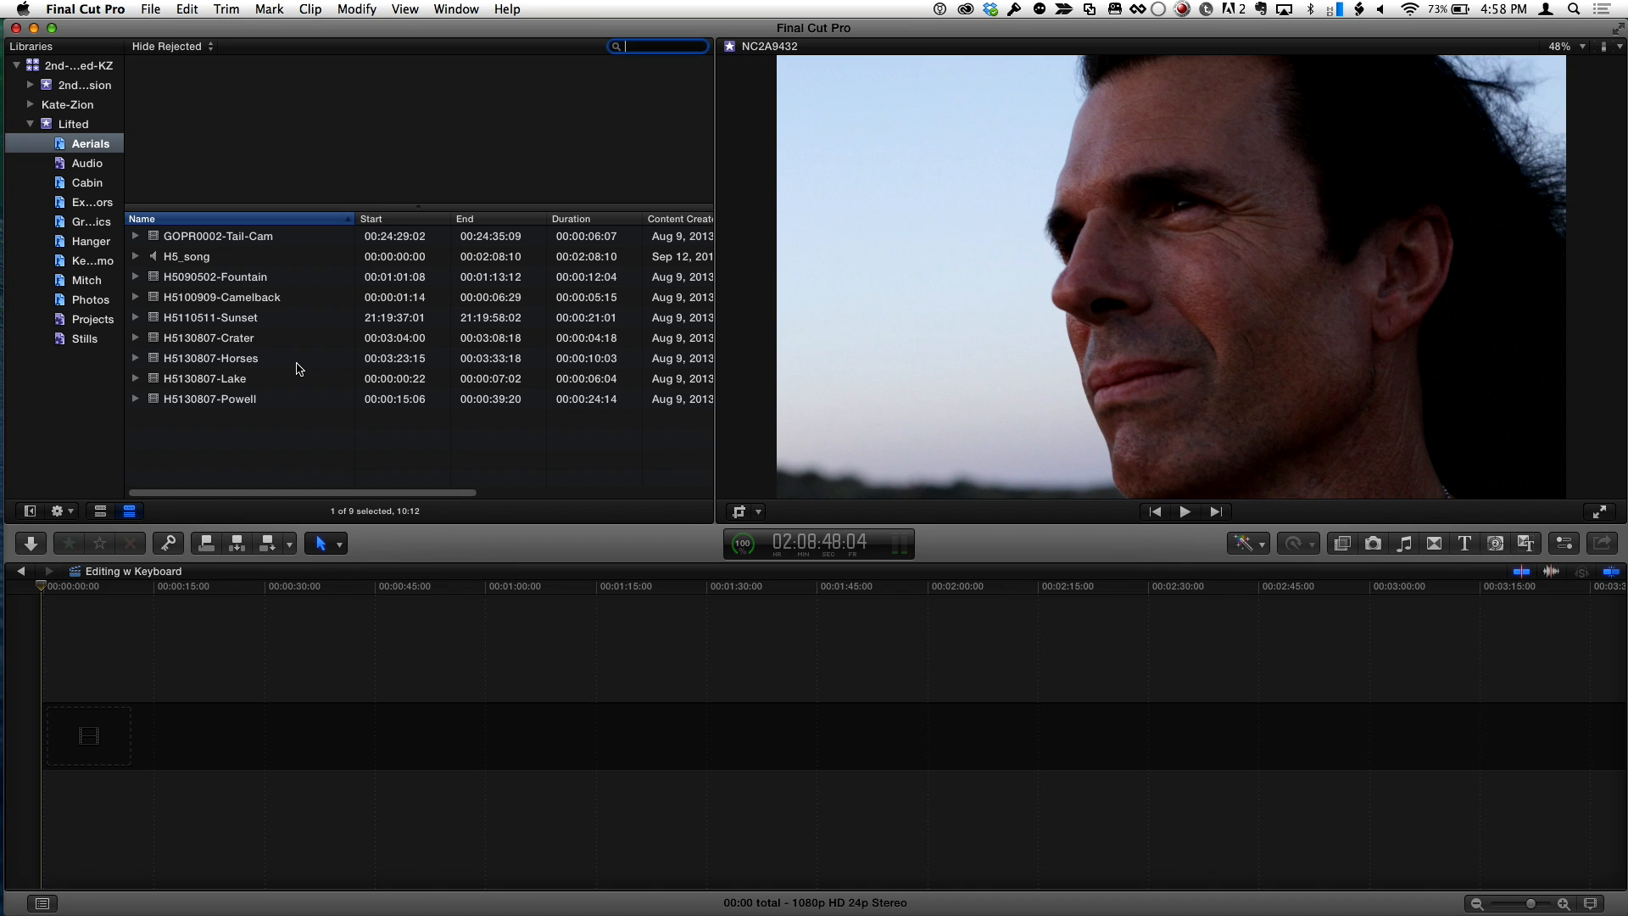
pyautogui.write('crater')
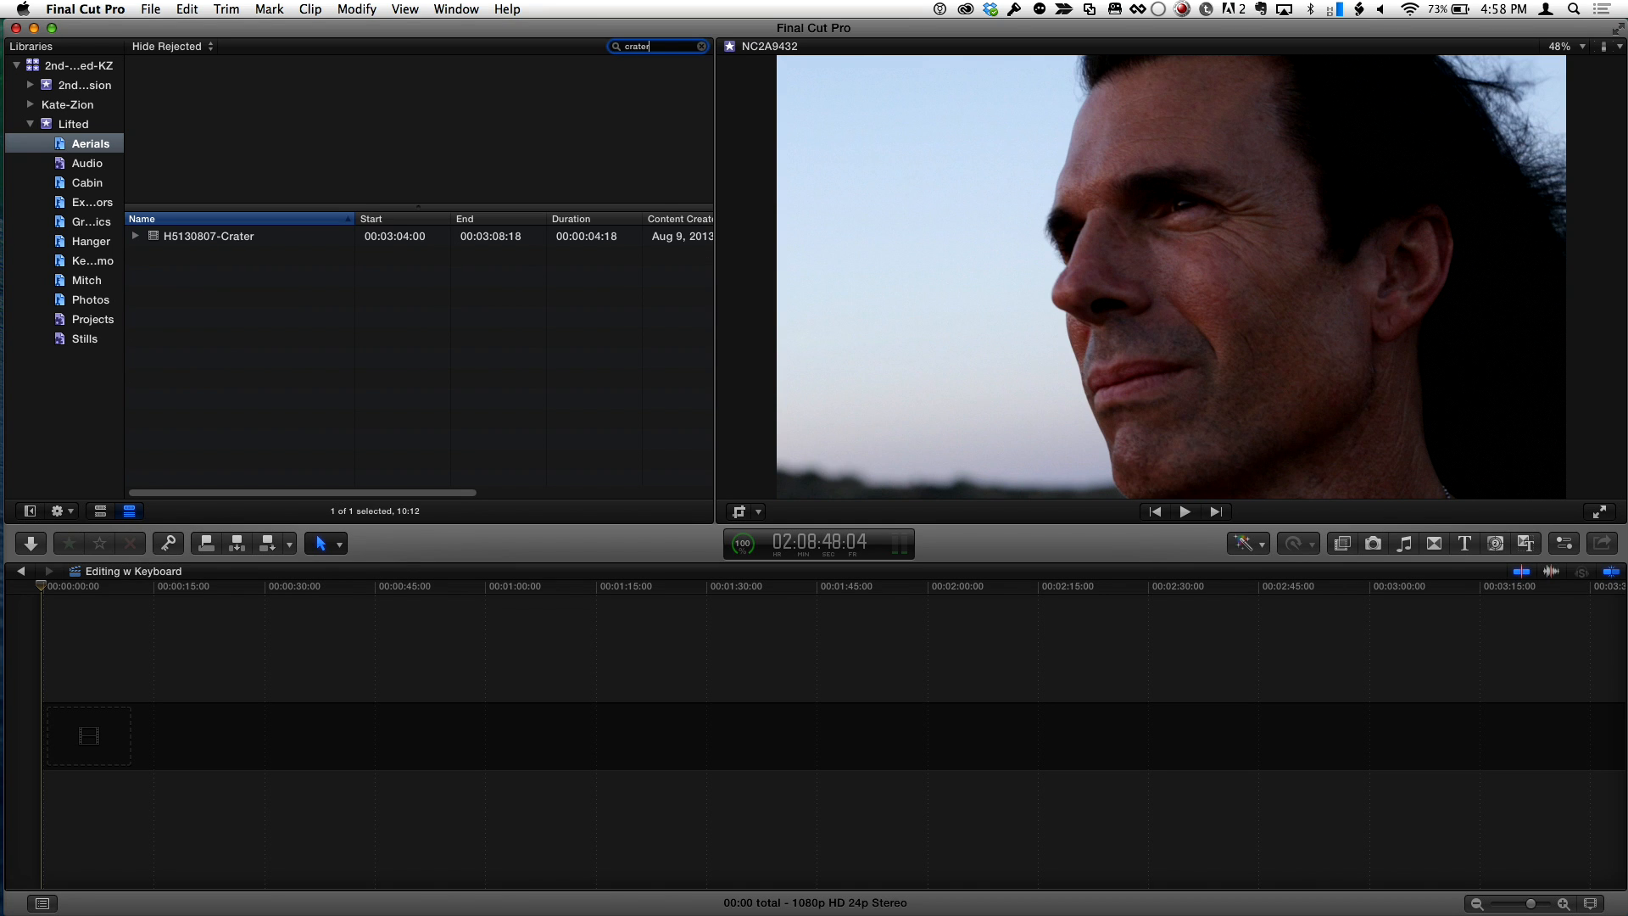
pyautogui.click(702, 45)
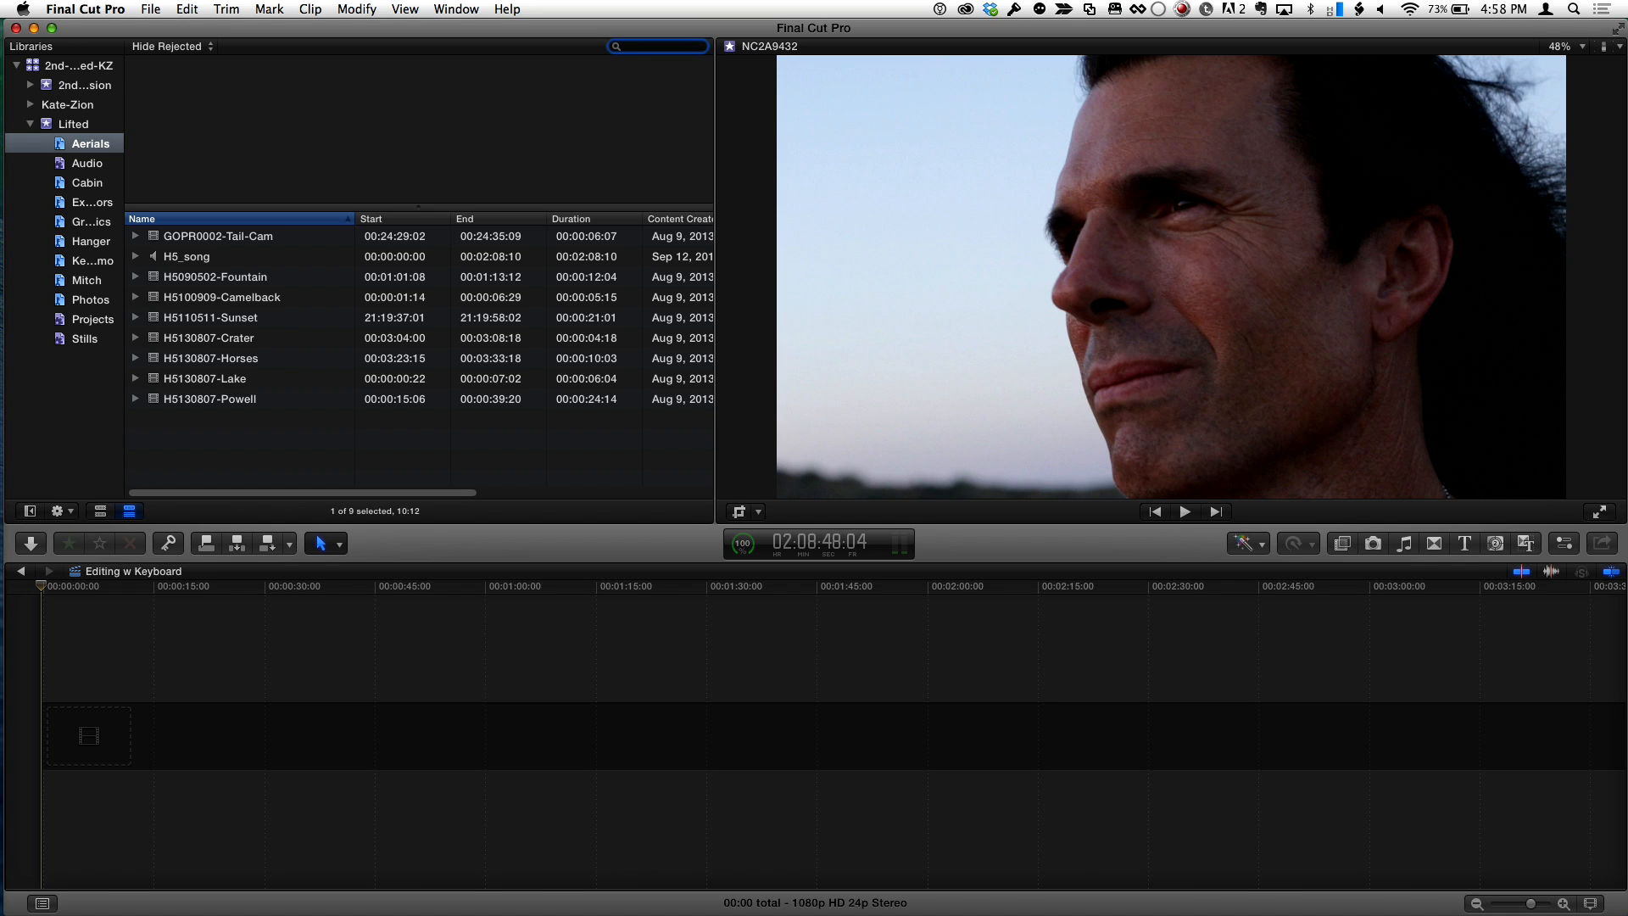
pyautogui.click(86, 163)
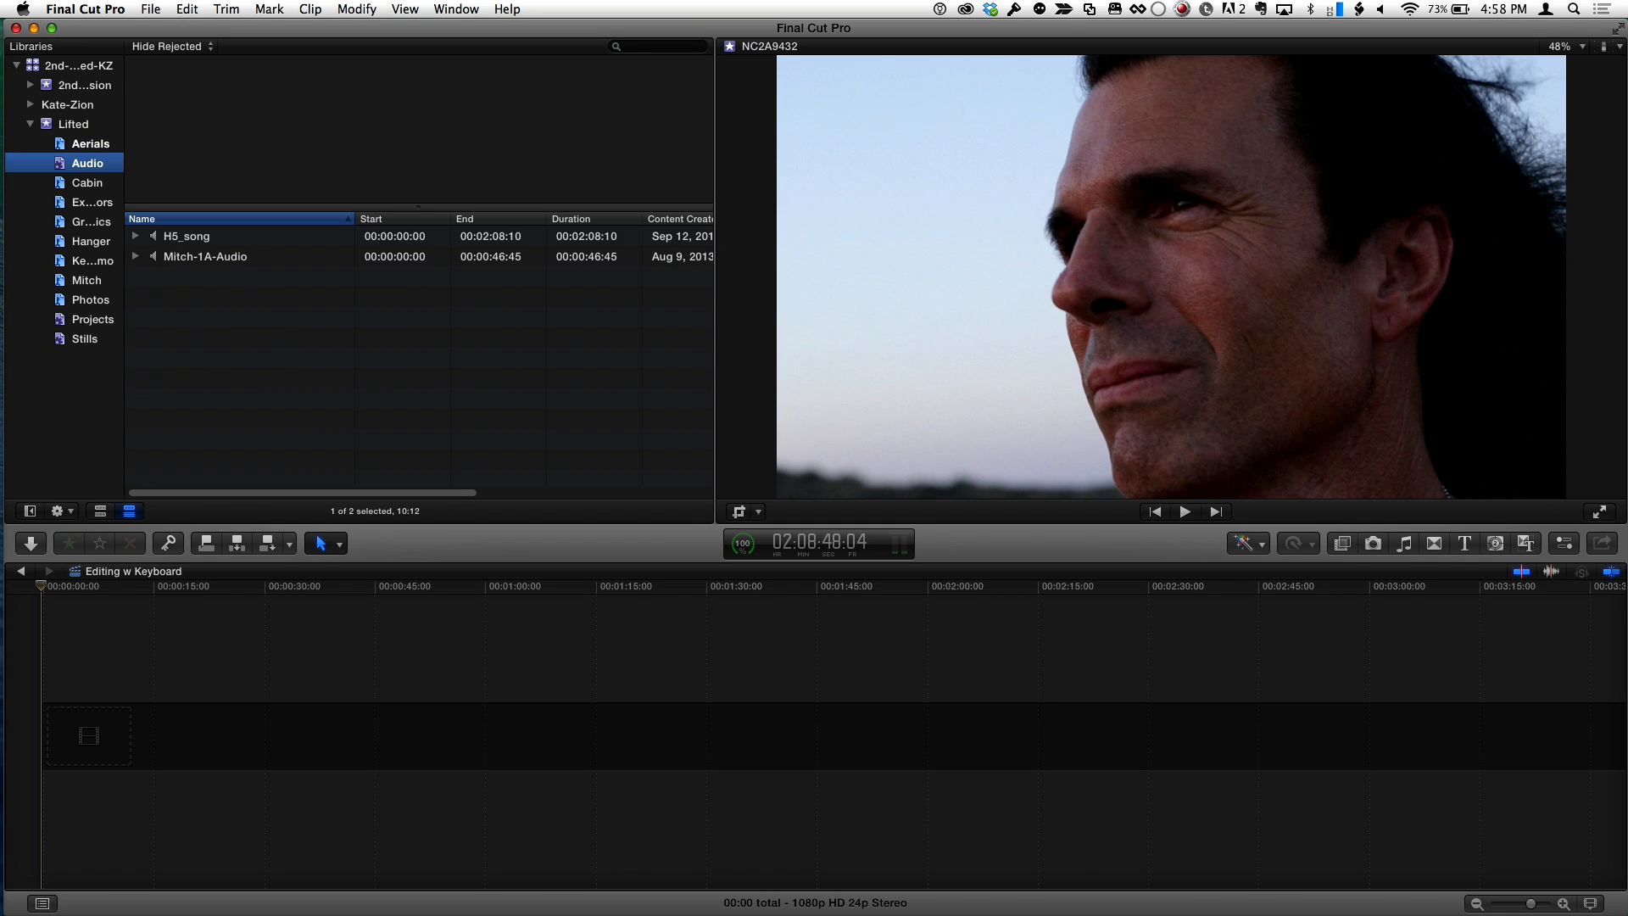
pyautogui.click(72, 124)
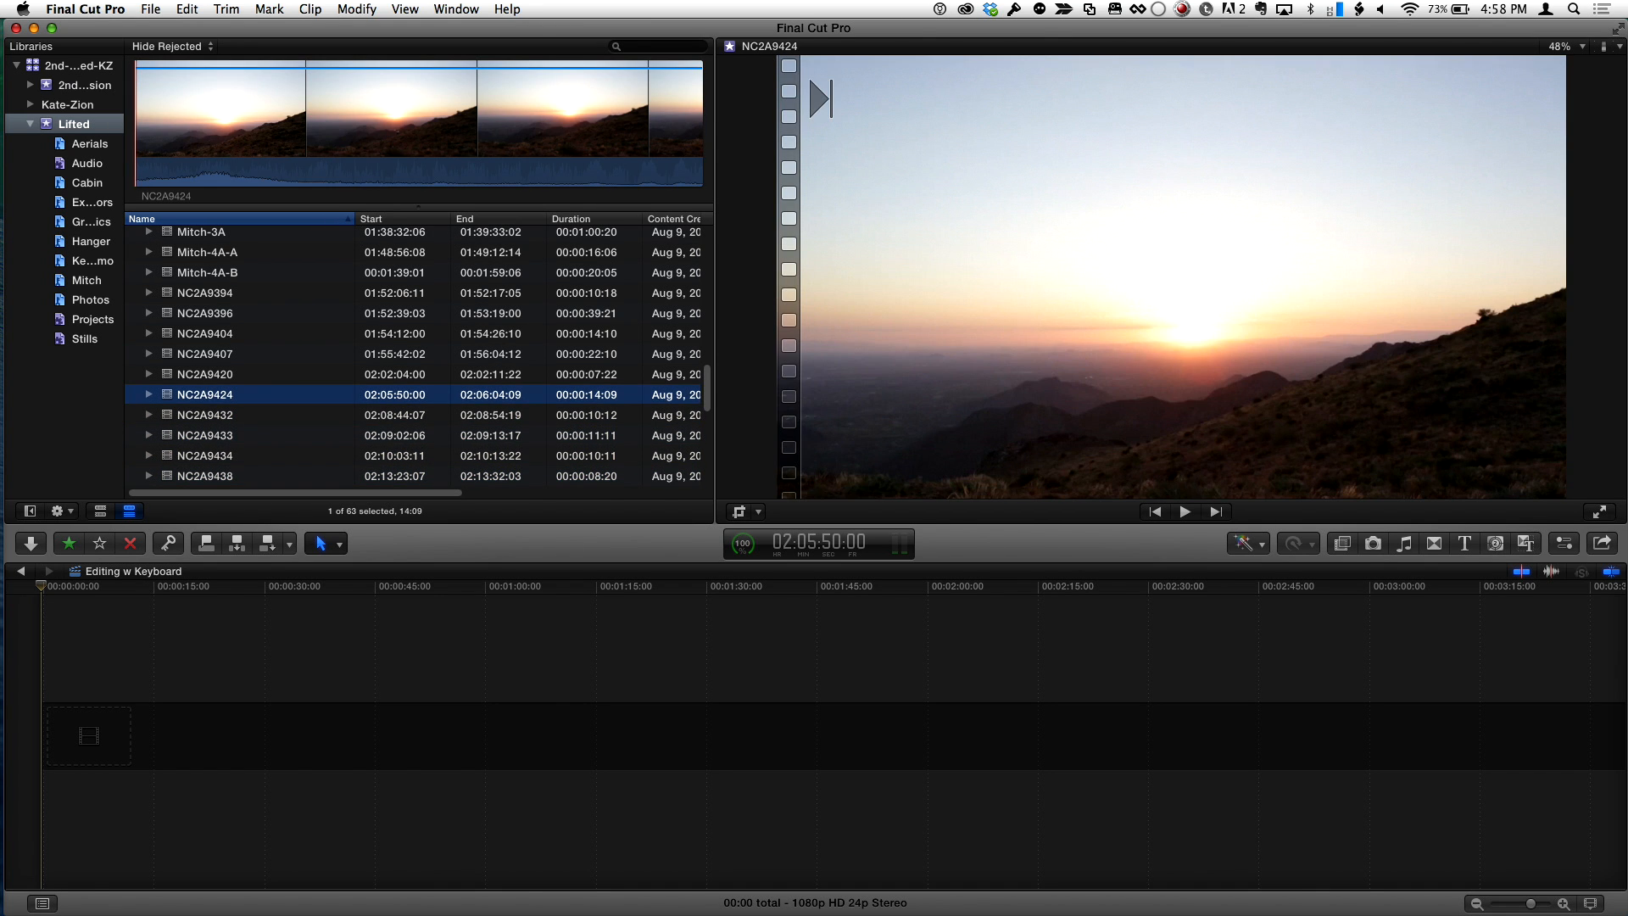
pyautogui.click(205, 373)
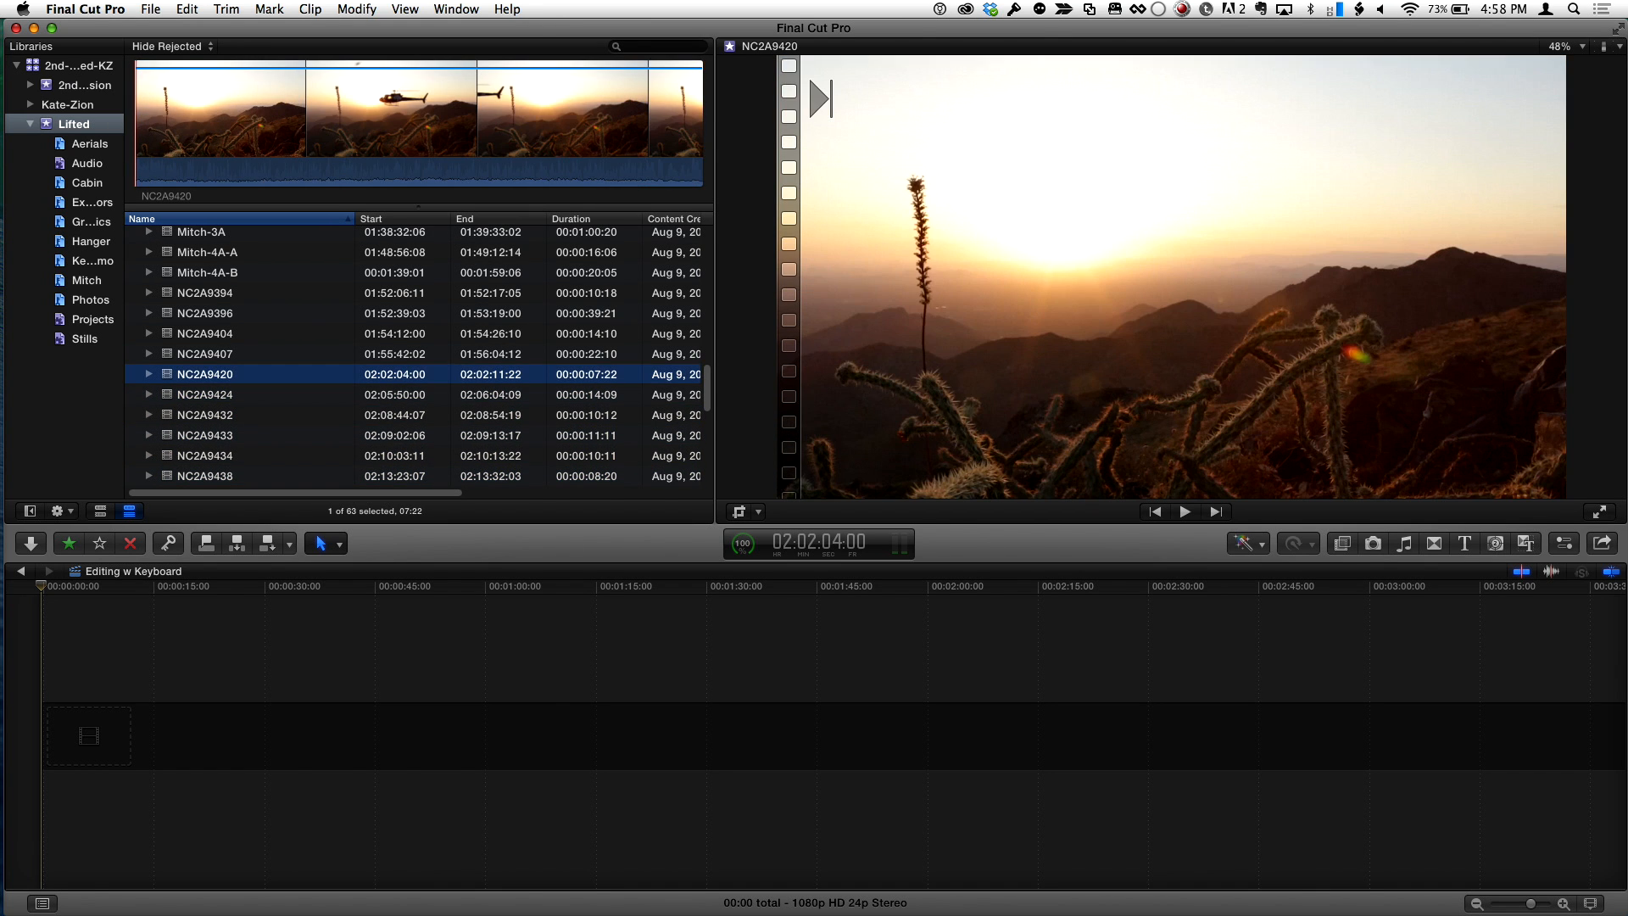
pyautogui.click(205, 395)
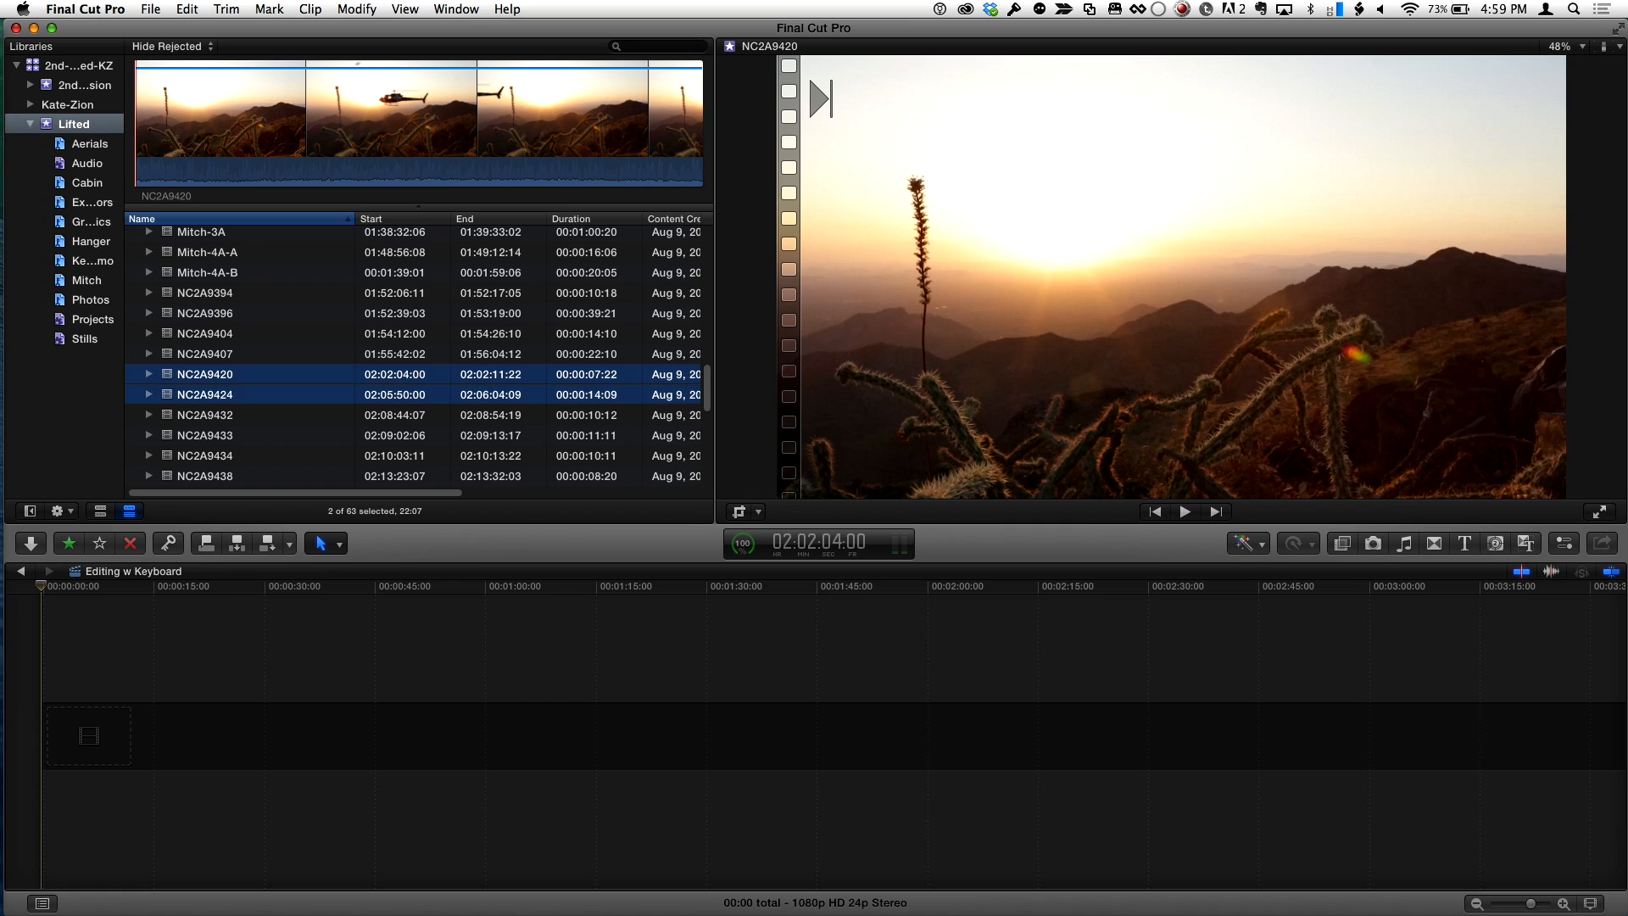
pyautogui.click(205, 414)
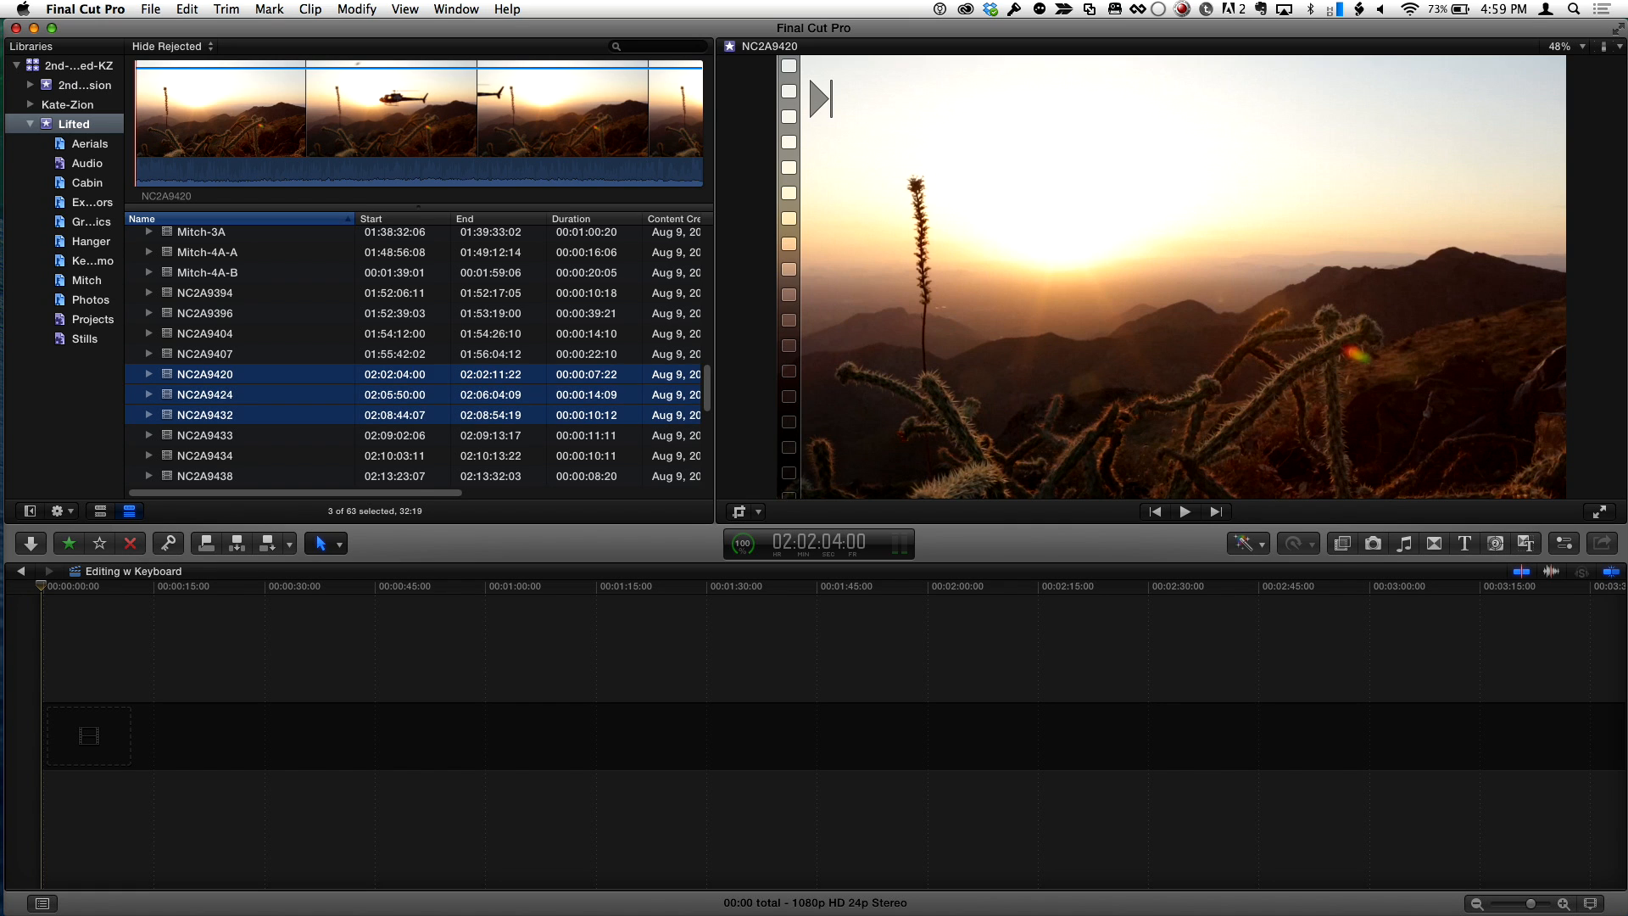
pyautogui.click(205, 454)
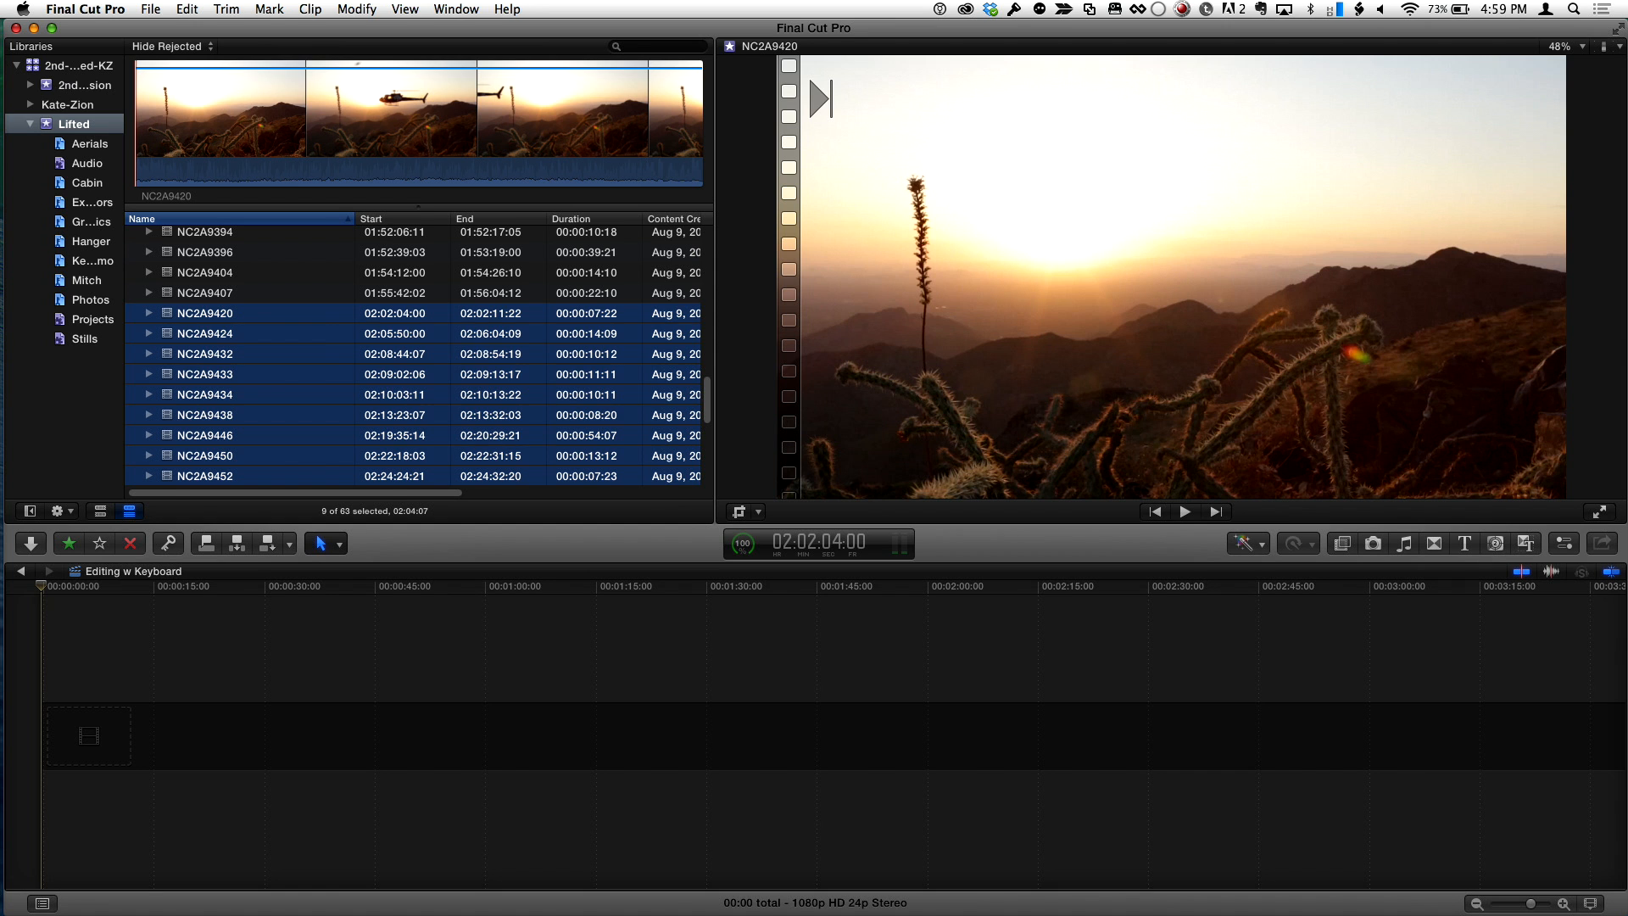
pyautogui.click(206, 454)
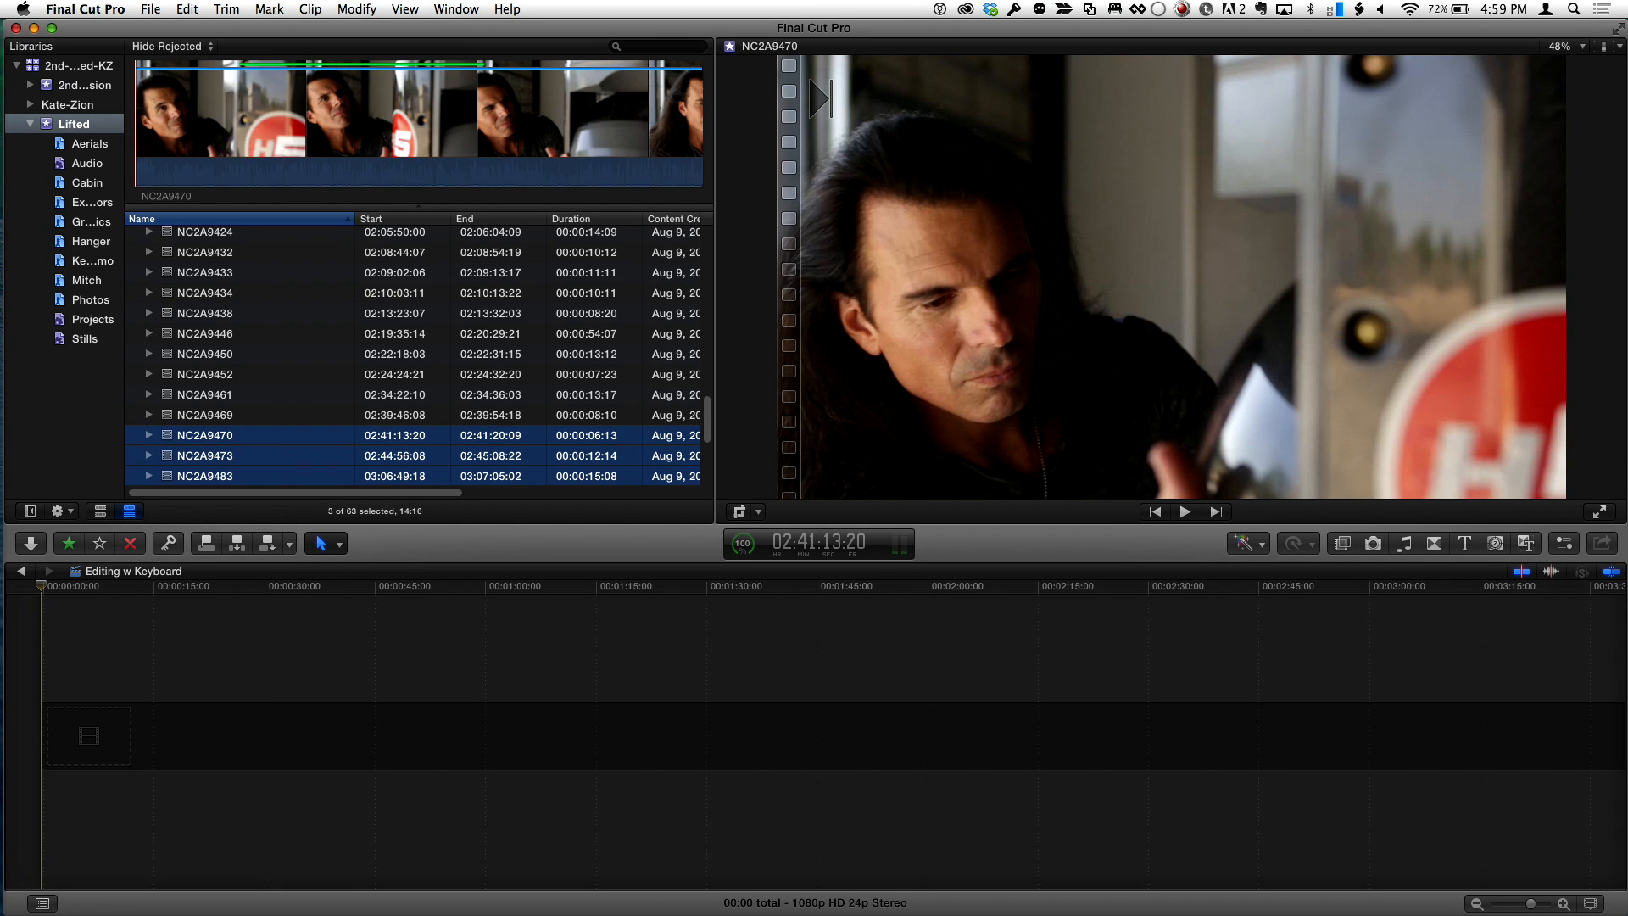
pyautogui.click(205, 414)
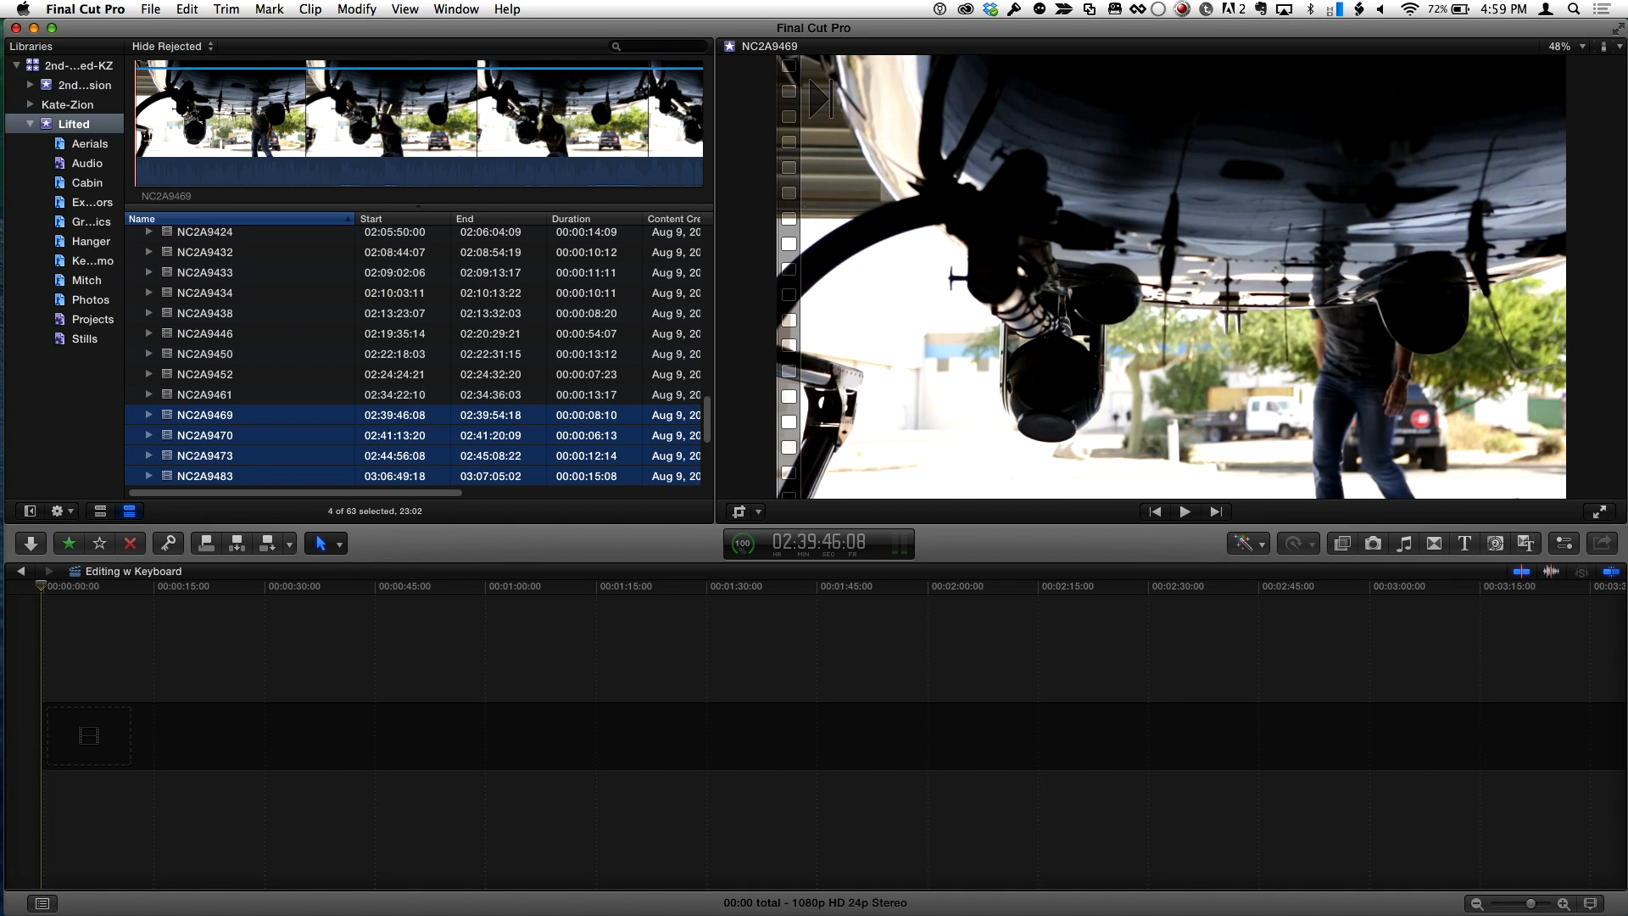
pyautogui.click(205, 353)
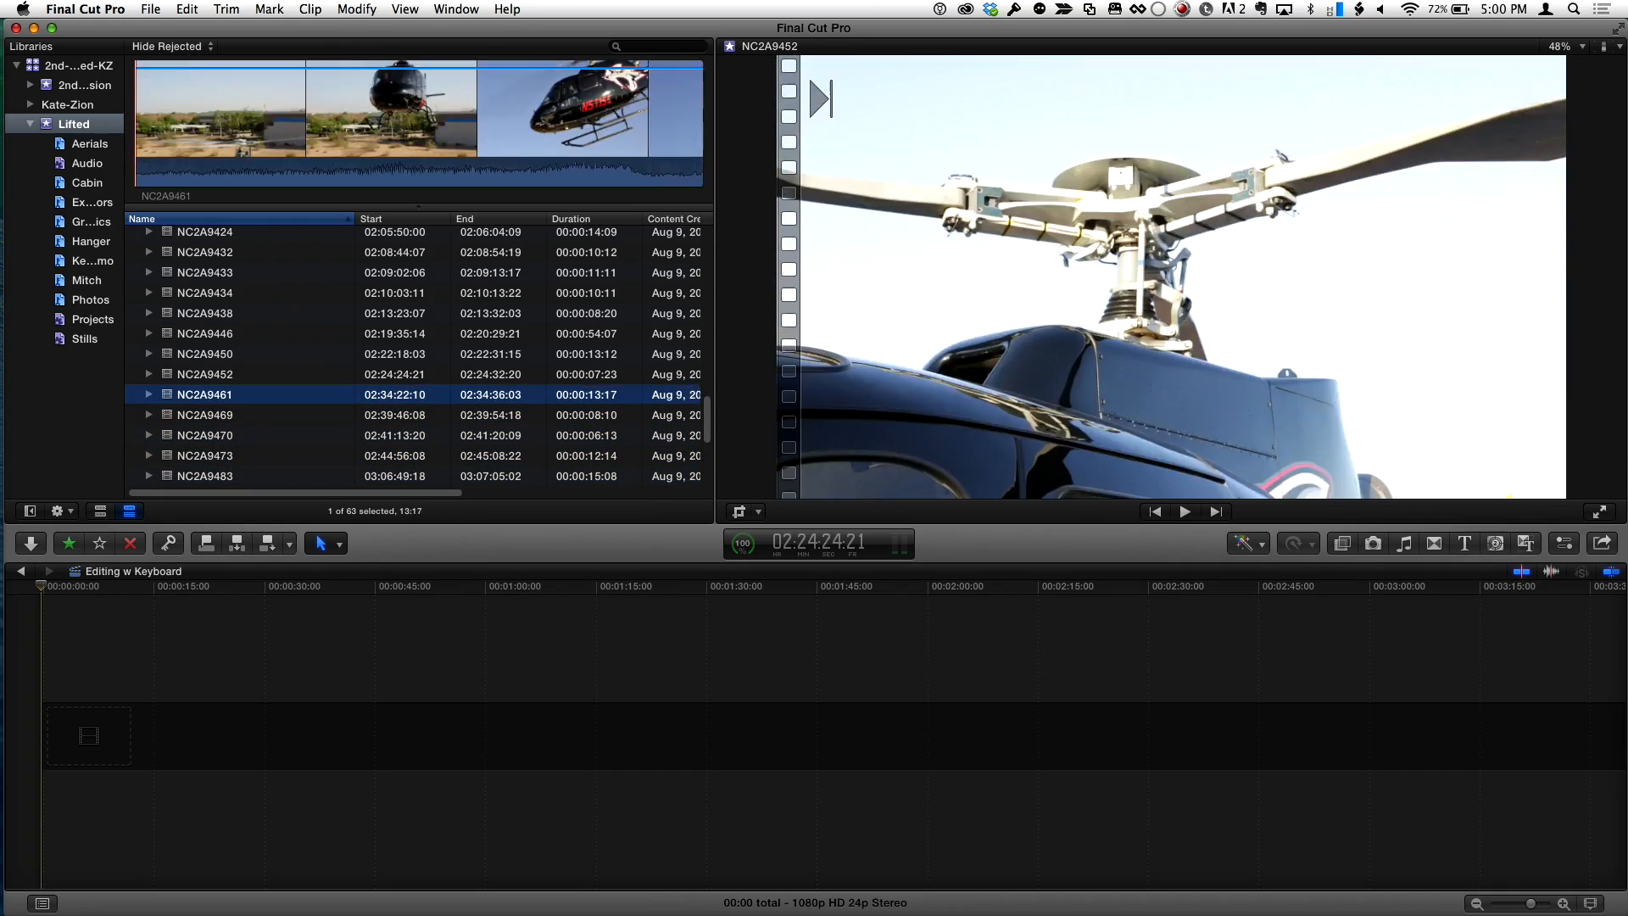
pyautogui.click(205, 311)
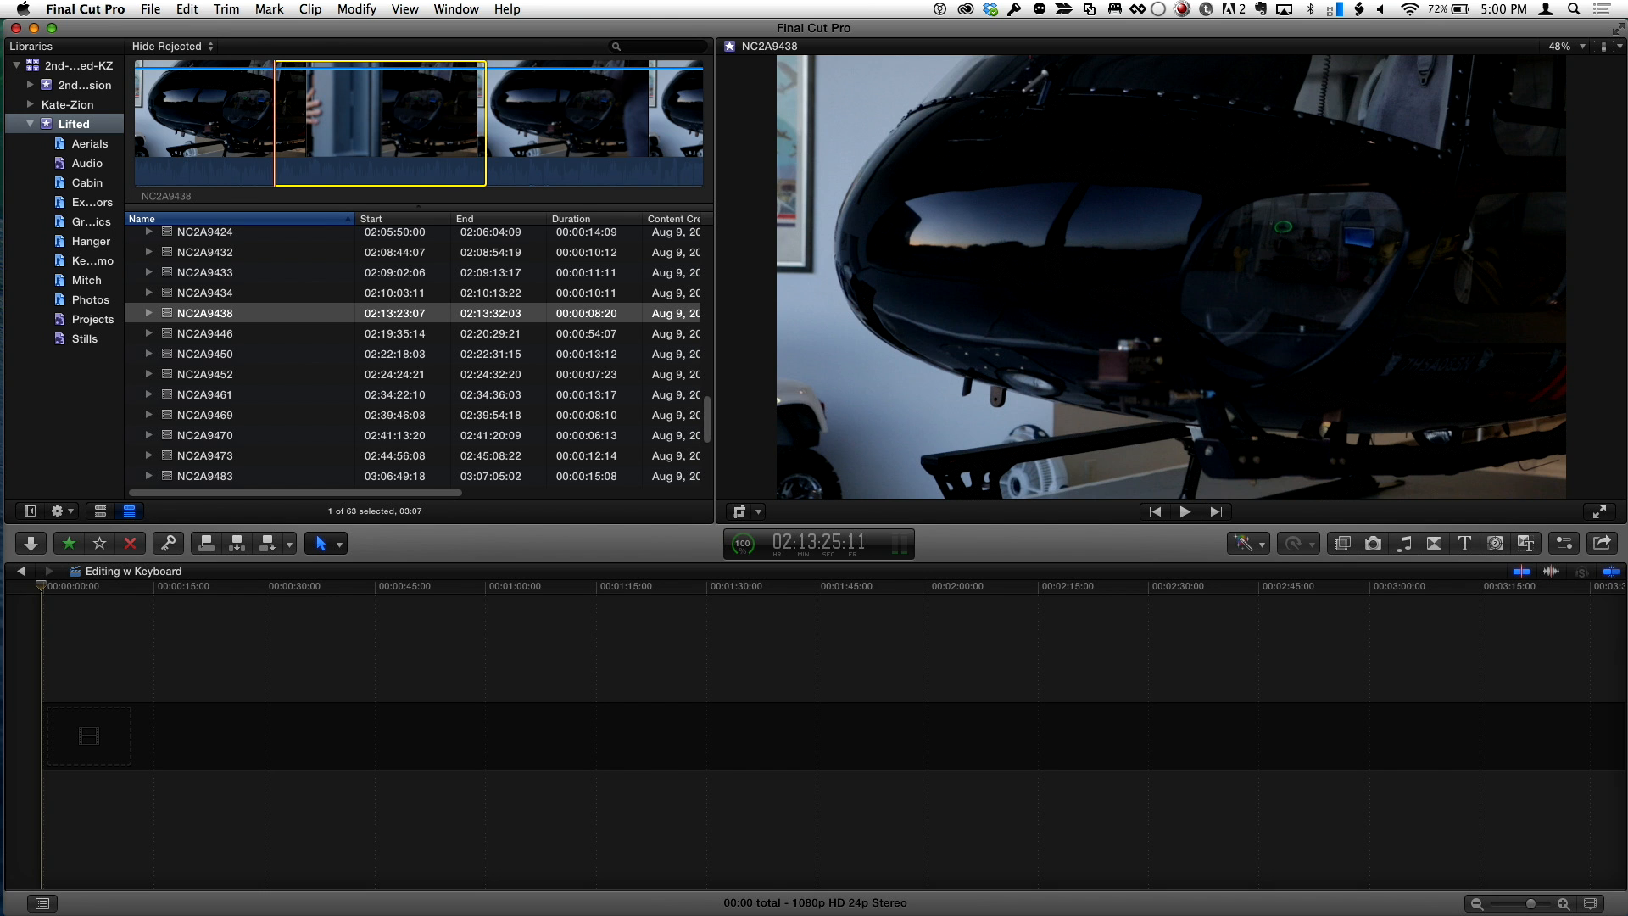
# - Select clip NC2A9438 and favorite three short in/out ranges within it
pyautogui.click(1182, 510)
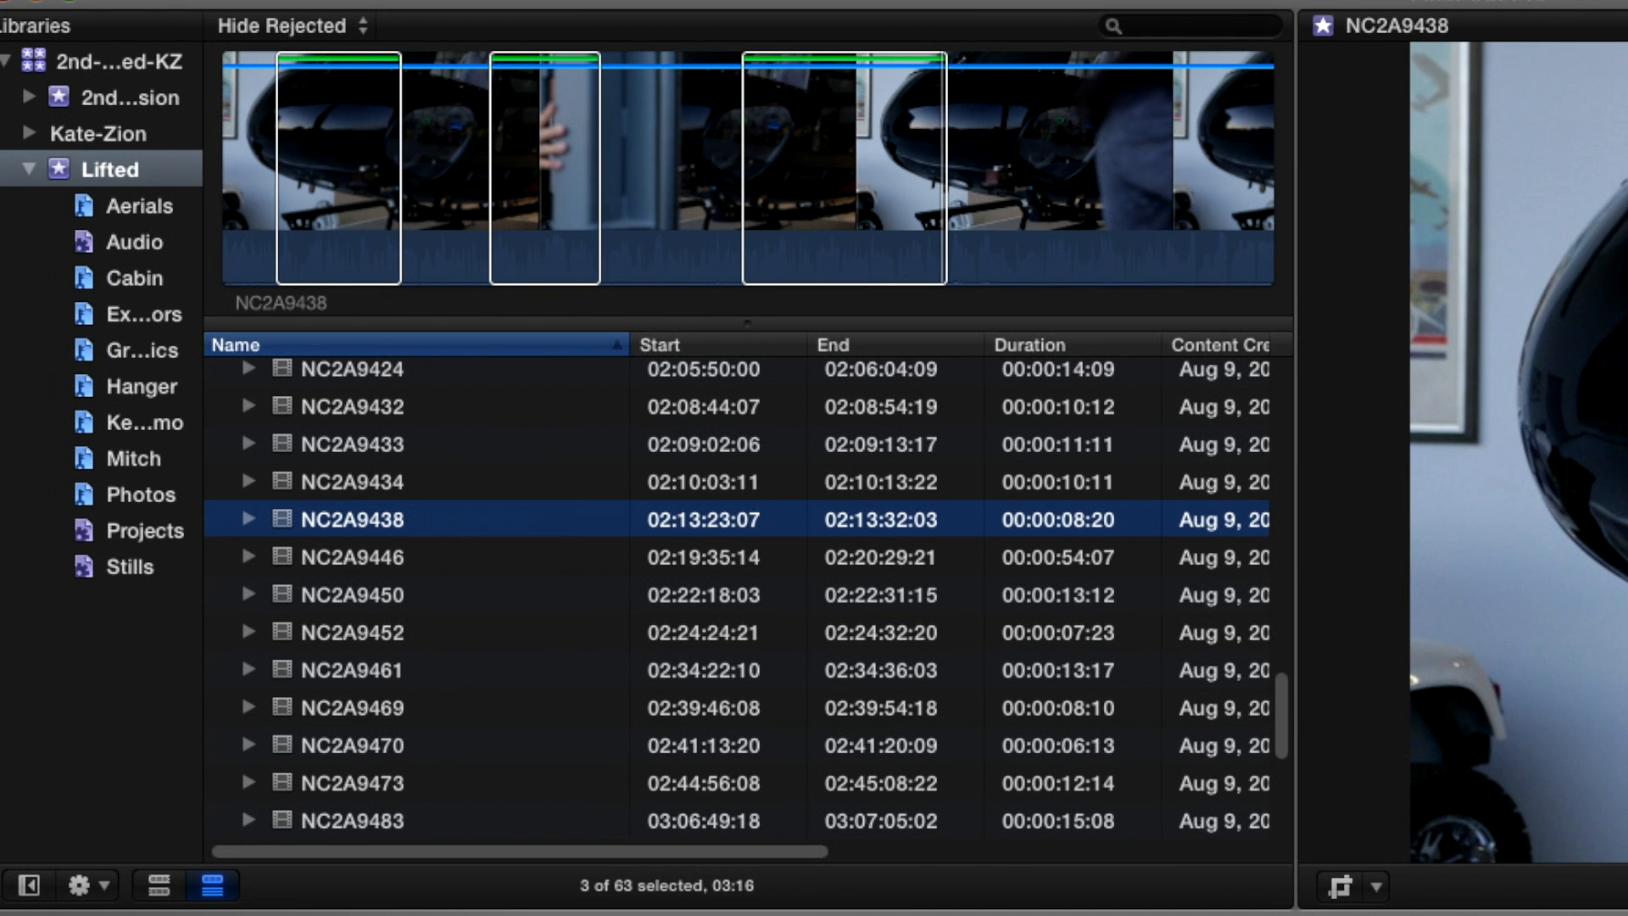
# - Expand NC2A9438 and rename its three favorites great, greater and greatest
pyautogui.click(251, 519)
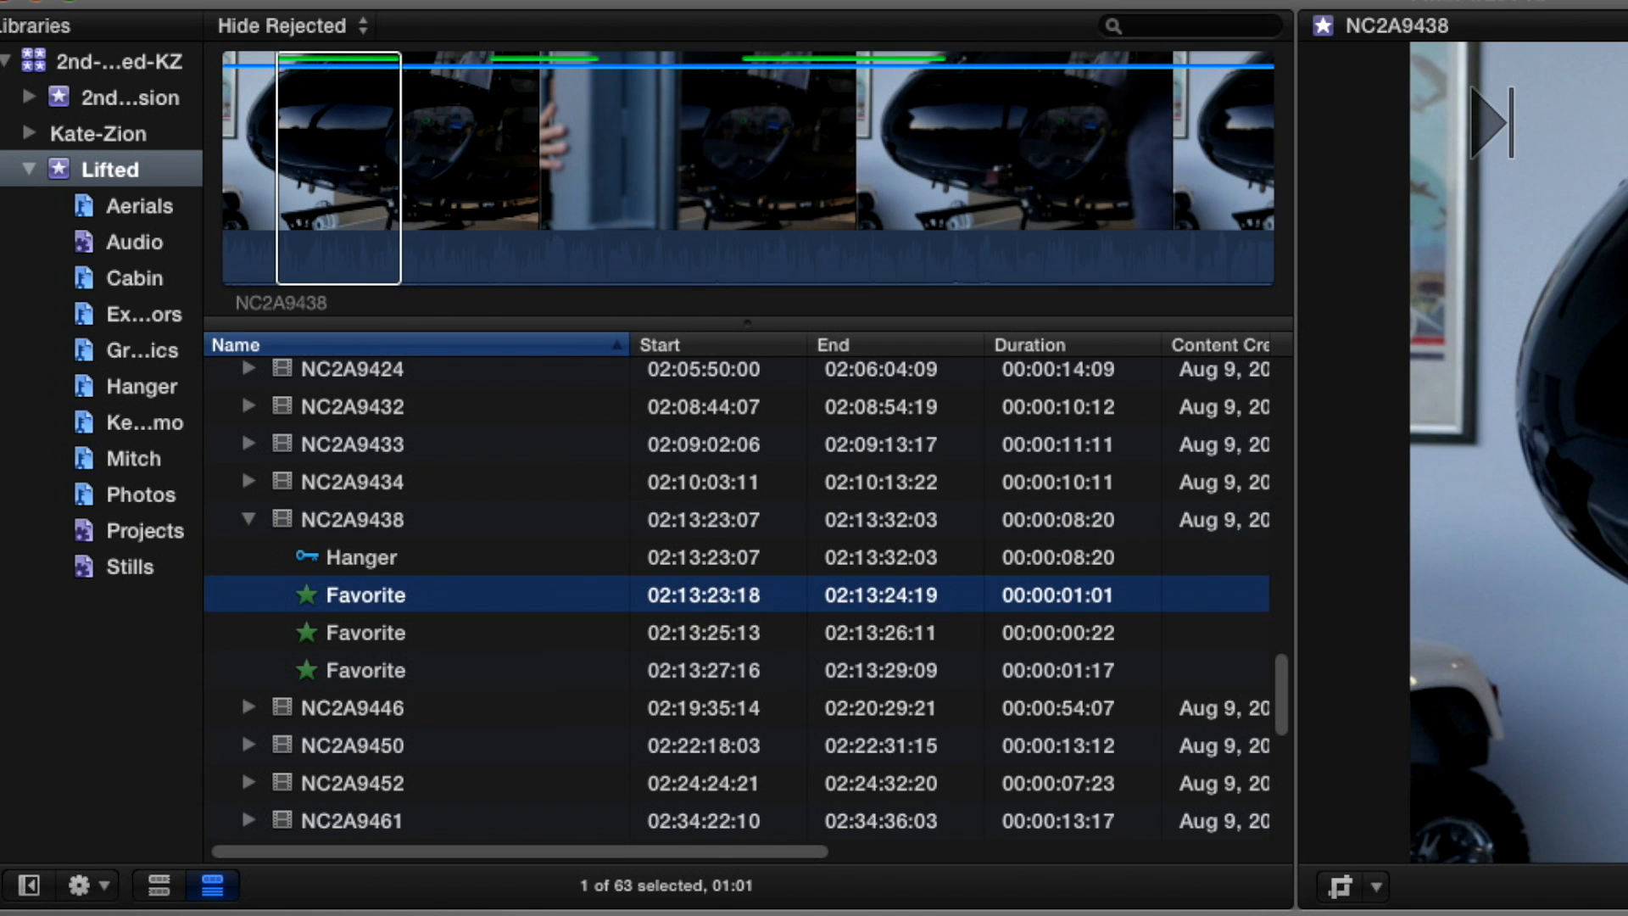
pyautogui.doubleClick(368, 593)
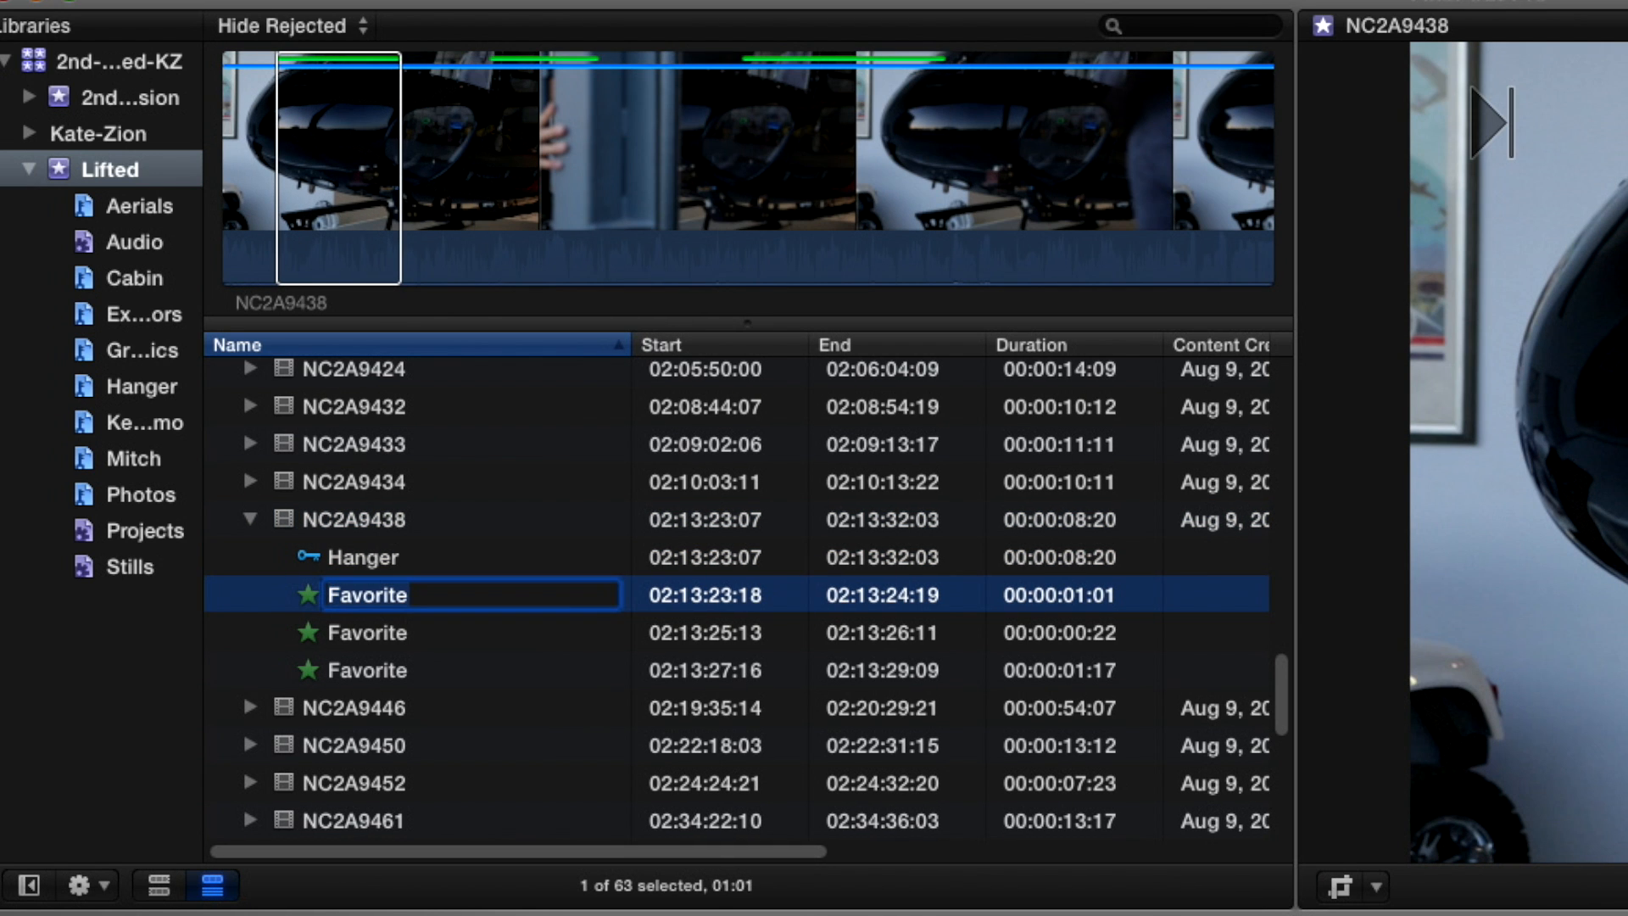
pyautogui.write('great')
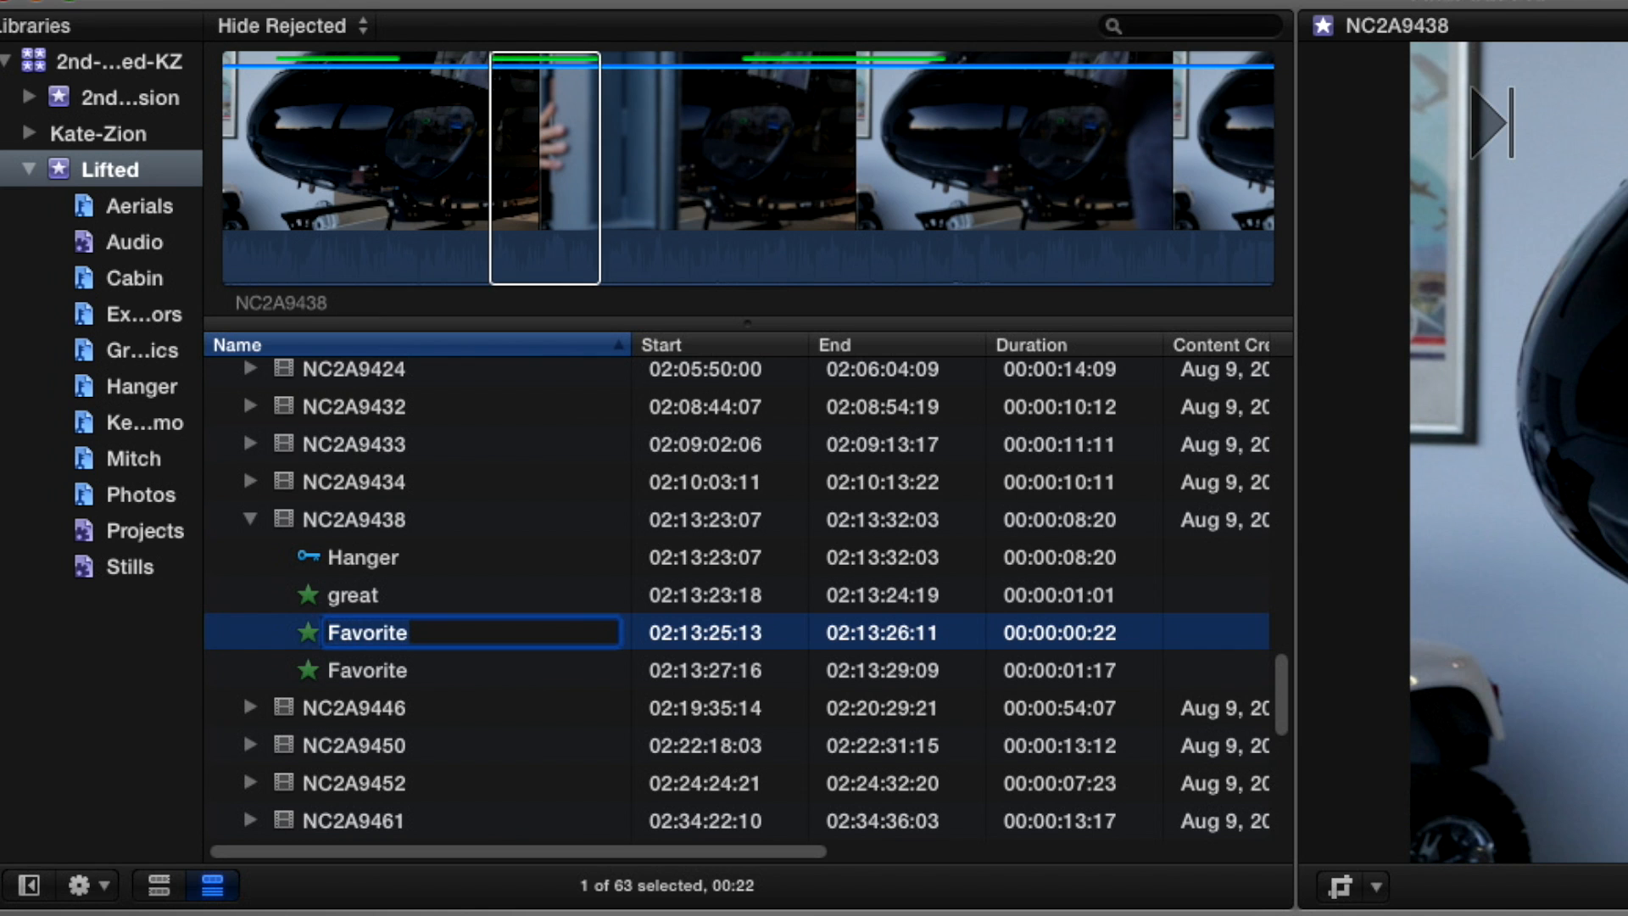
pyautogui.write('g')
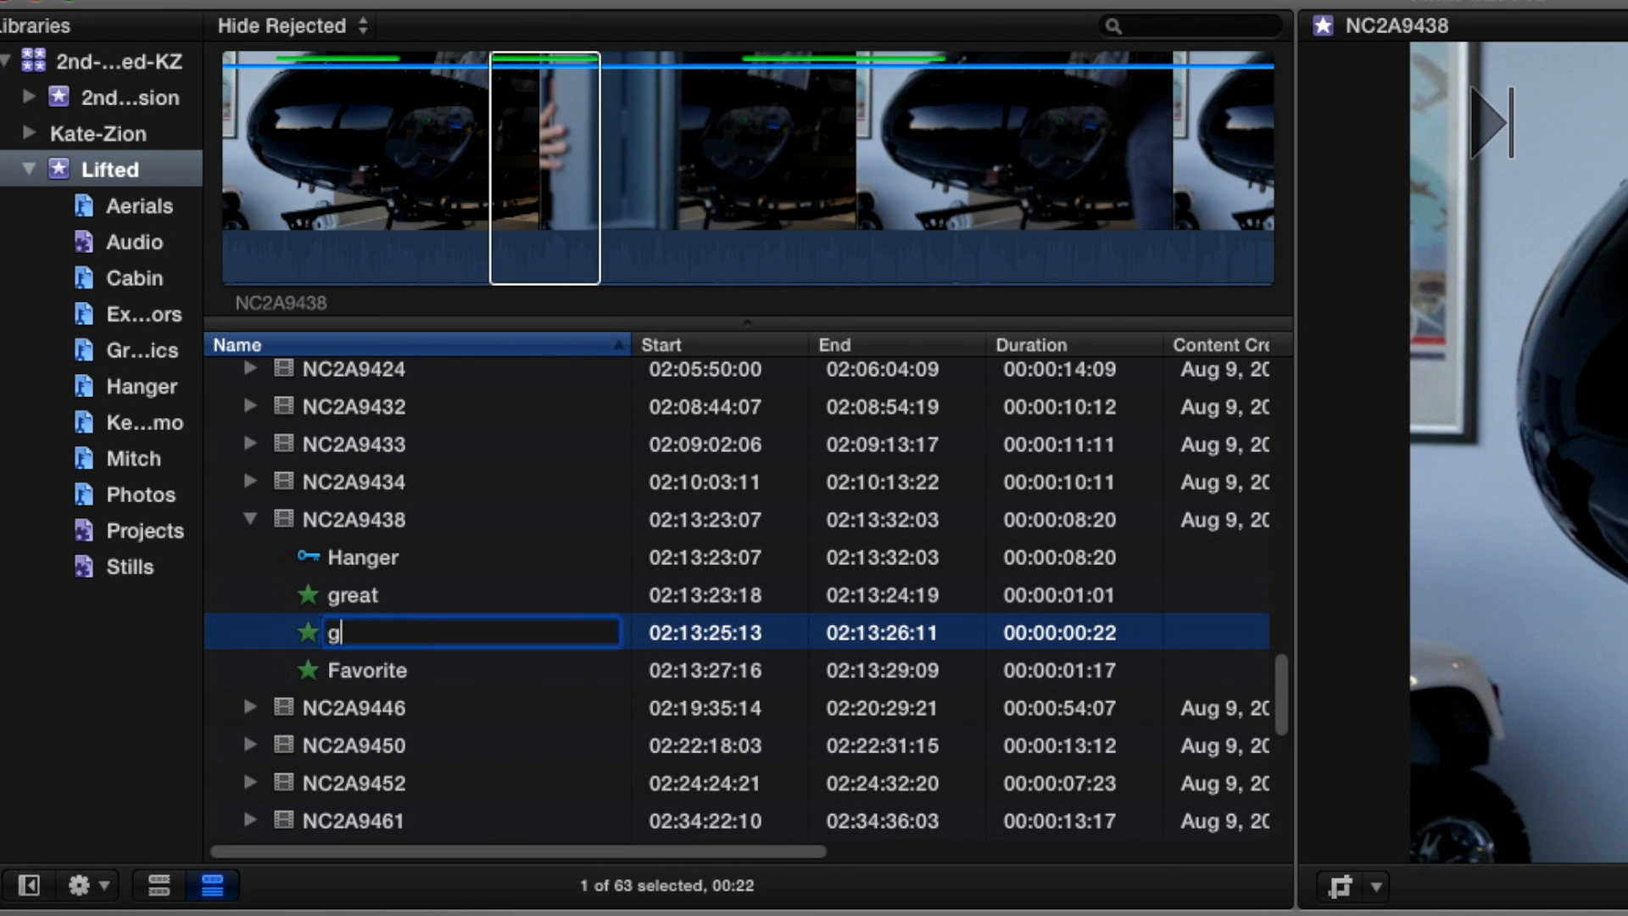
pyautogui.write('reater')
pyautogui.click(470, 670)
pyautogui.write('greate')
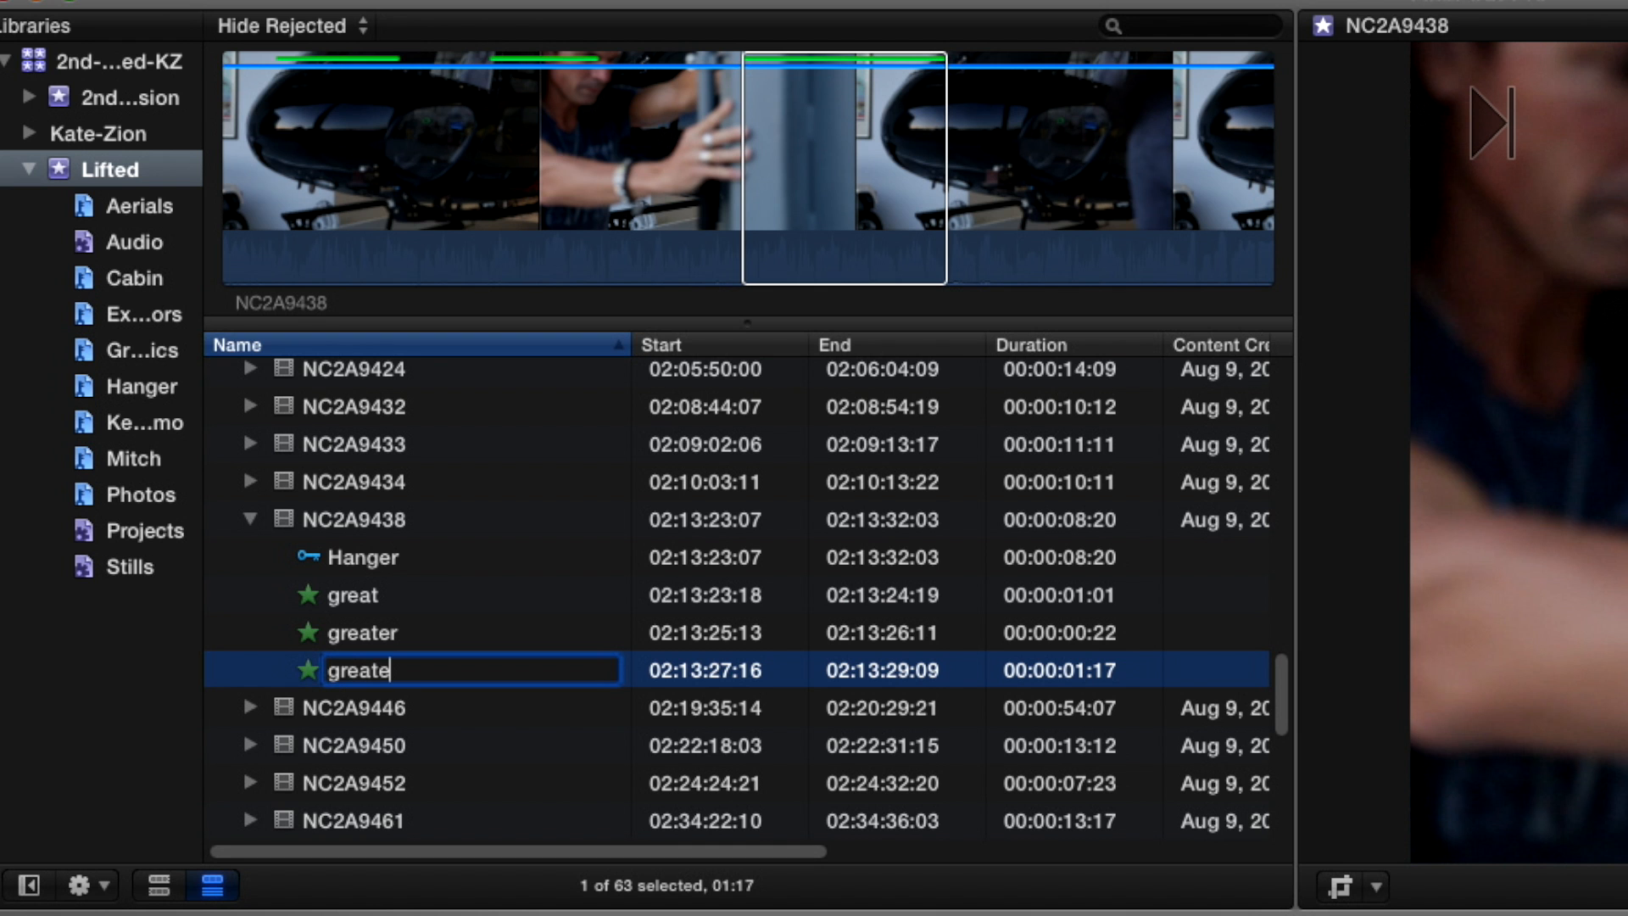
pyautogui.write('st')
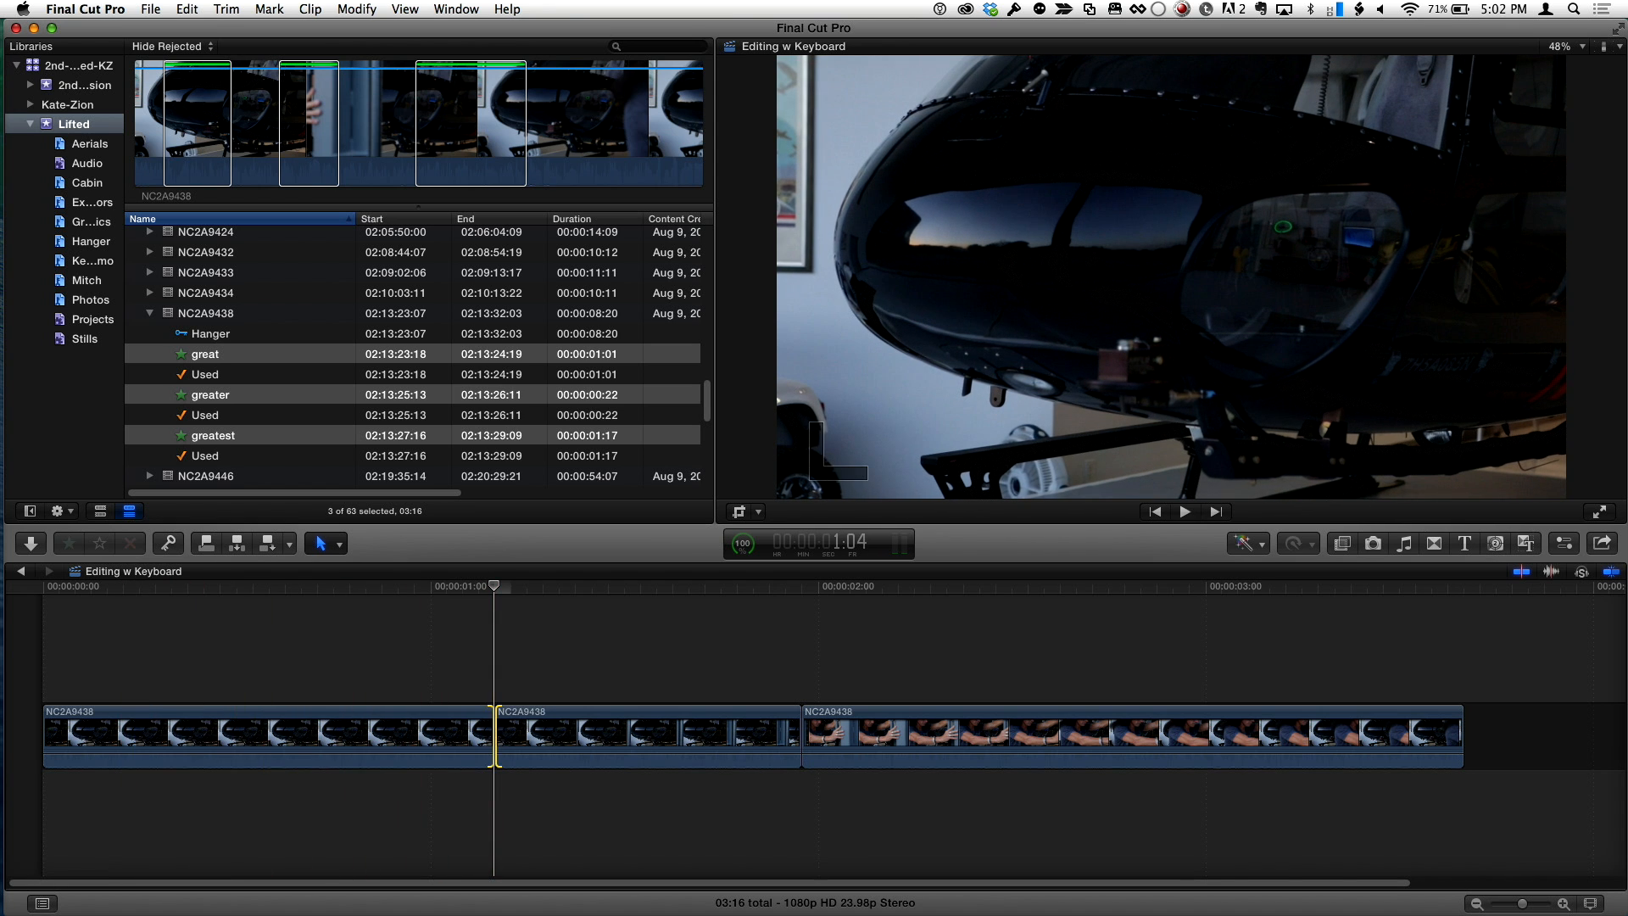
# - Trim the first cut three frames later by keyboard, then list the Lifted library's projects
pyautogui.click(646, 733)
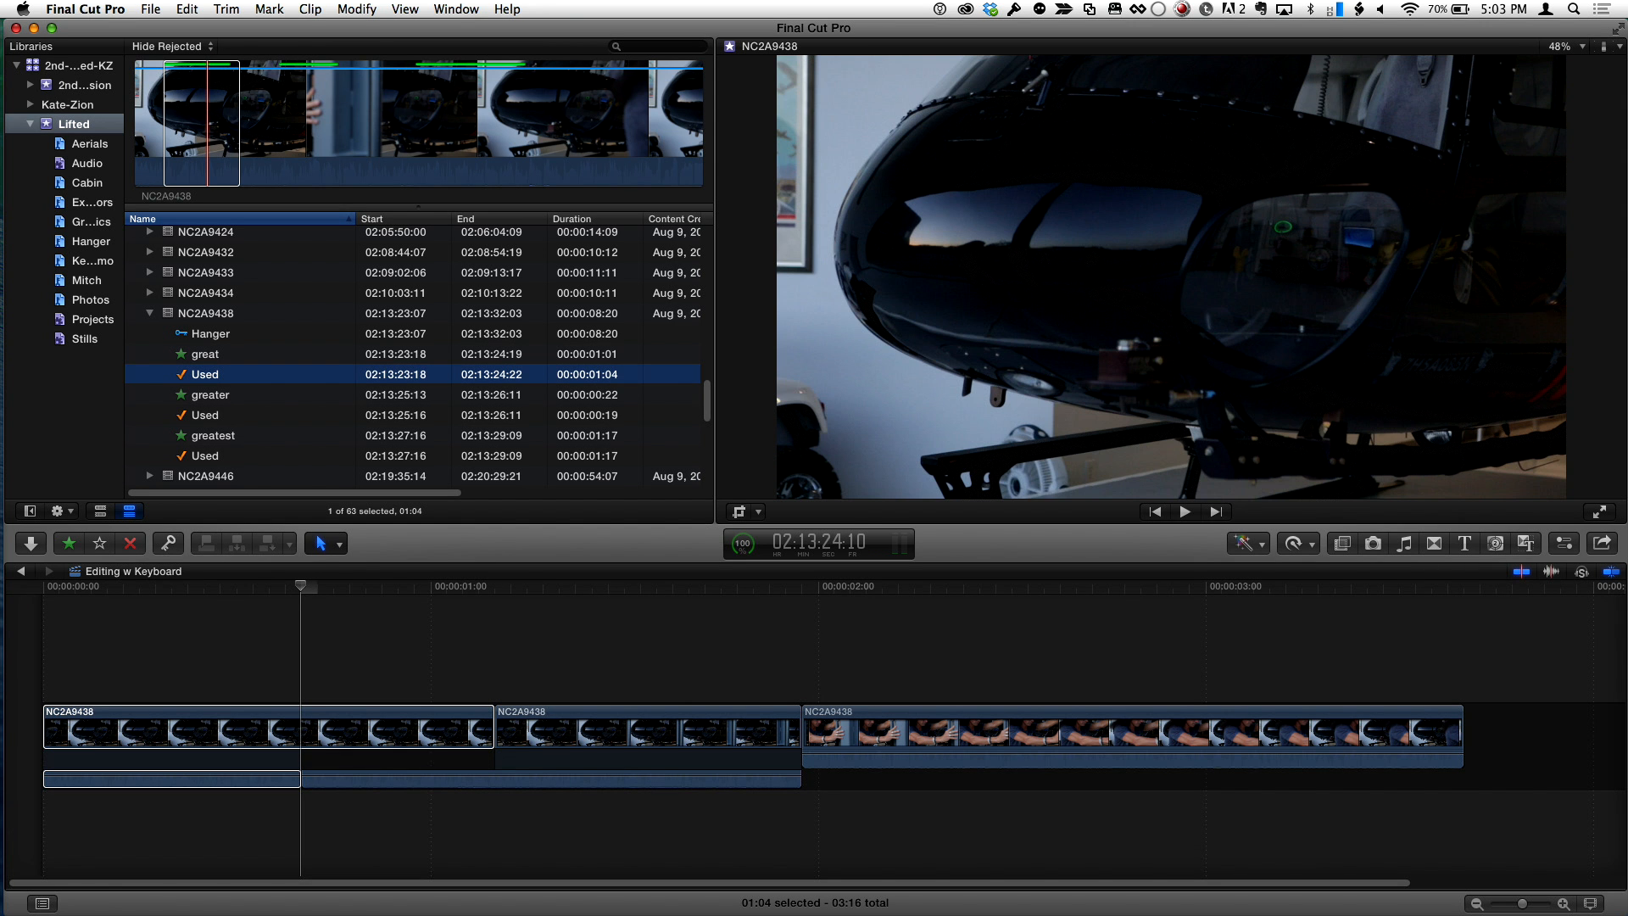
pyautogui.click(267, 726)
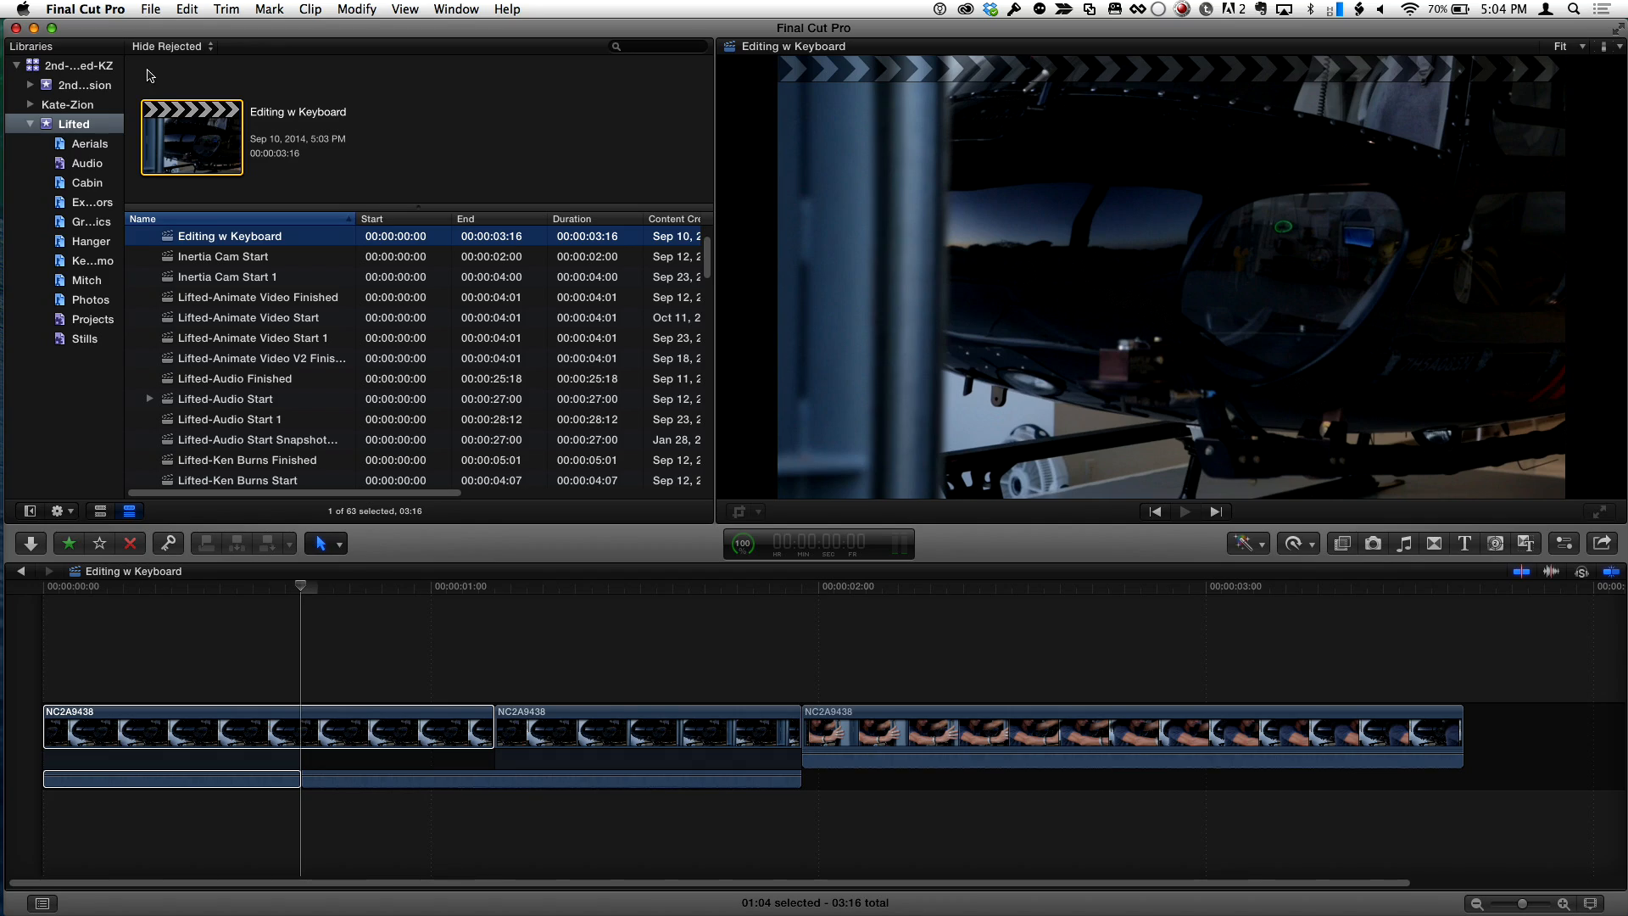
pyautogui.click(84, 8)
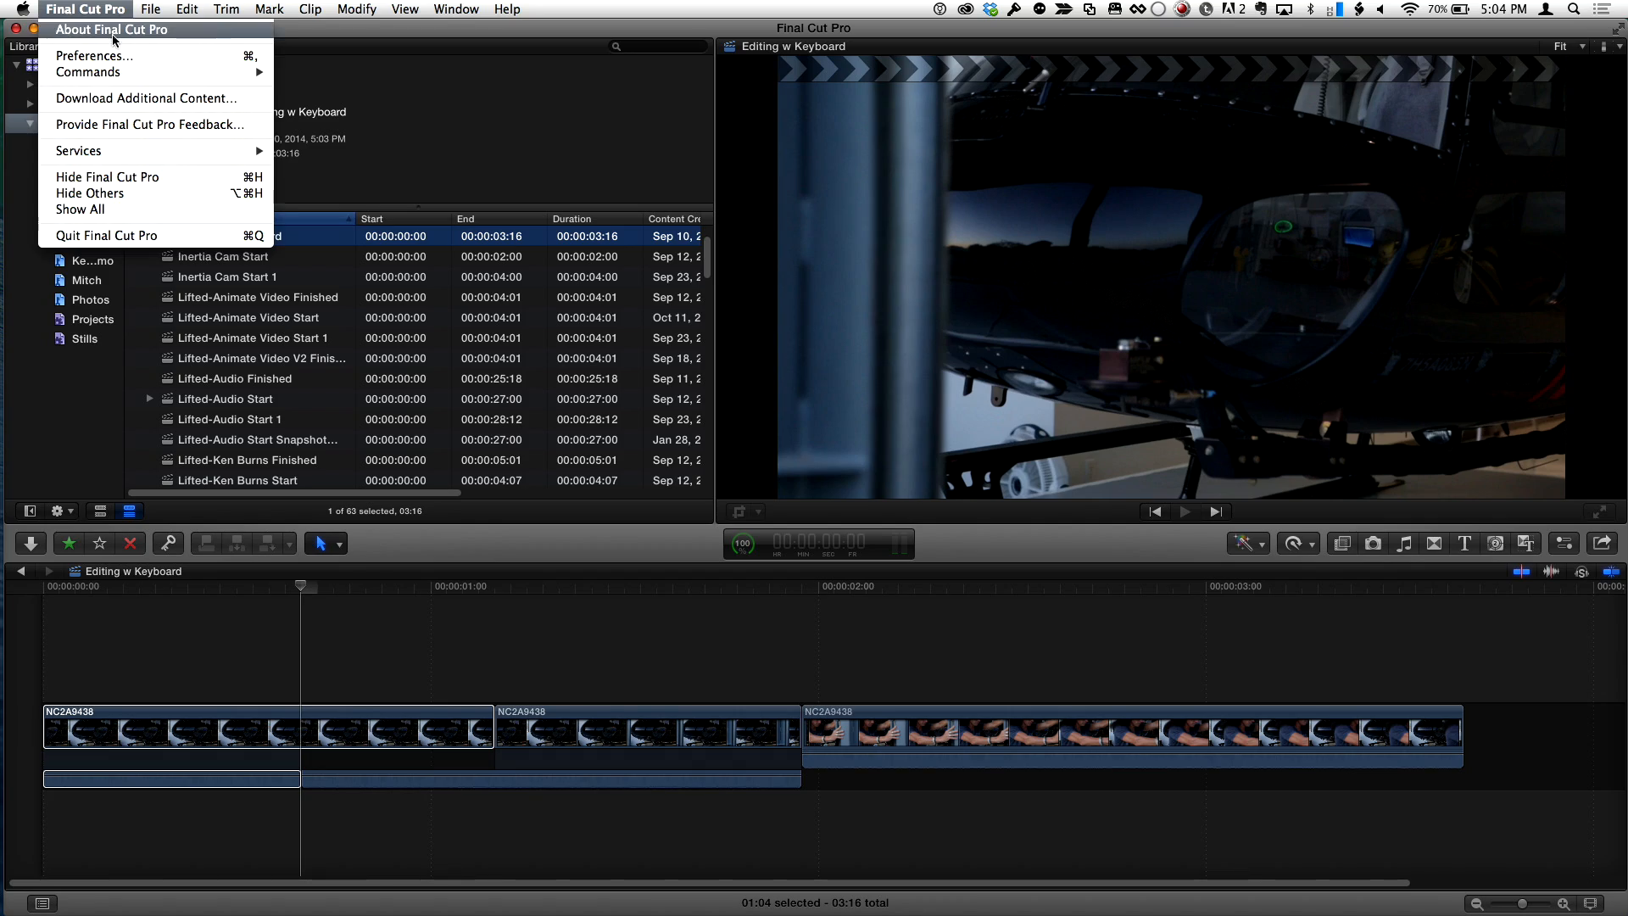
pyautogui.click(93, 56)
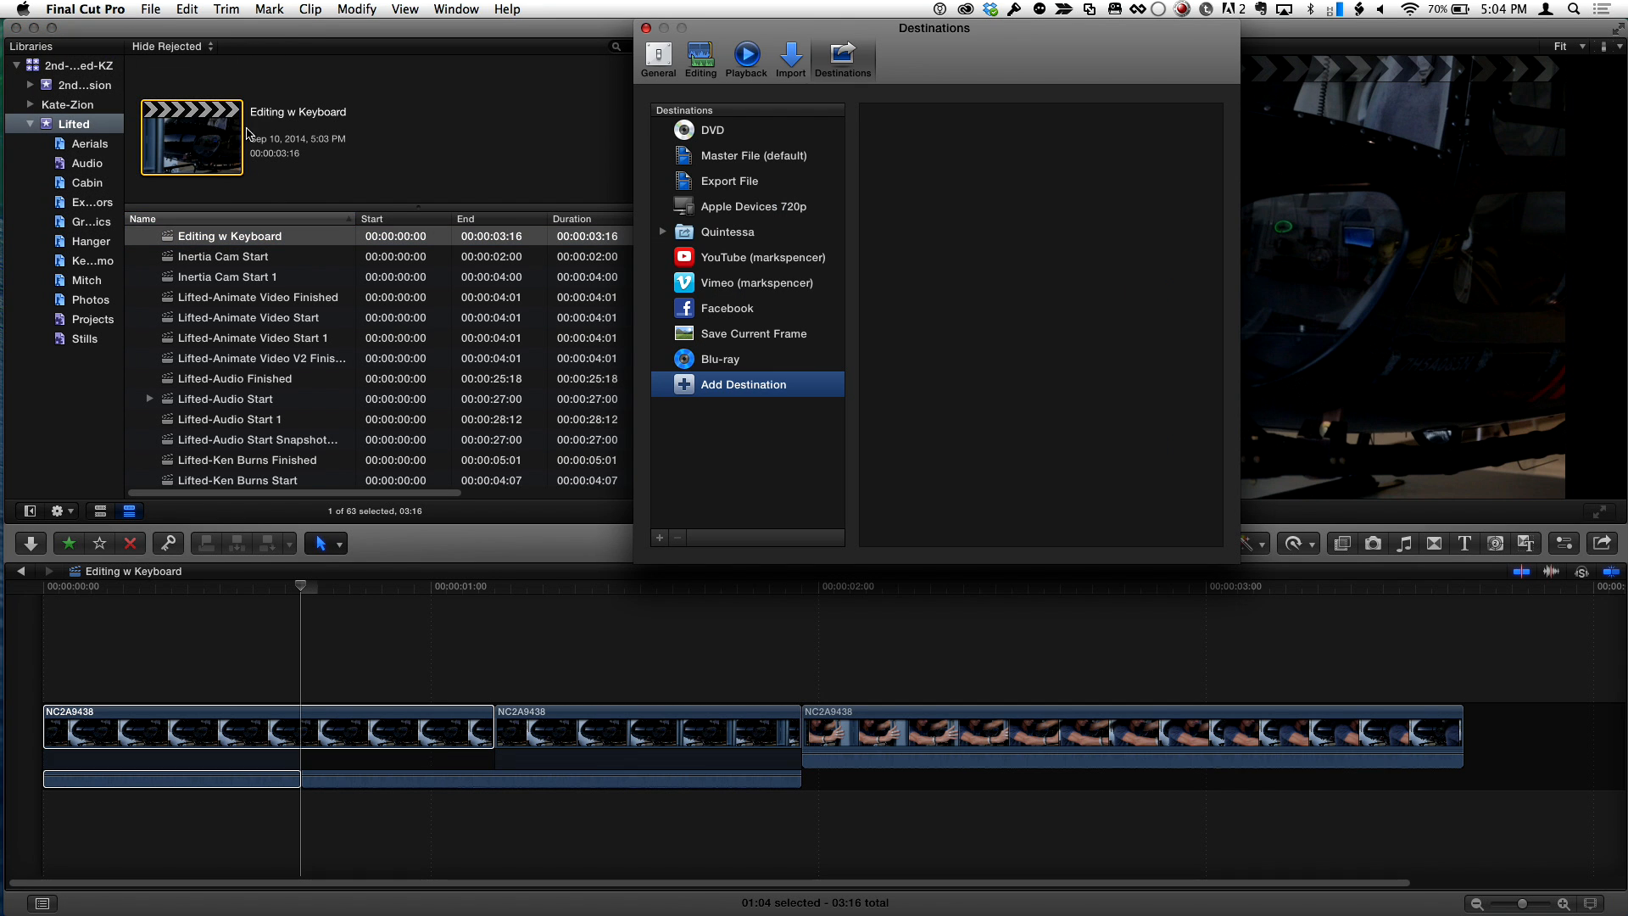
pyautogui.click(743, 385)
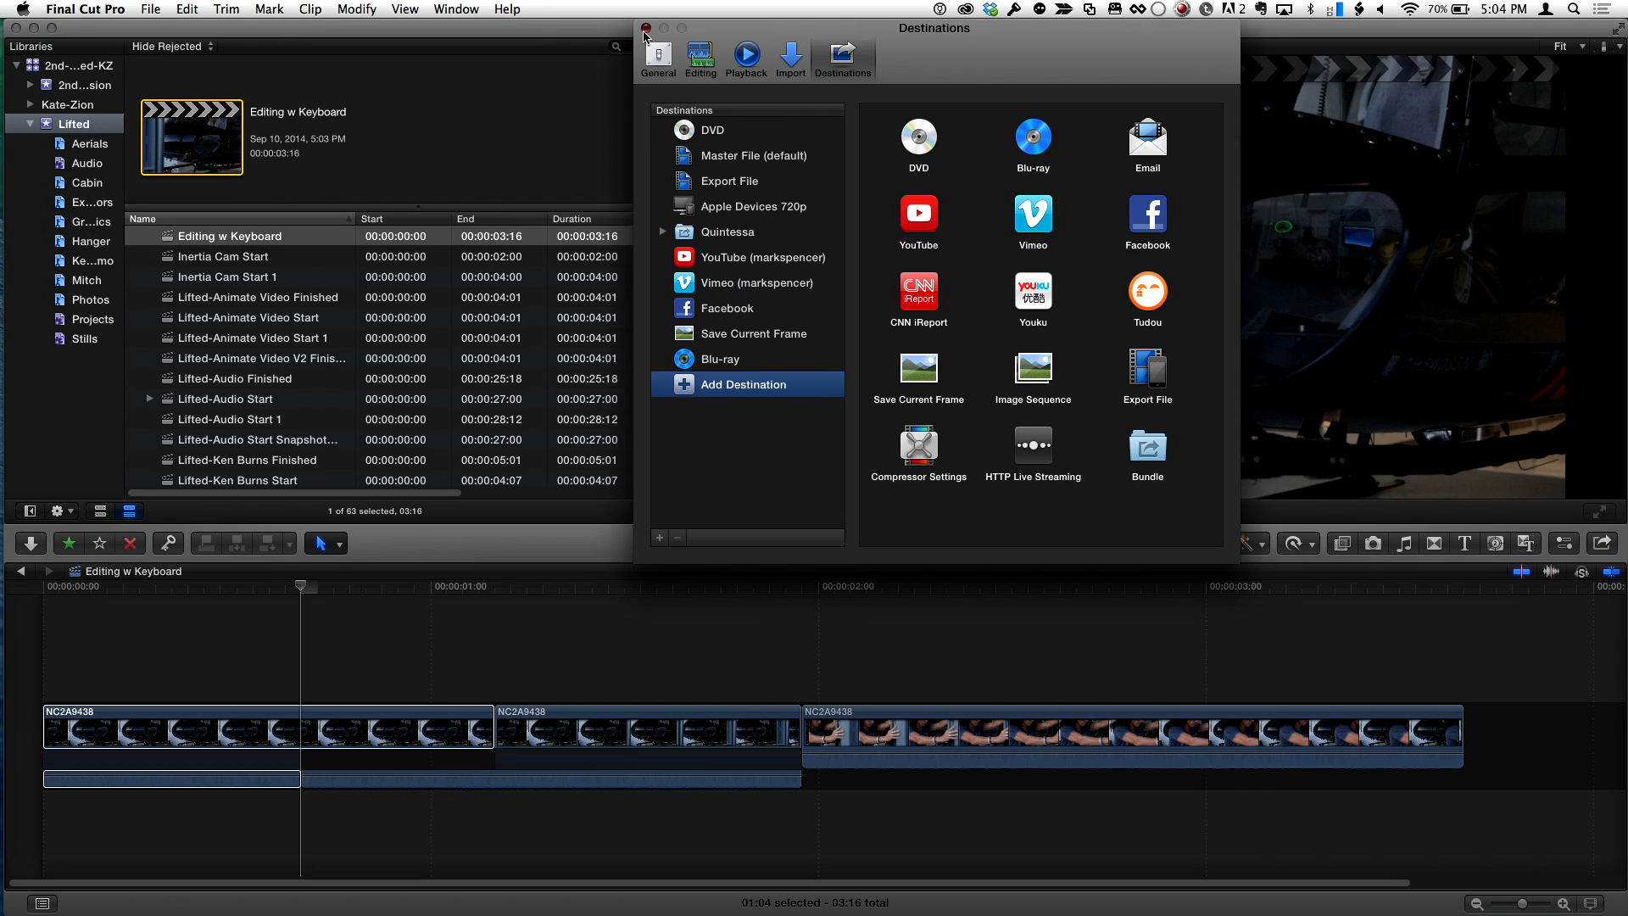
pyautogui.click(644, 29)
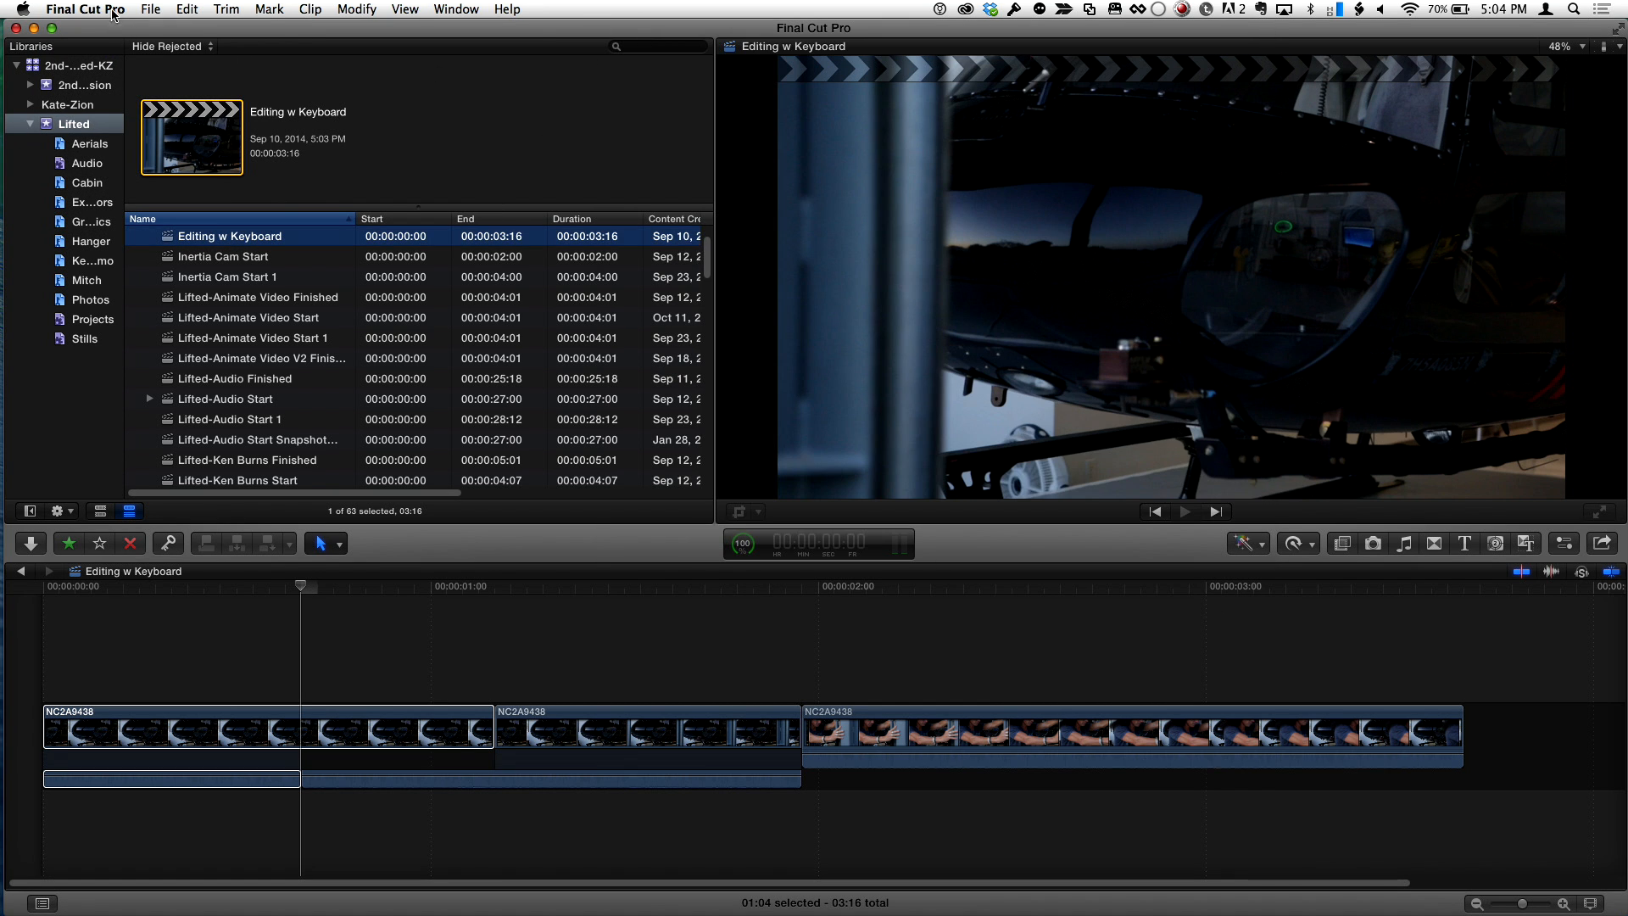
pyautogui.click(85, 8)
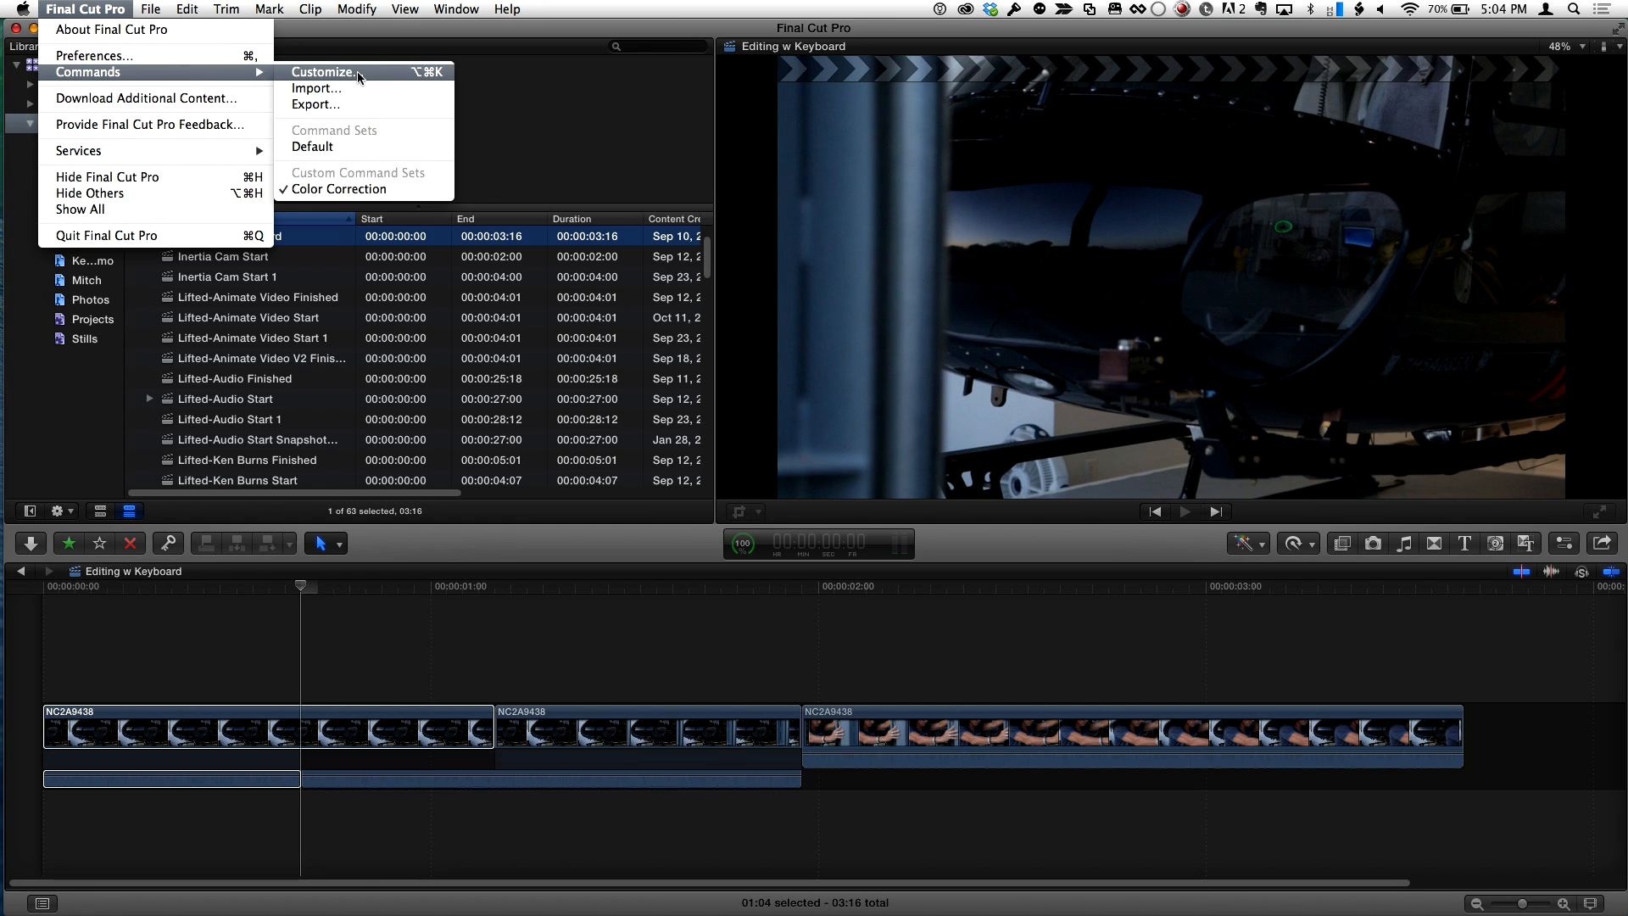
# - Search 'trim s' in the Command Editor and start a new command set named sam for the G assignment
pyautogui.click(324, 71)
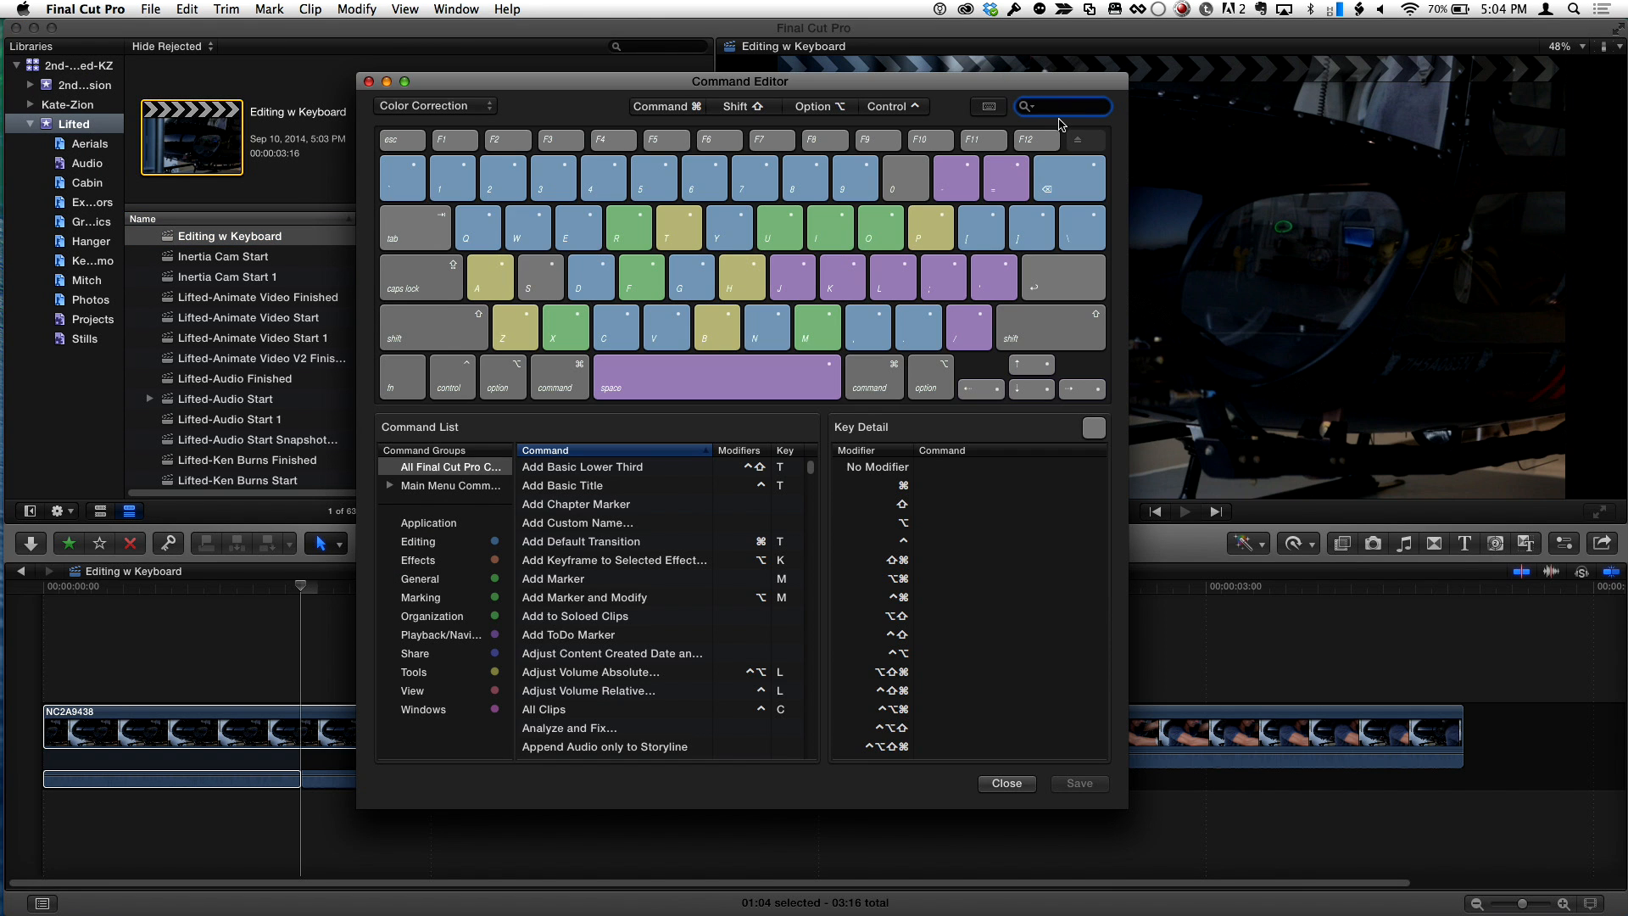
pyautogui.write('trim star')
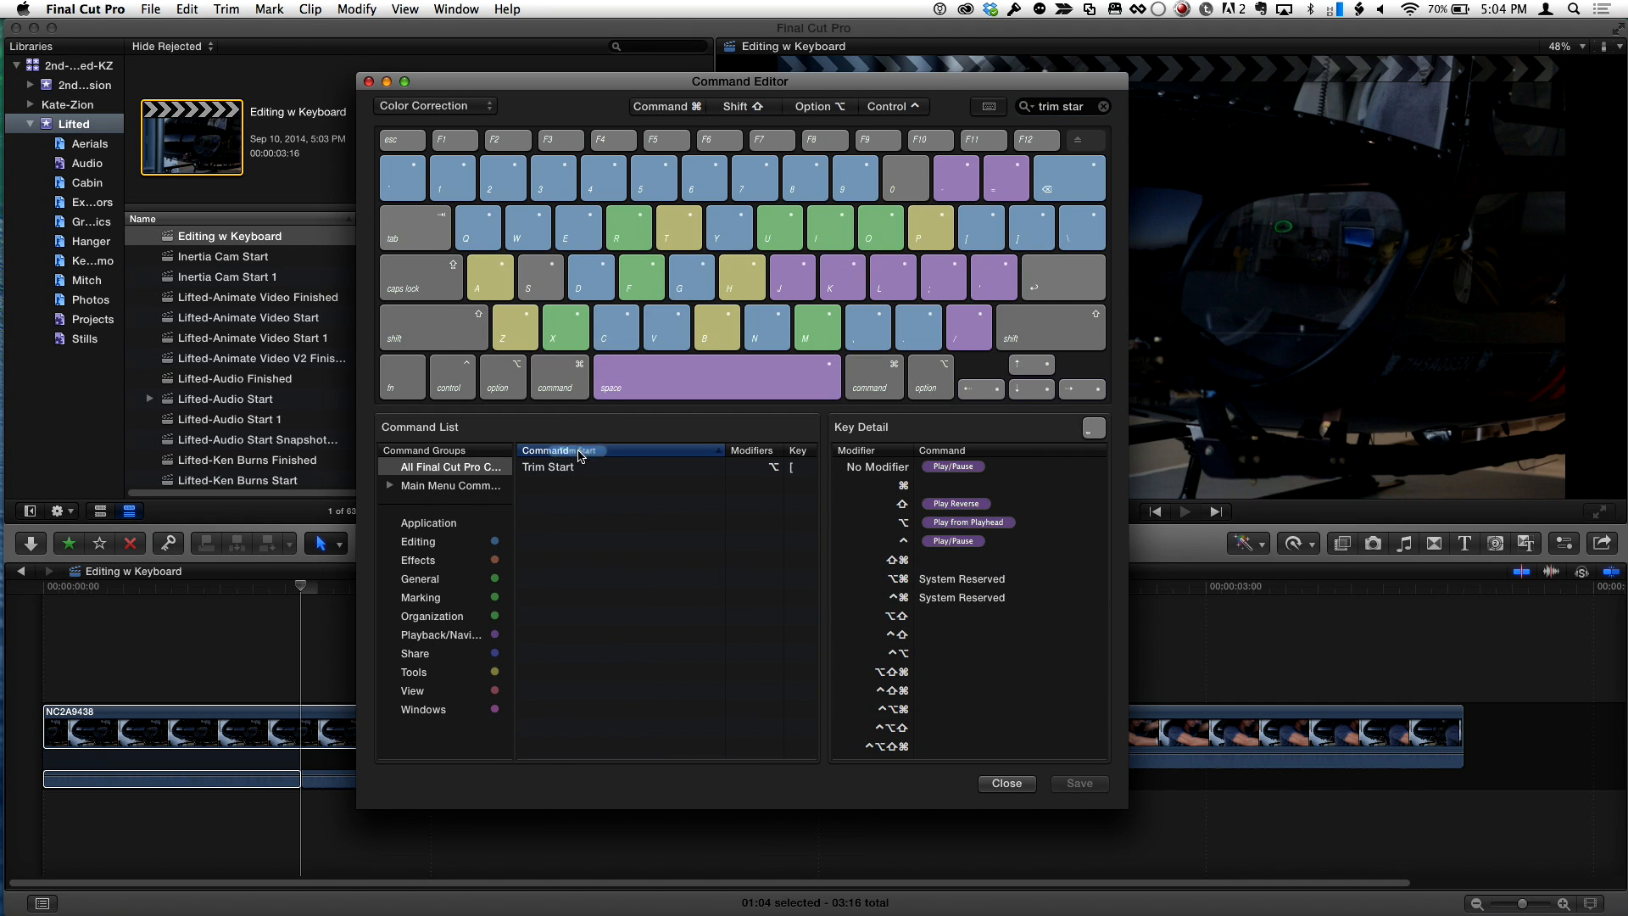
pyautogui.click(689, 276)
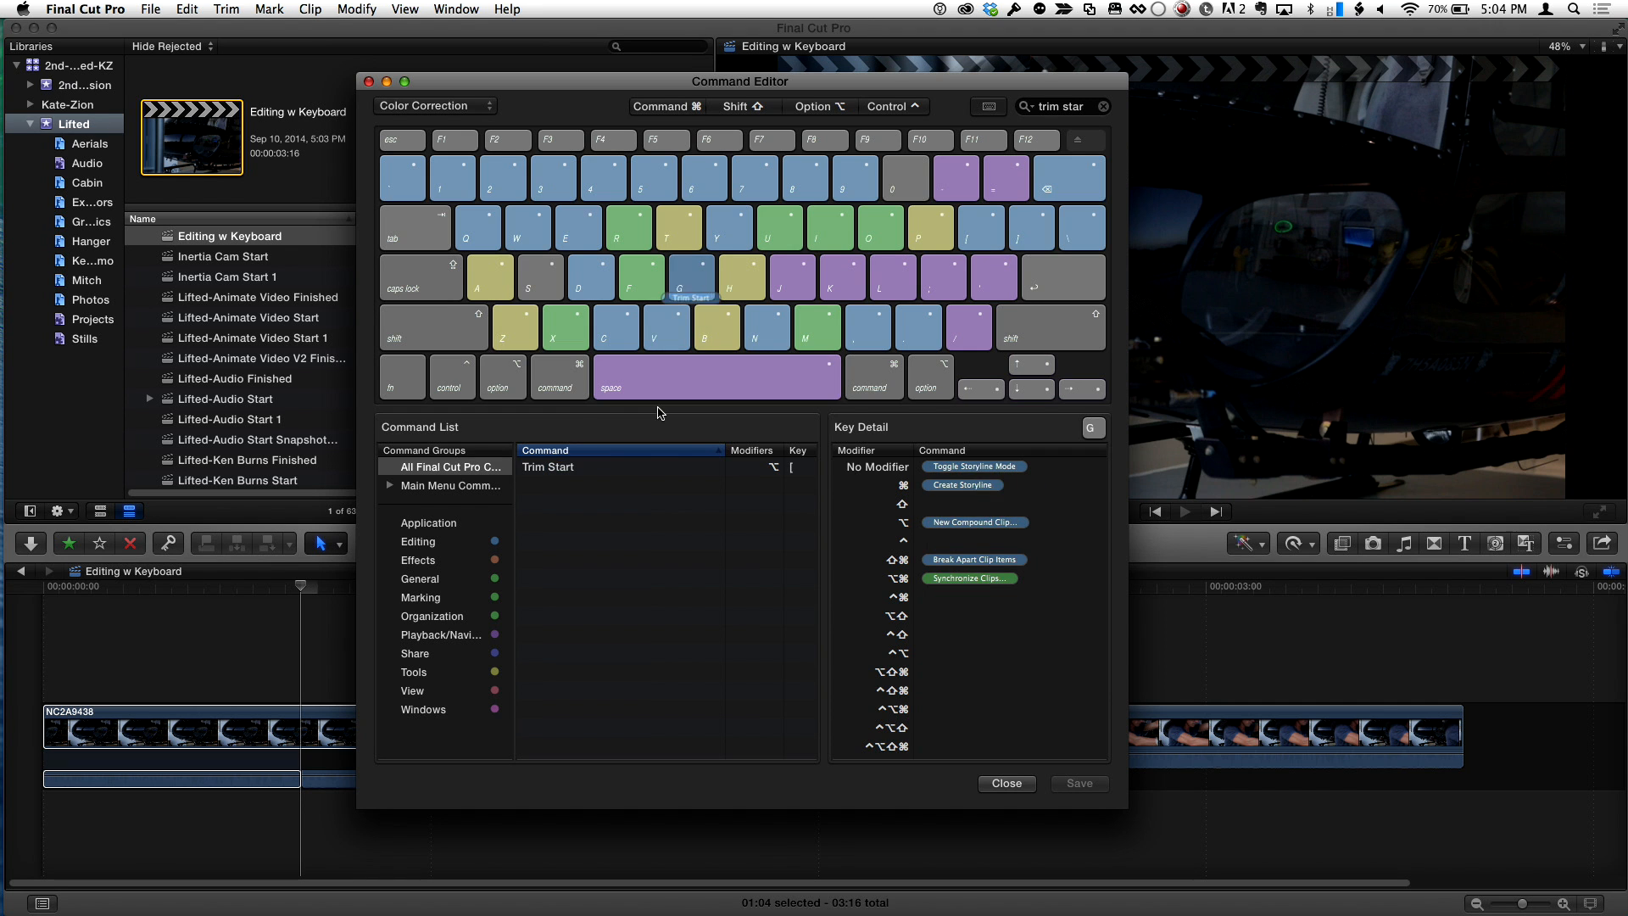
pyautogui.click(434, 105)
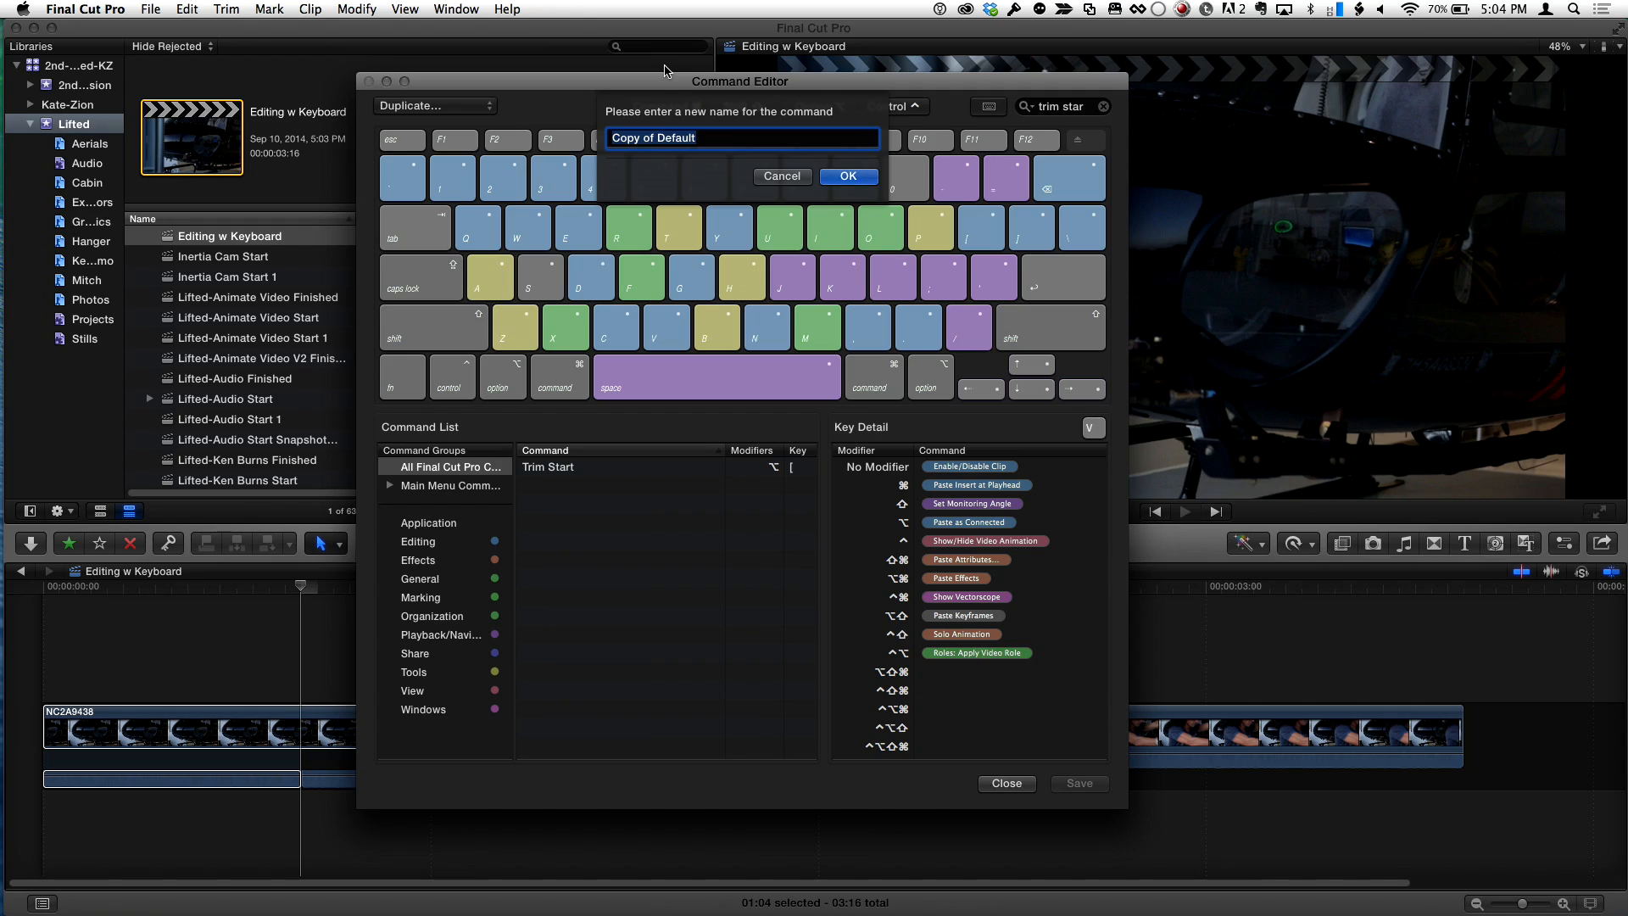
pyautogui.click(848, 174)
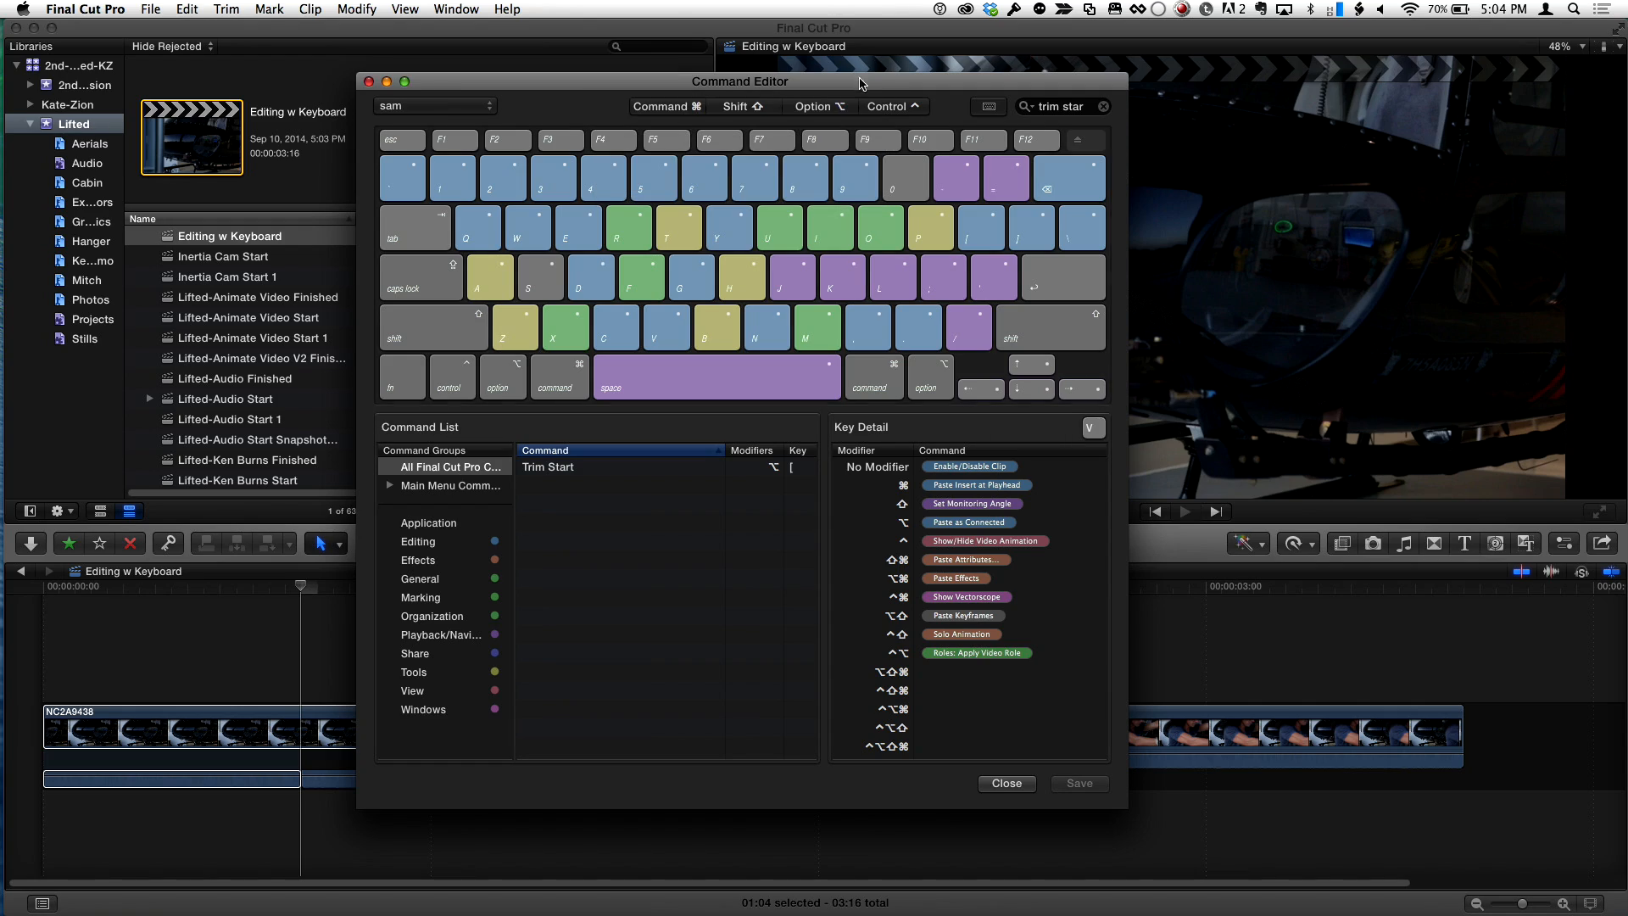
pyautogui.moveTo(566, 470)
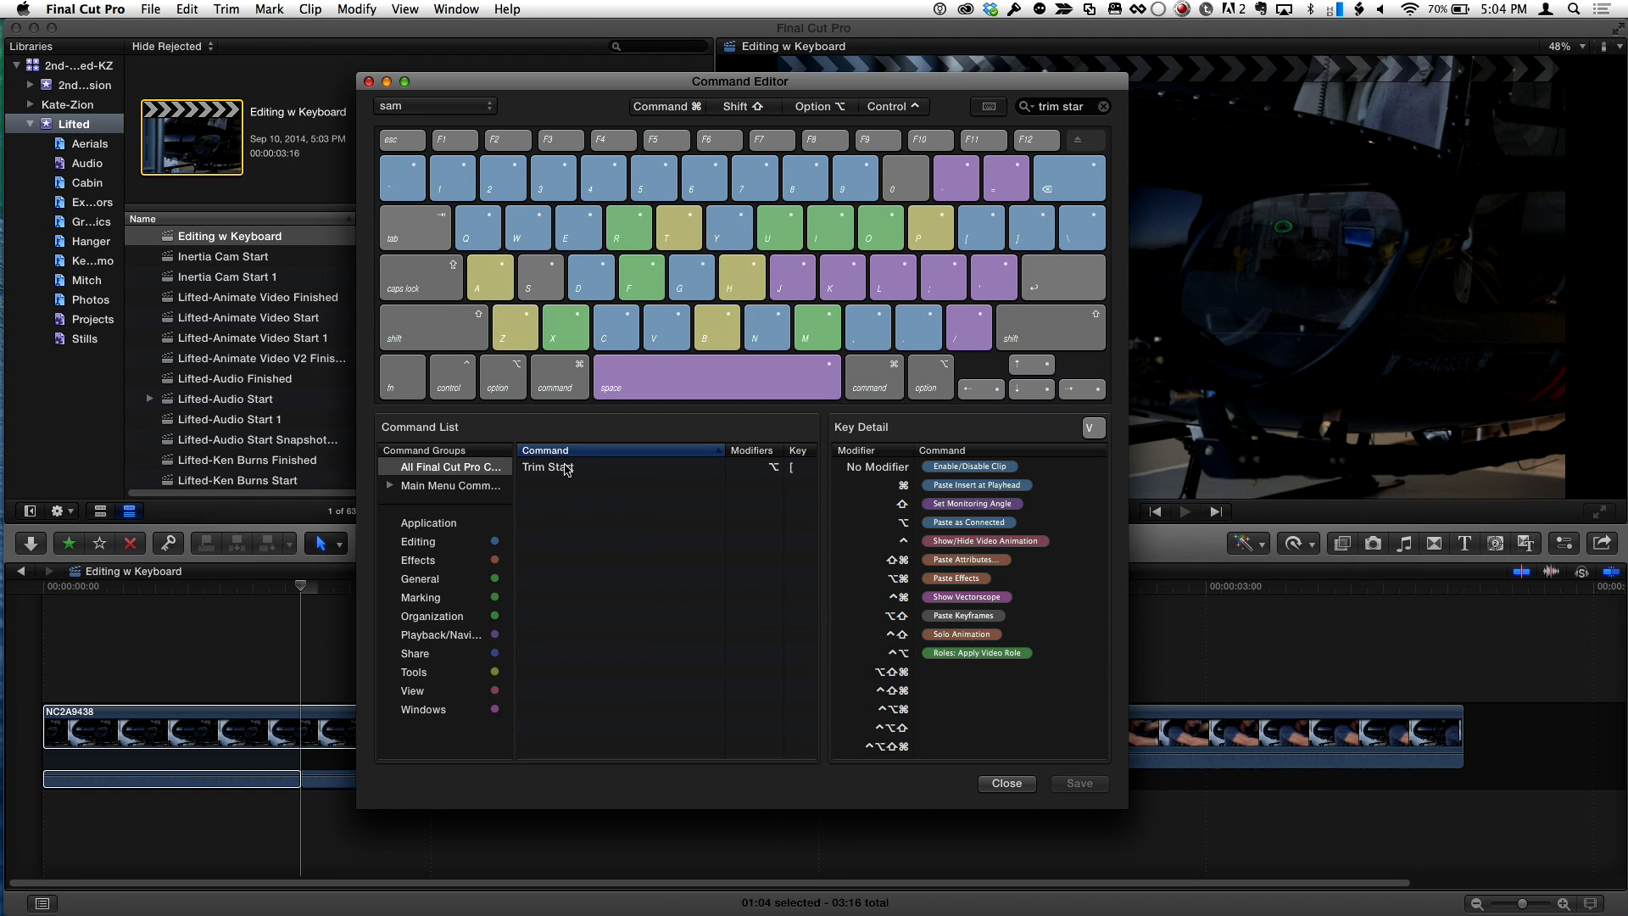
# - Assign Trim Start to the G key and map Trim End in the sam command set
pyautogui.click(692, 276)
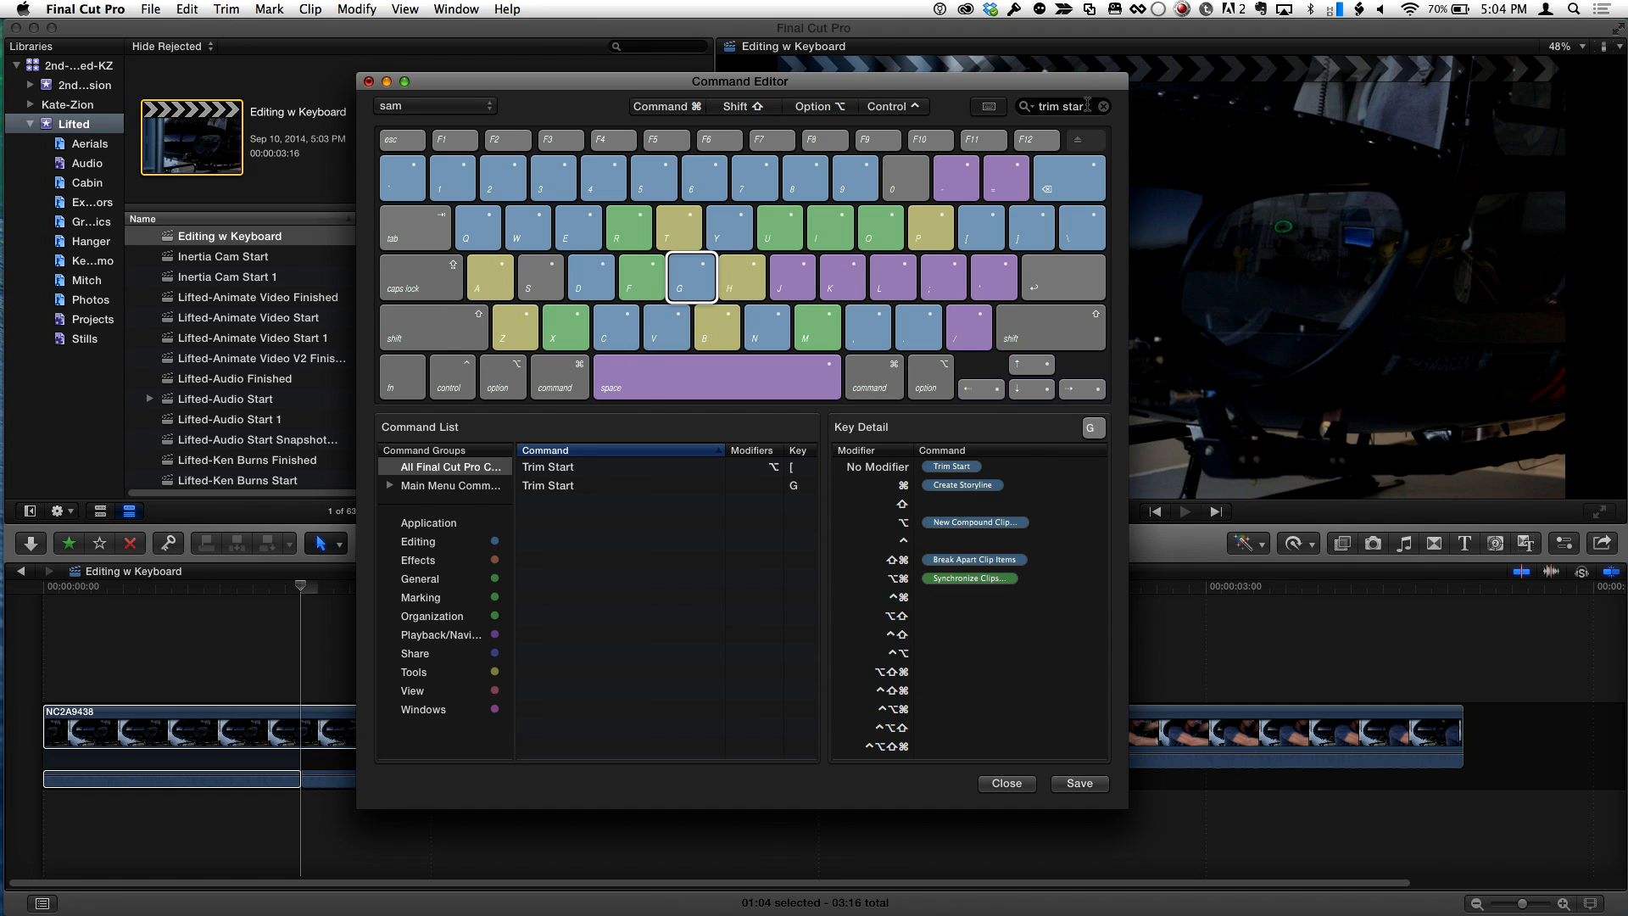
pyautogui.click(1102, 105)
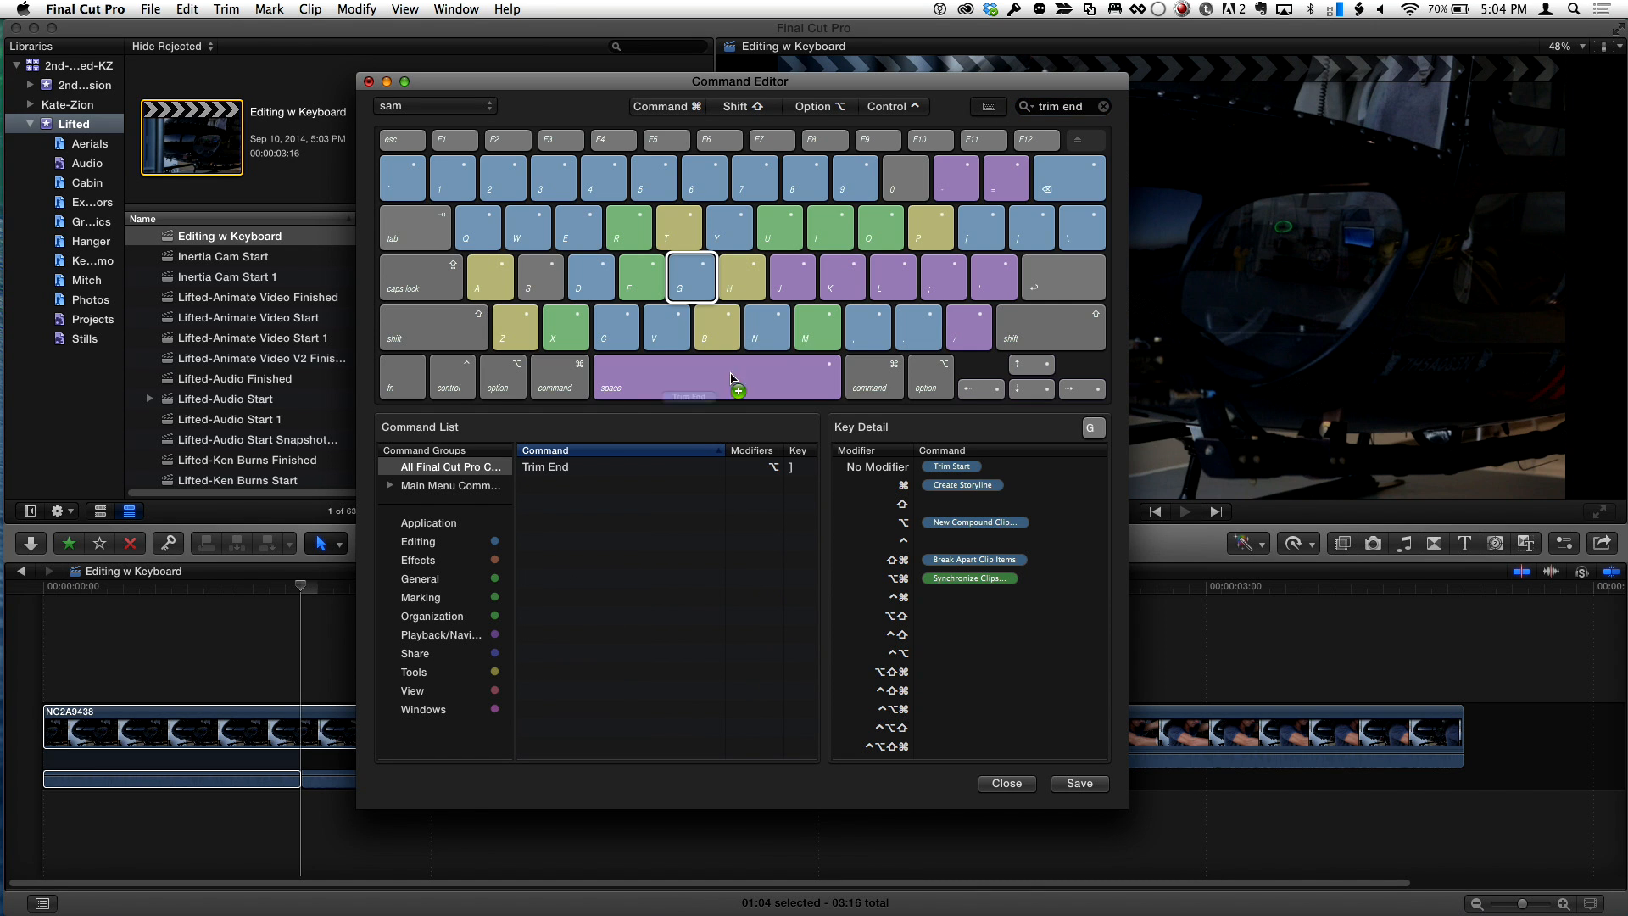
pyautogui.click(739, 276)
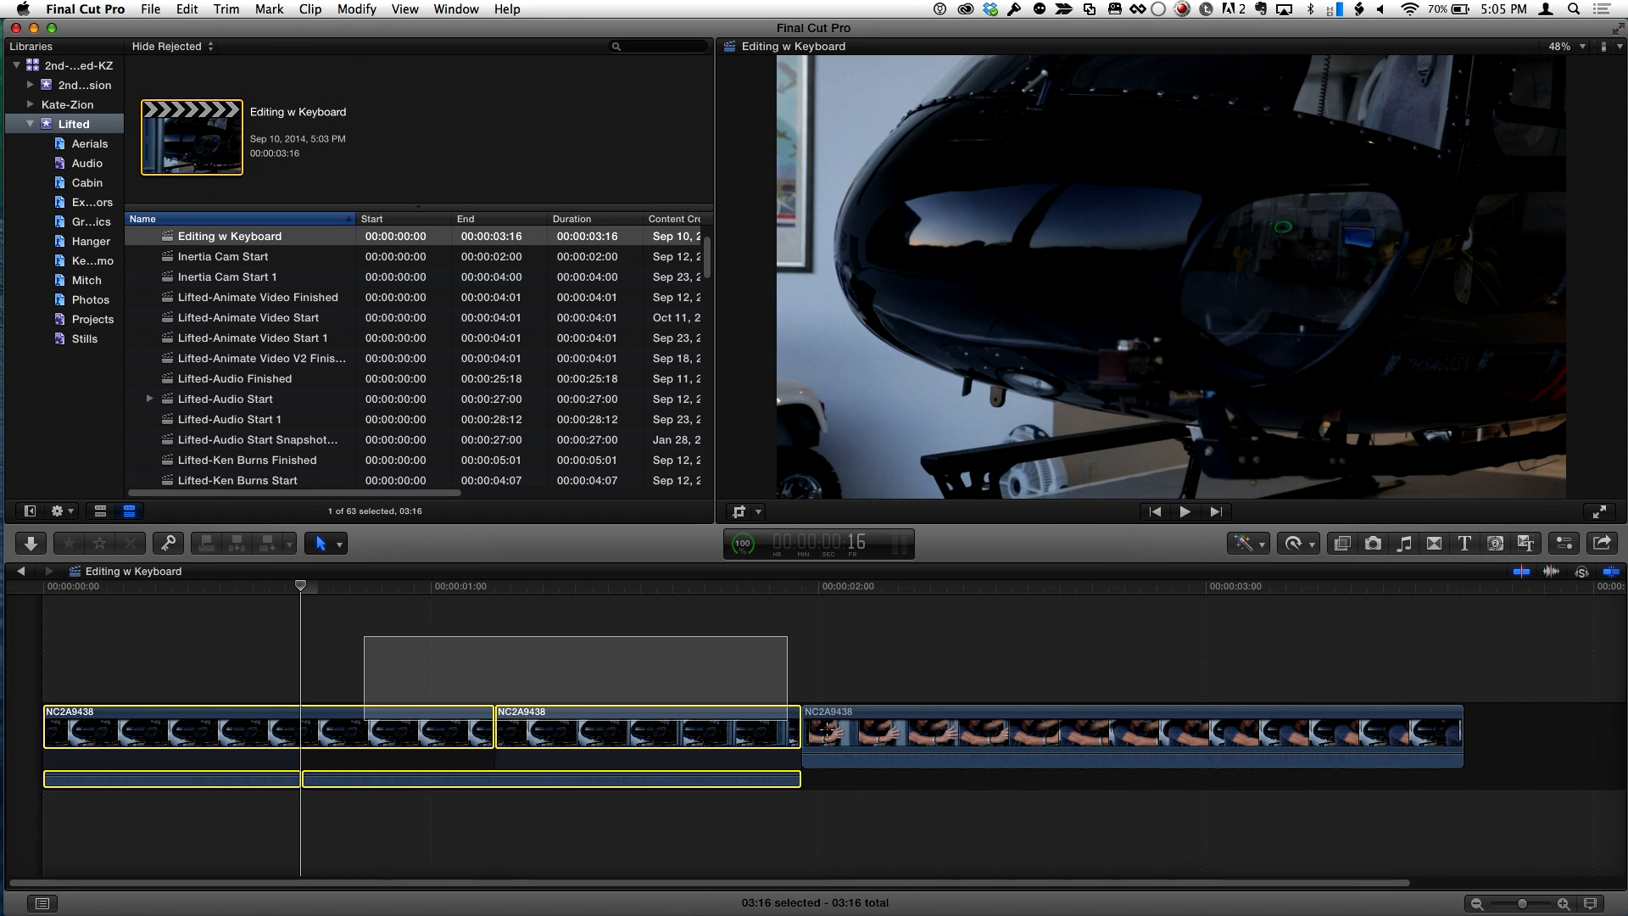
# - Show all timeline clips as audio waveforms only and park the playhead in the third clip
pyautogui.click(1131, 733)
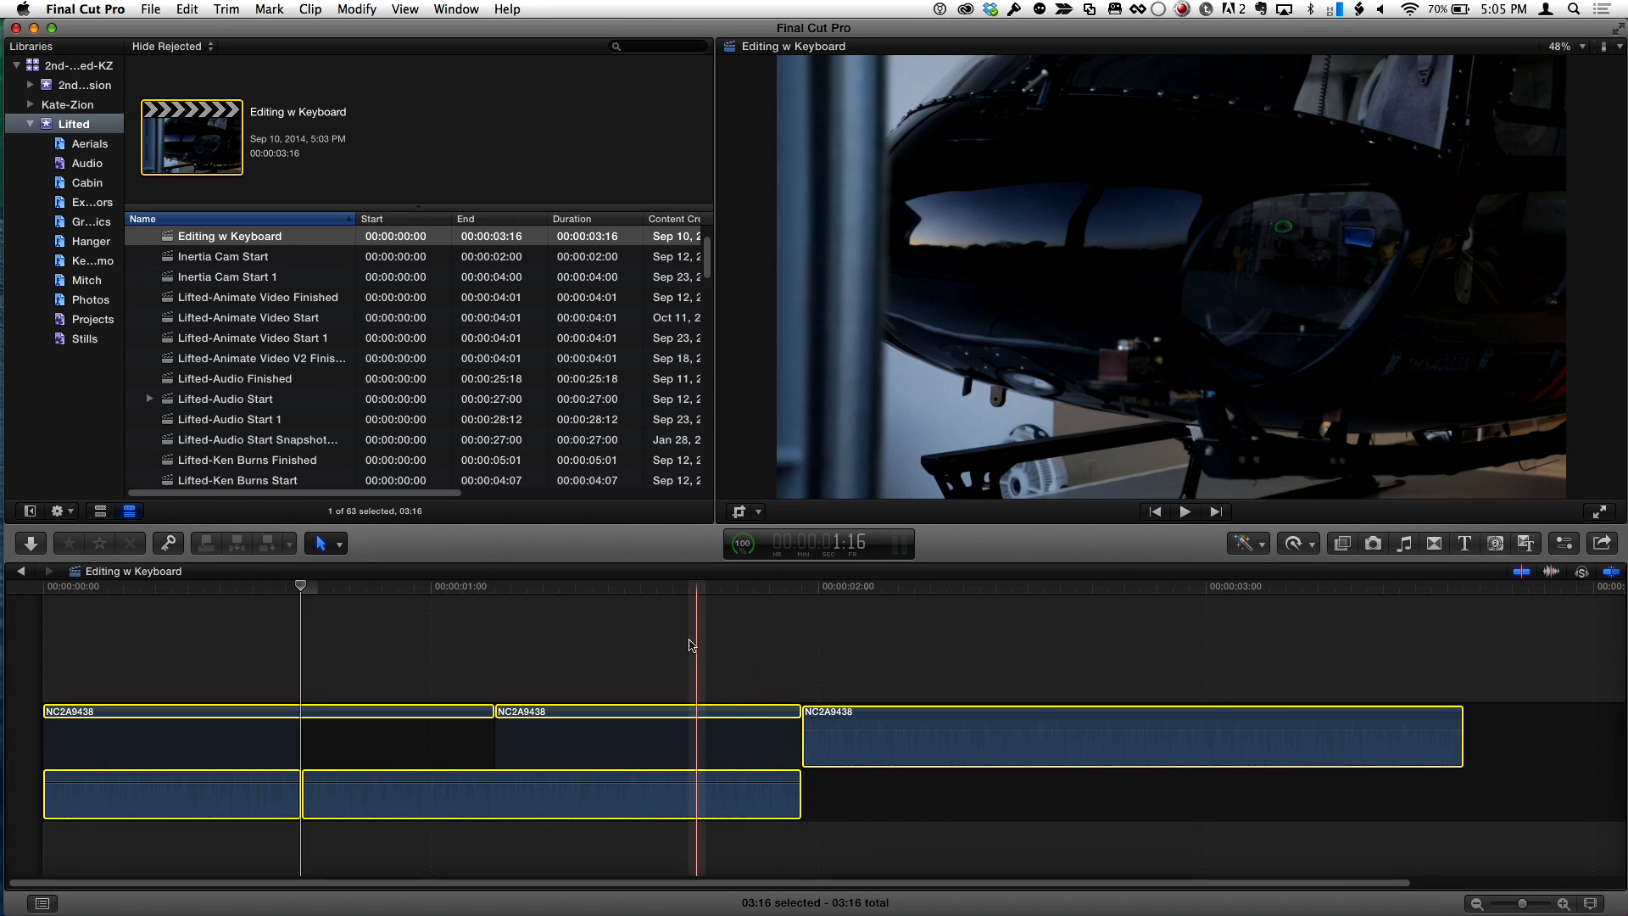
pyautogui.click(841, 622)
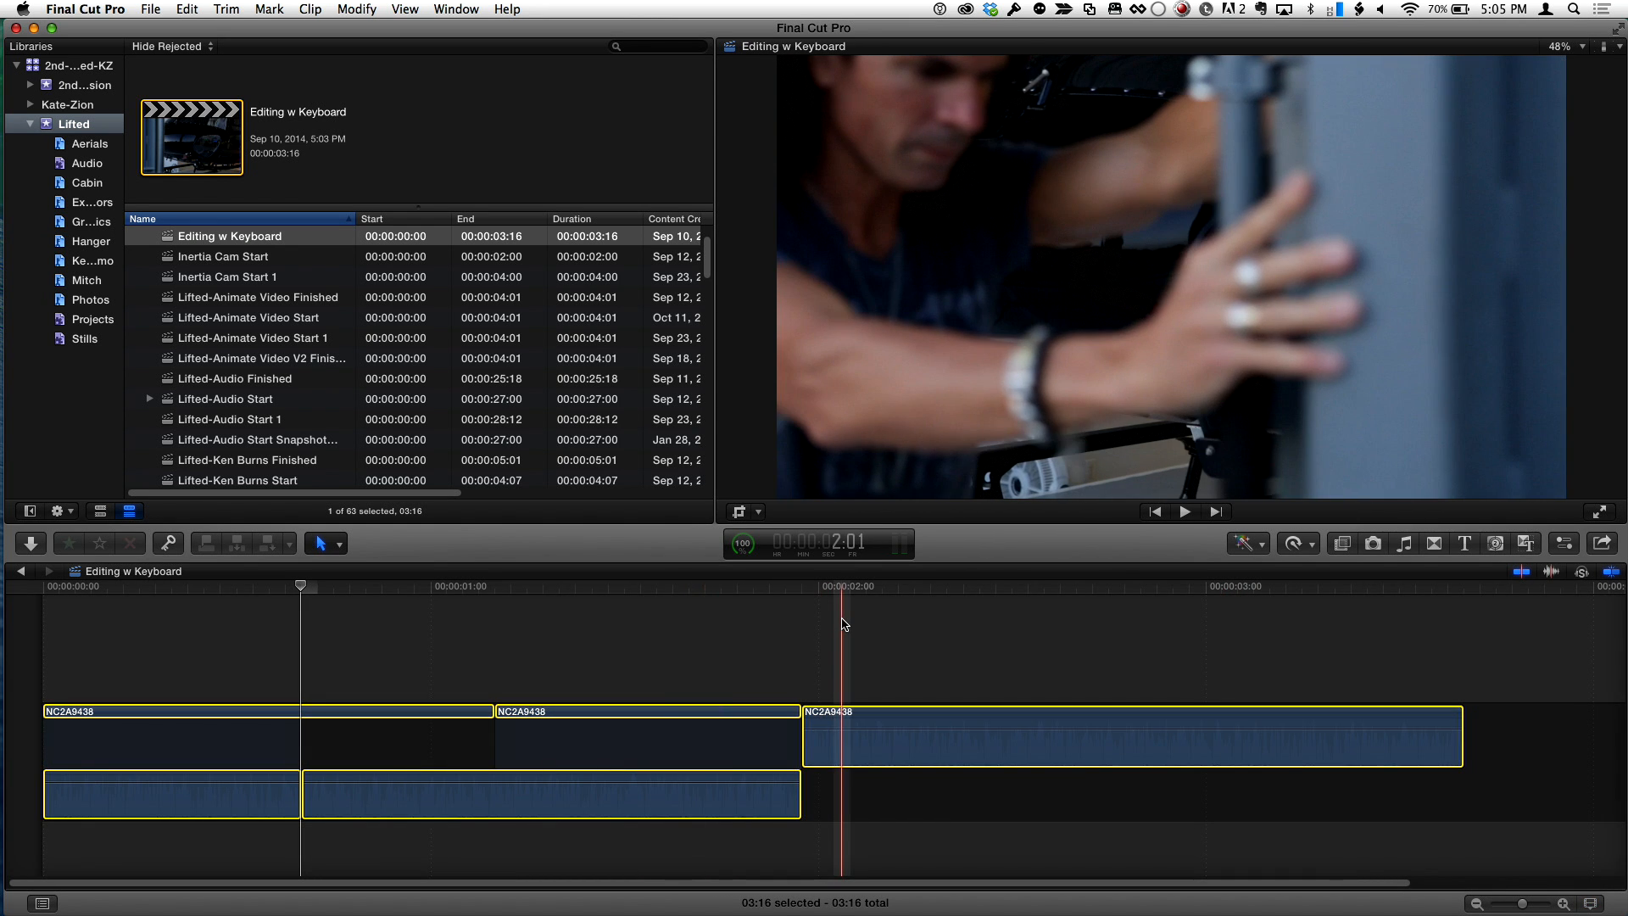